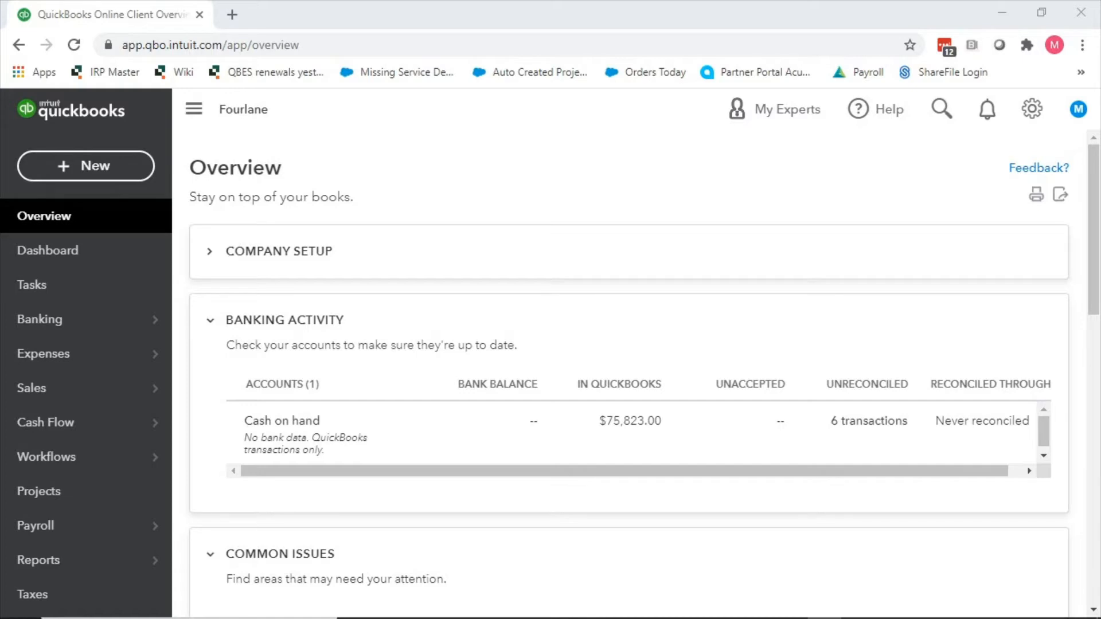
pyautogui.moveTo(860, 178)
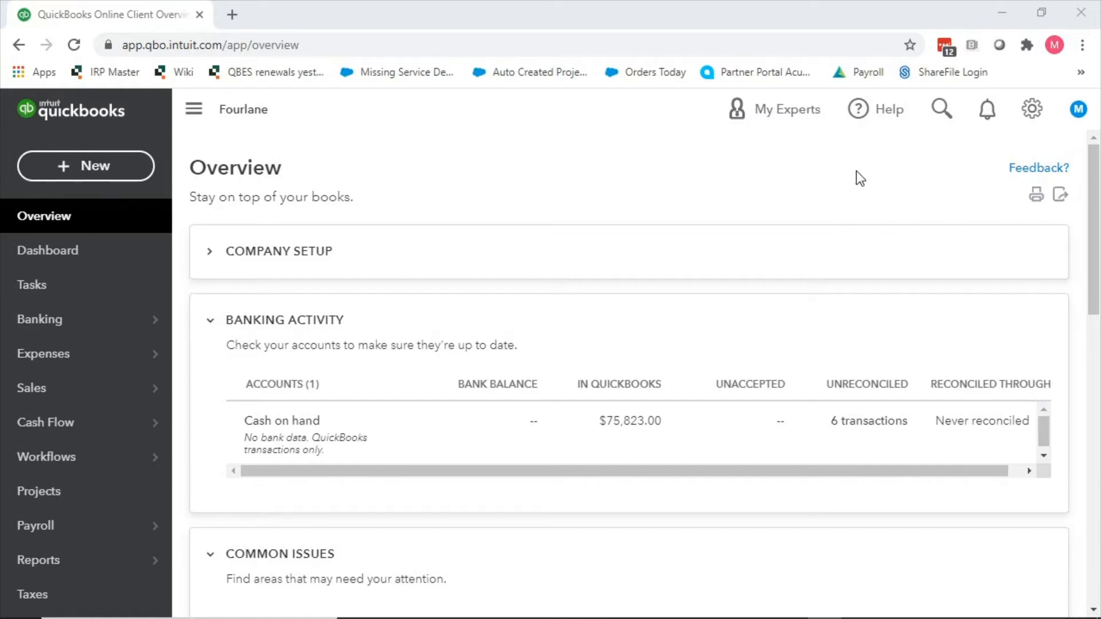
# - Open the gear menu from the top bar on the Fourlane overview page
pyautogui.click(1032, 109)
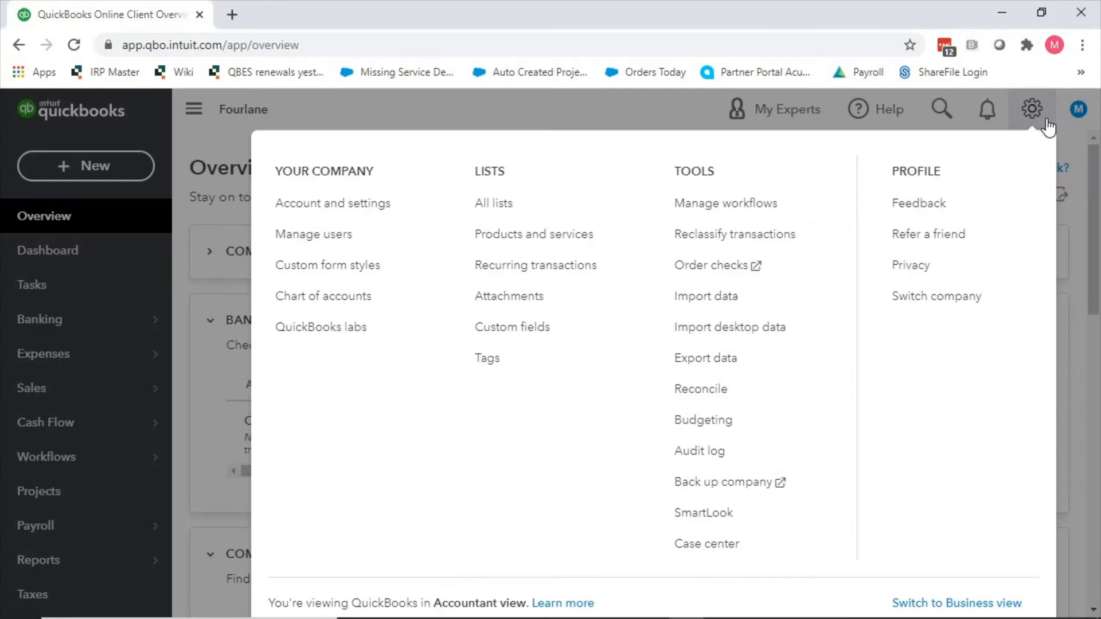
pyautogui.moveTo(938, 145)
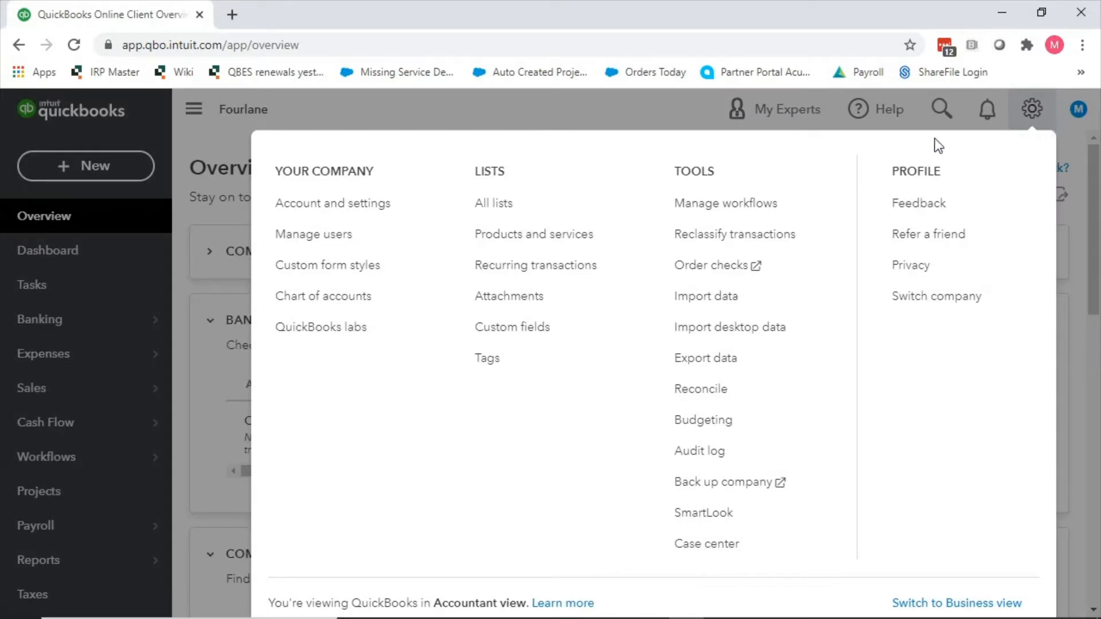
# - Open Account and settings on the Sales tab, scrolled to Products and services
pyautogui.click(333, 203)
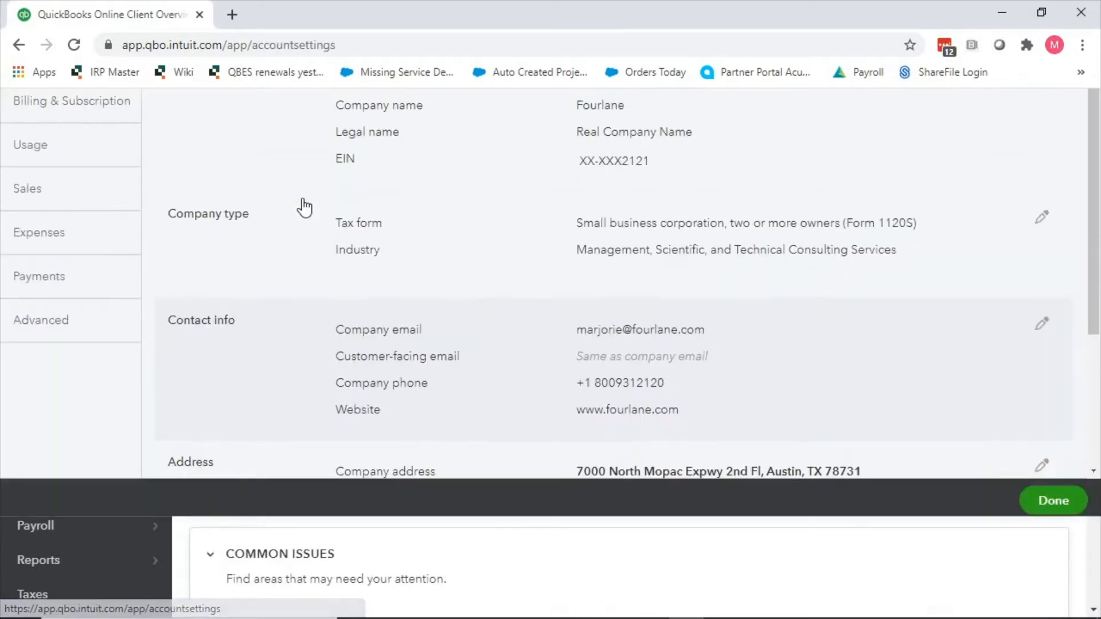
pyautogui.scroll(3)
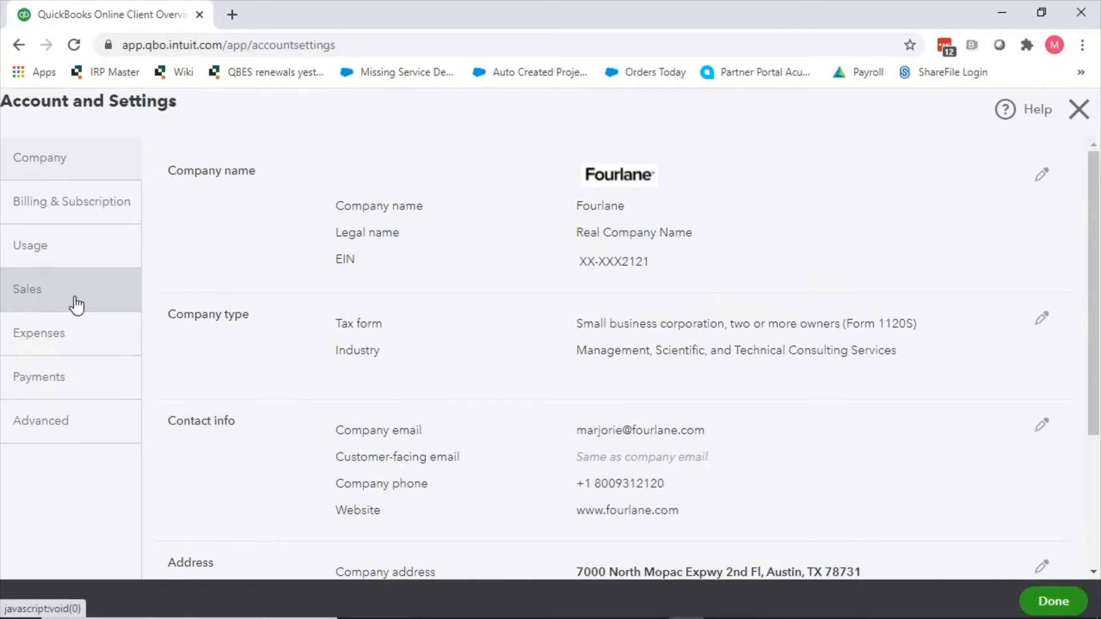
pyautogui.click(27, 288)
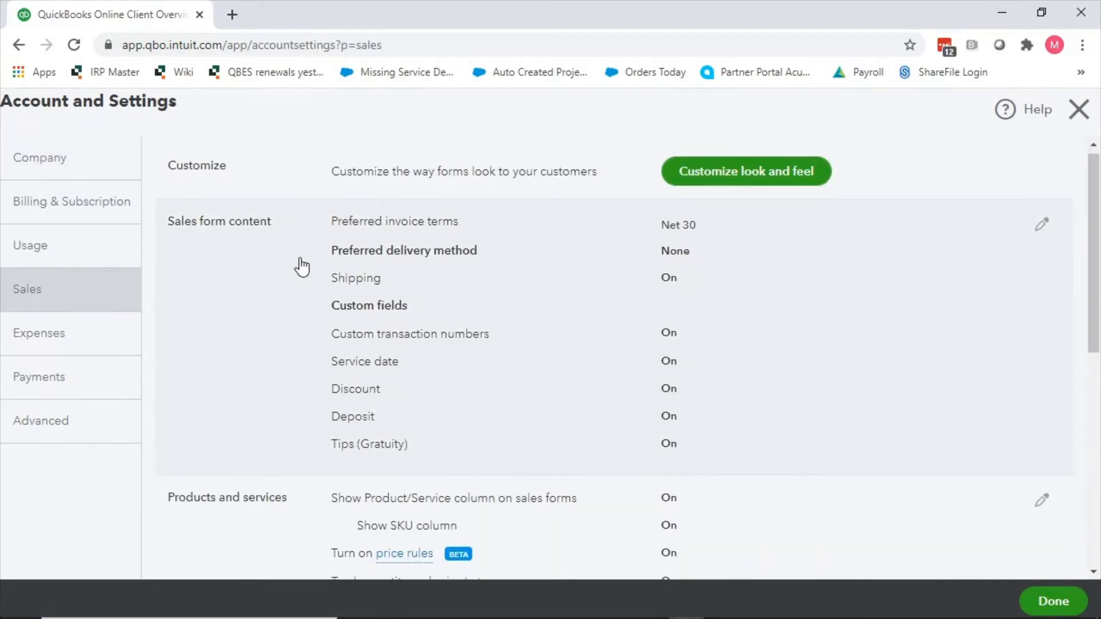
pyautogui.scroll(-3)
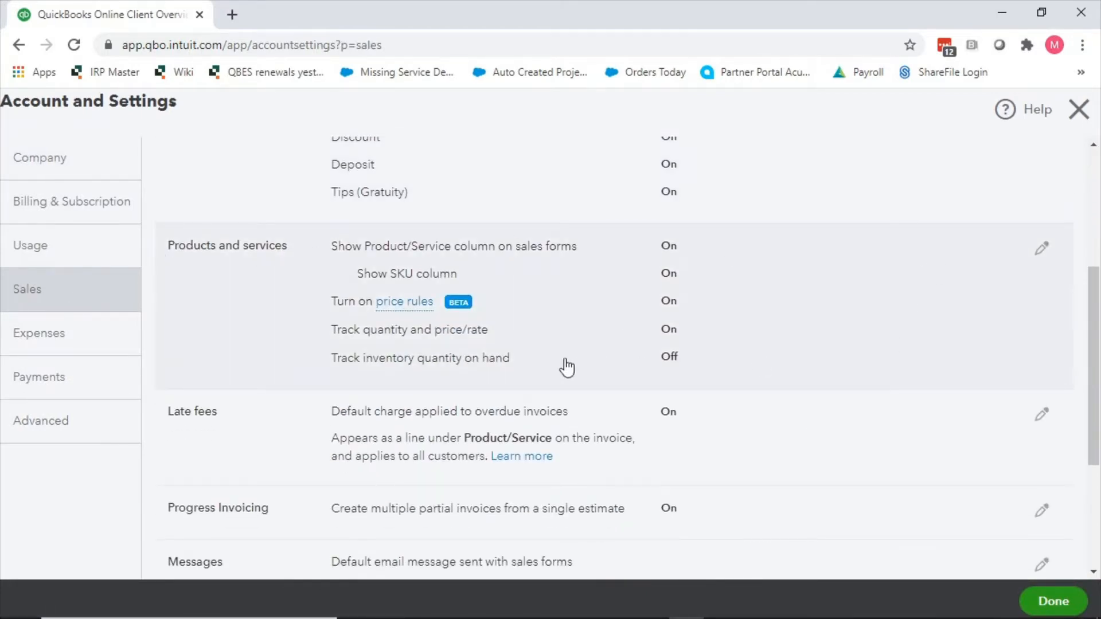
pyautogui.moveTo(335, 263)
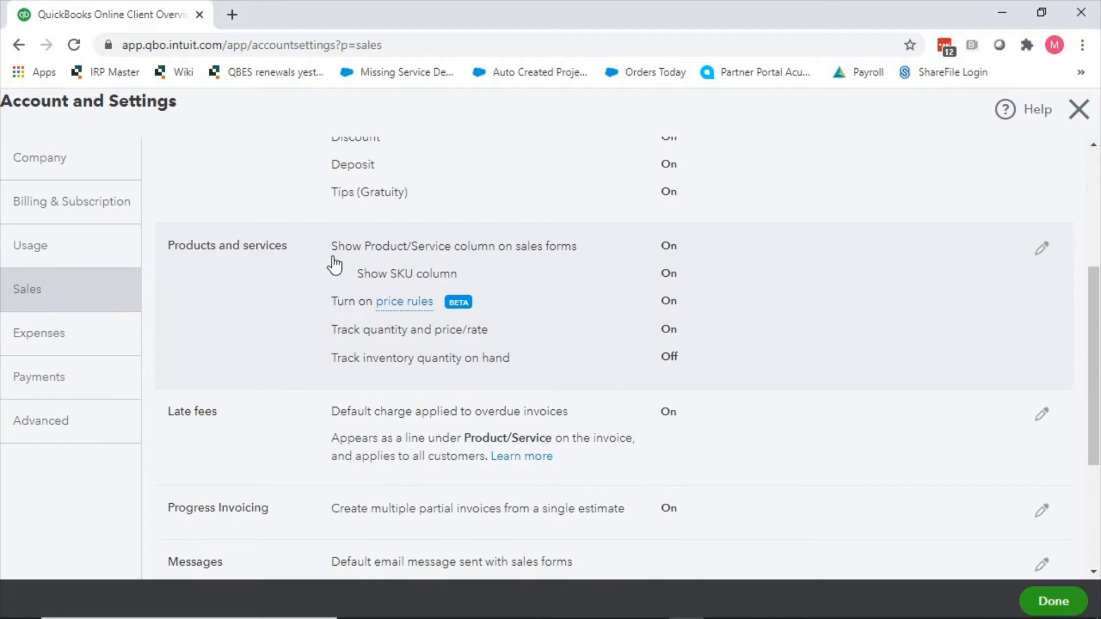
pyautogui.moveTo(653, 271)
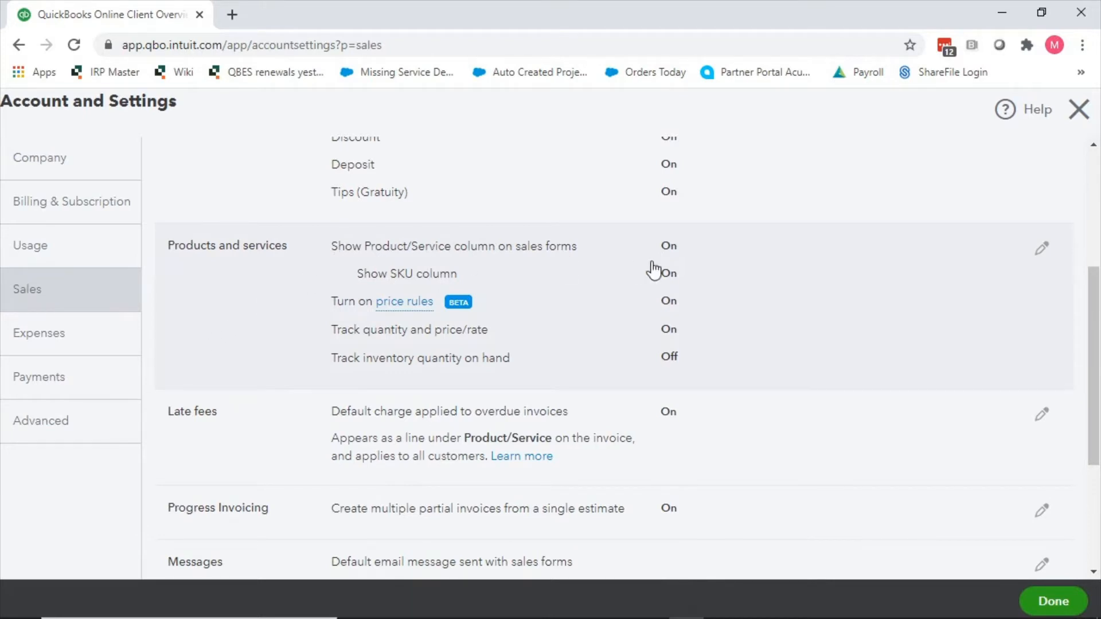
pyautogui.moveTo(537, 266)
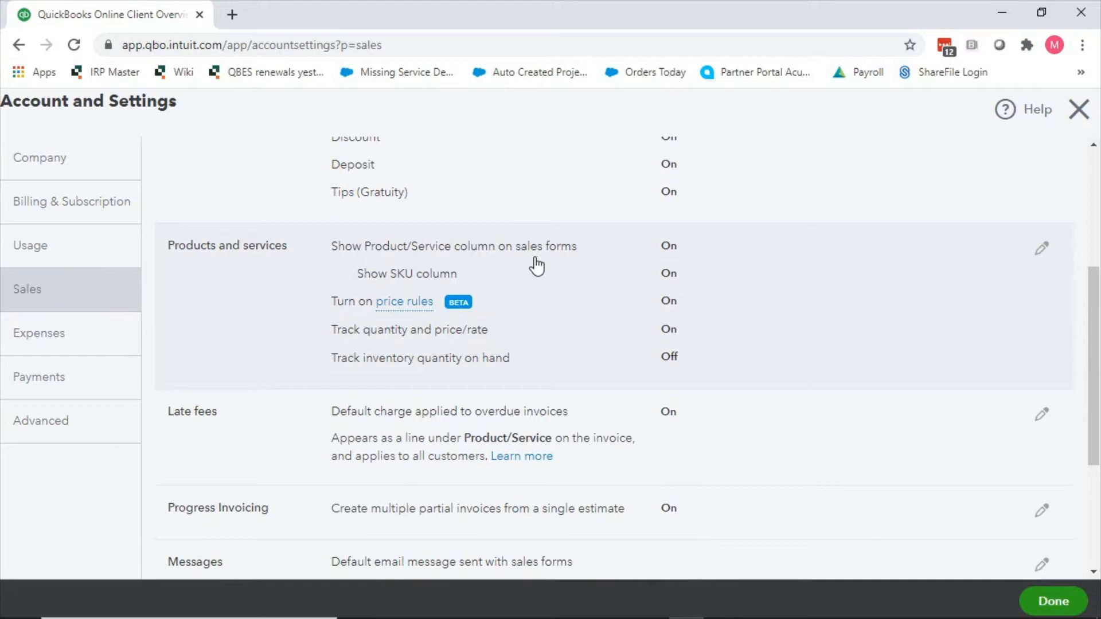
pyautogui.moveTo(672, 257)
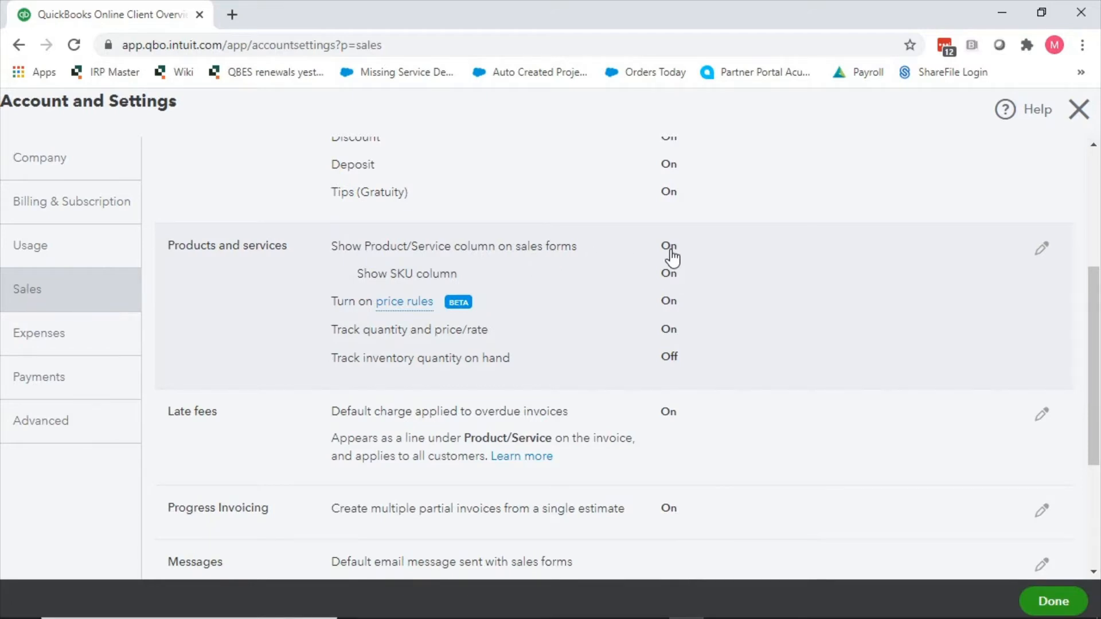
pyautogui.moveTo(1019, 254)
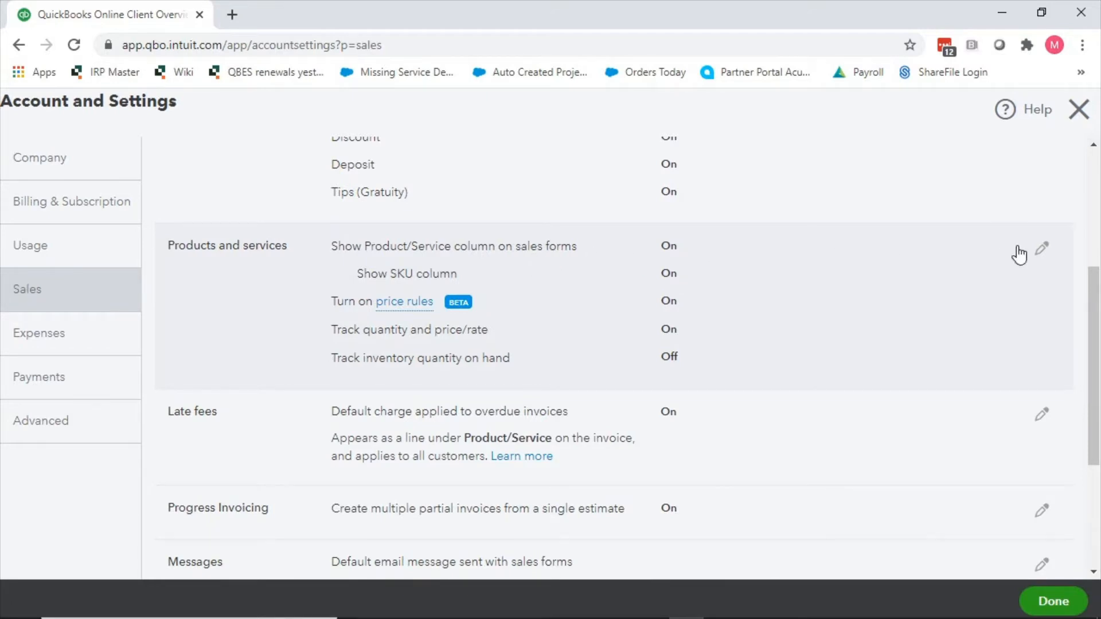
# - Switch off Show Product/Service column, save and confirm the warning, then close settings
pyautogui.click(1042, 248)
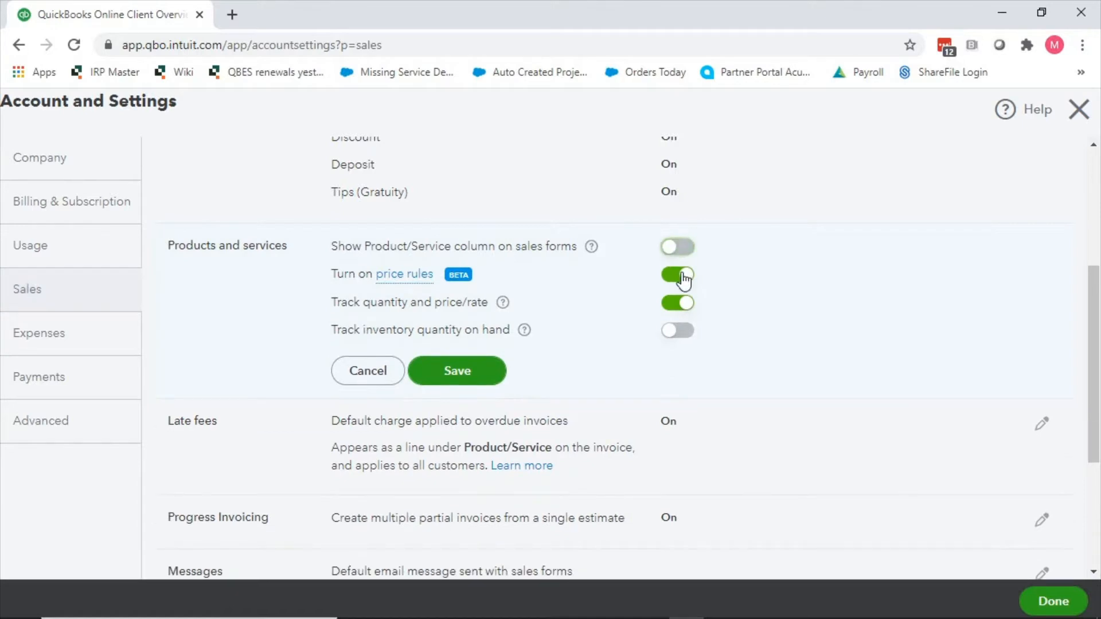
pyautogui.moveTo(597, 289)
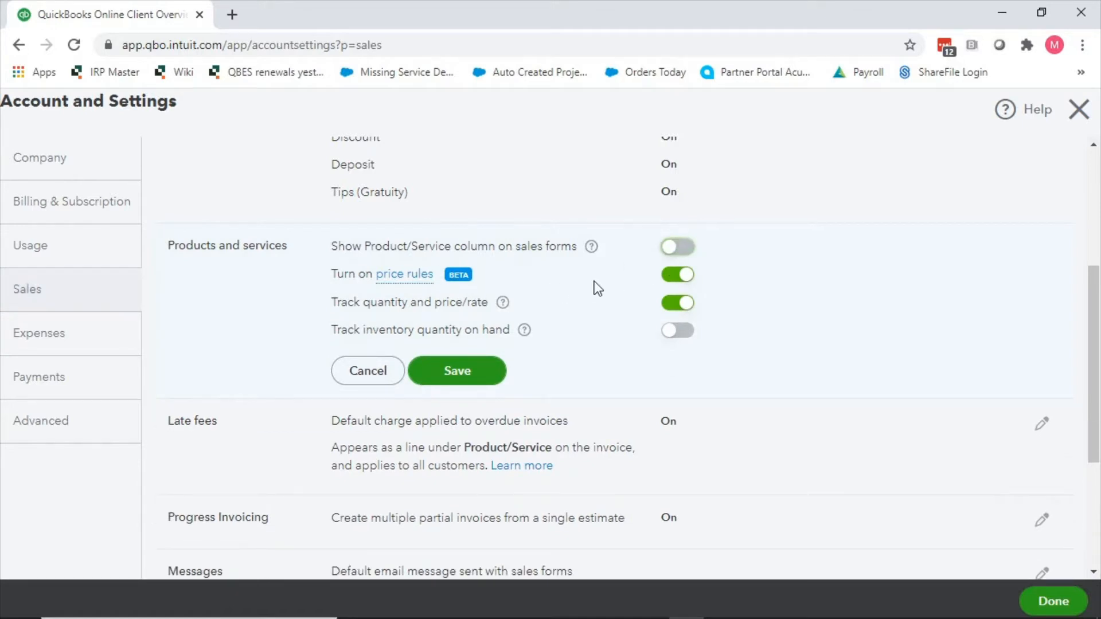
pyautogui.moveTo(676, 247)
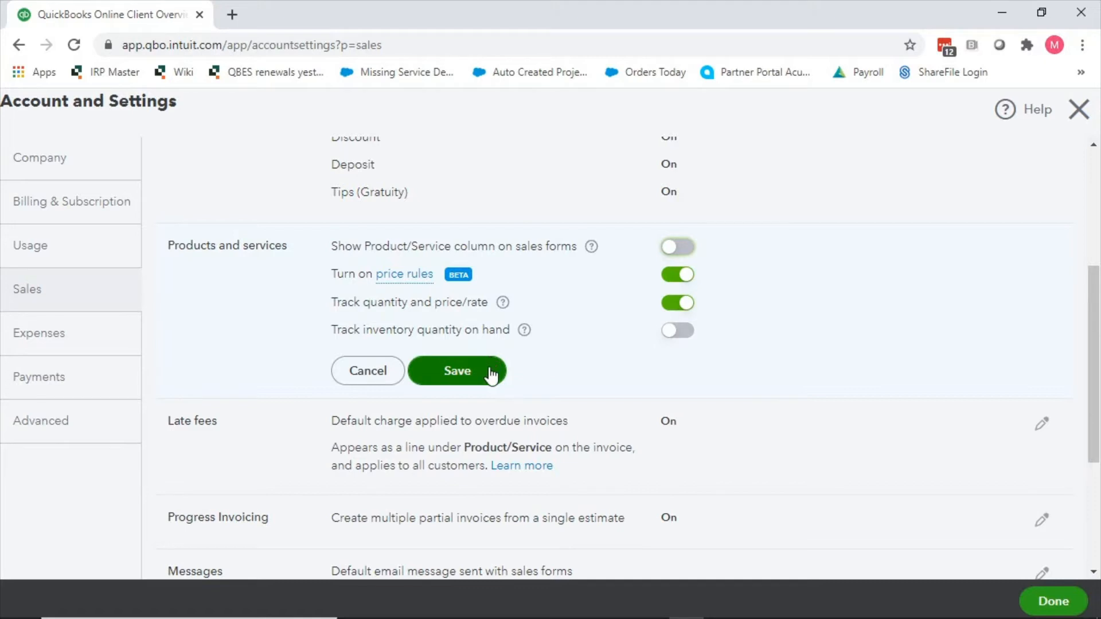
pyautogui.click(457, 371)
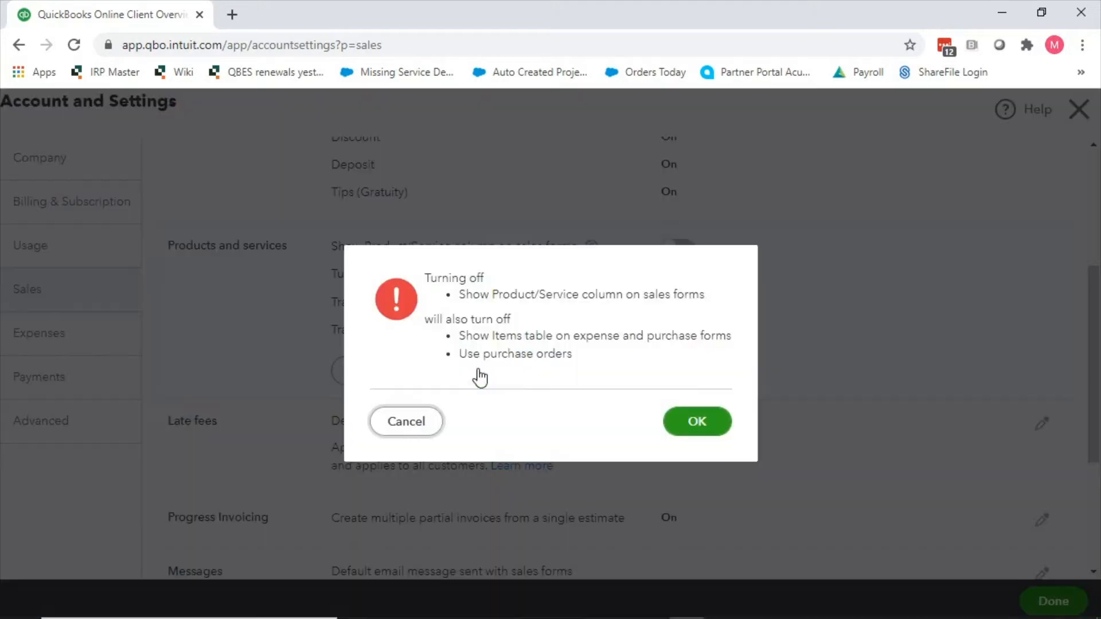
pyautogui.click(695, 422)
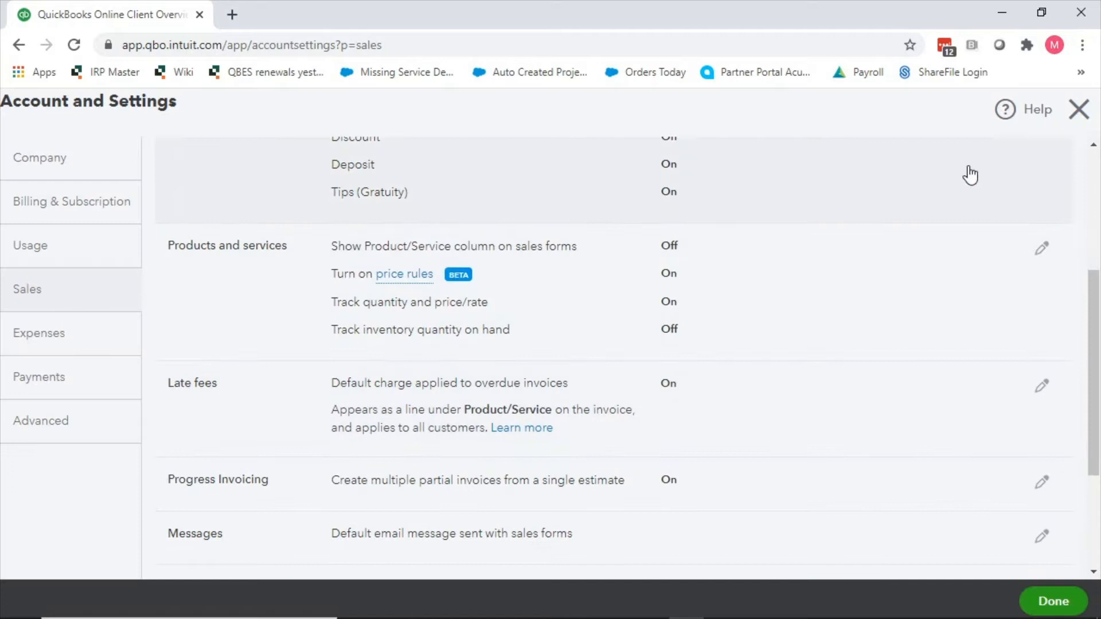
pyautogui.click(1078, 109)
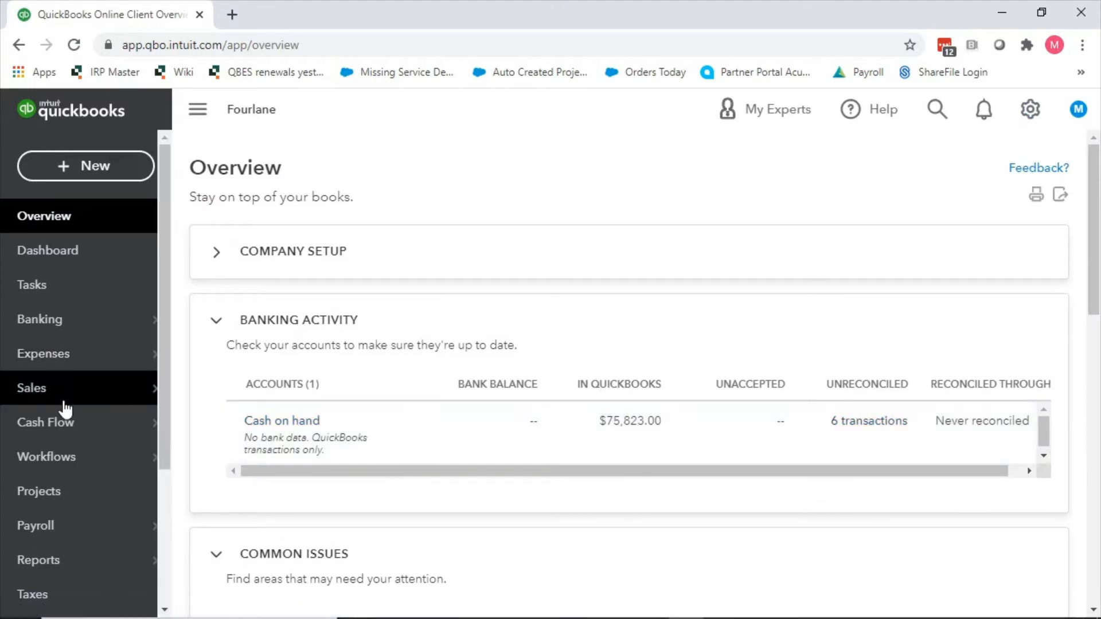
# - Create new invoice #1025 from Sales and select line 1's Service Date cell
pyautogui.click(31, 388)
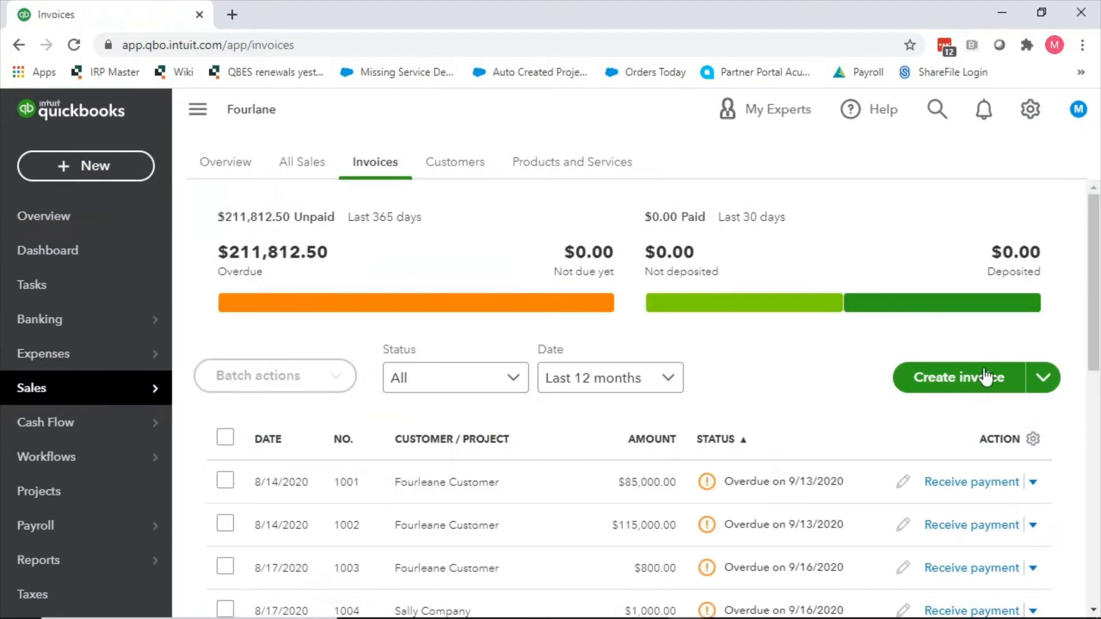
pyautogui.click(959, 377)
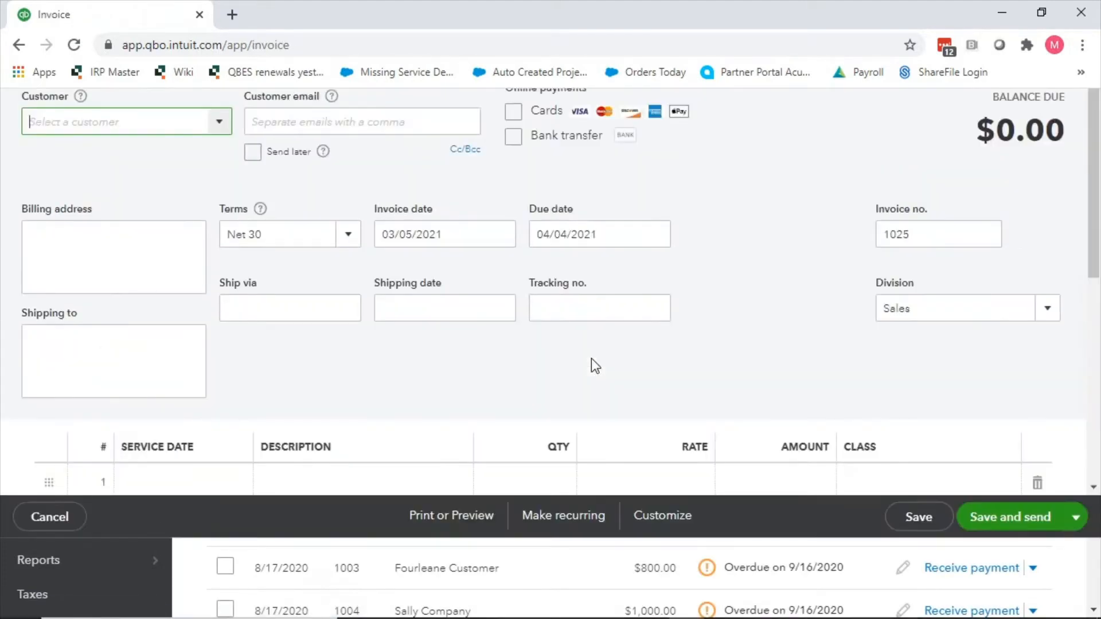
pyautogui.scroll(-3)
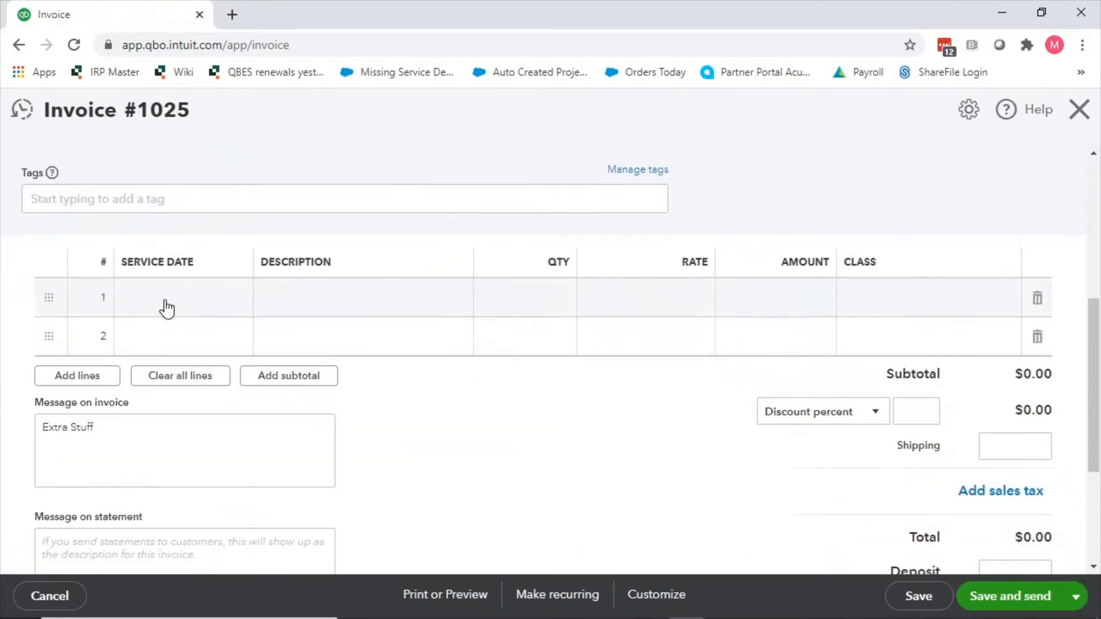
pyautogui.click(168, 297)
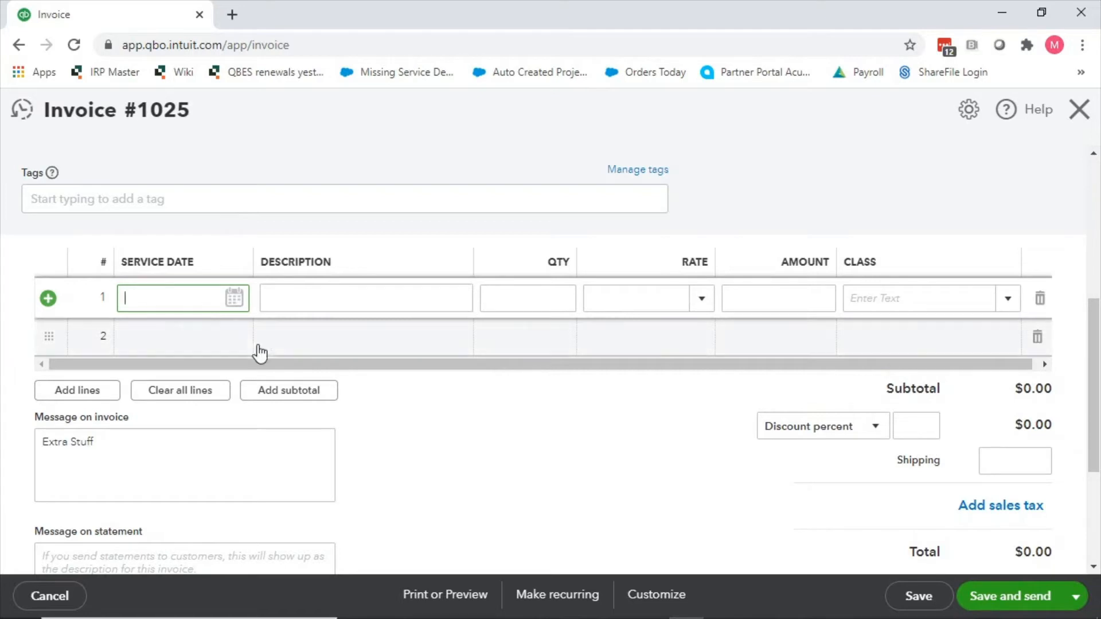
pyautogui.moveTo(226, 295)
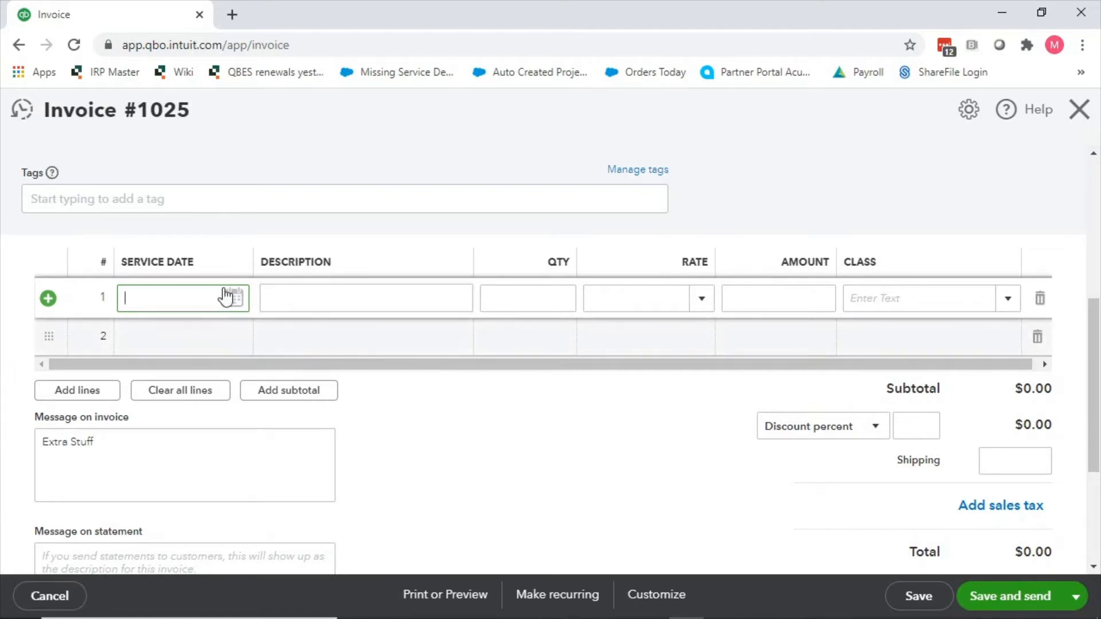
pyautogui.scroll(3)
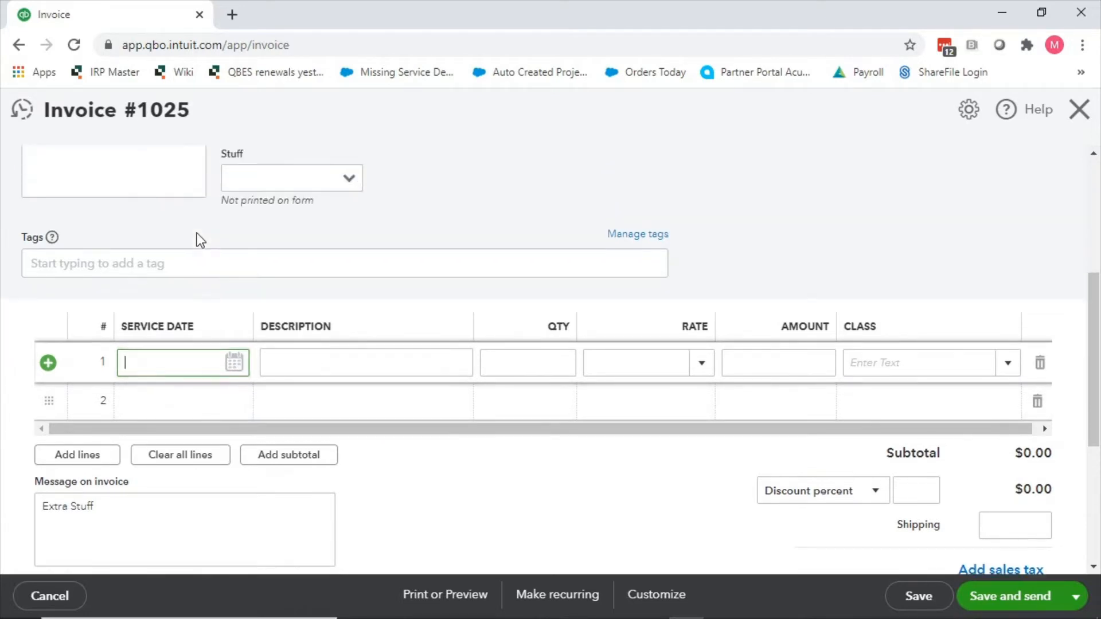
# - Choose a customer project for the invoice and enter service date 03/05/2021
pyautogui.click(116, 200)
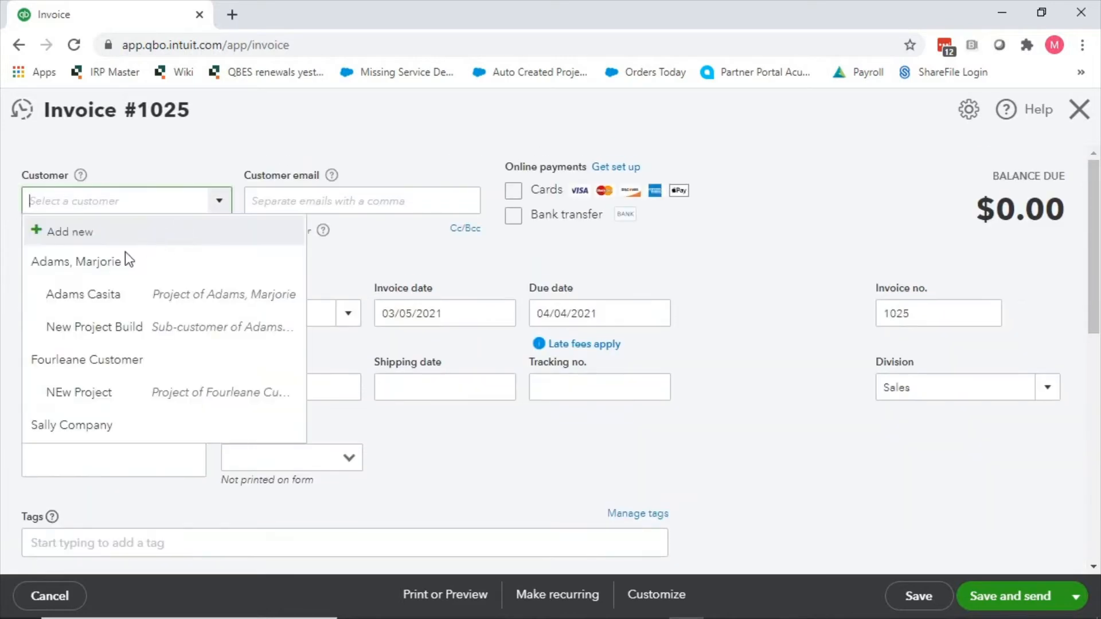
pyautogui.click(83, 295)
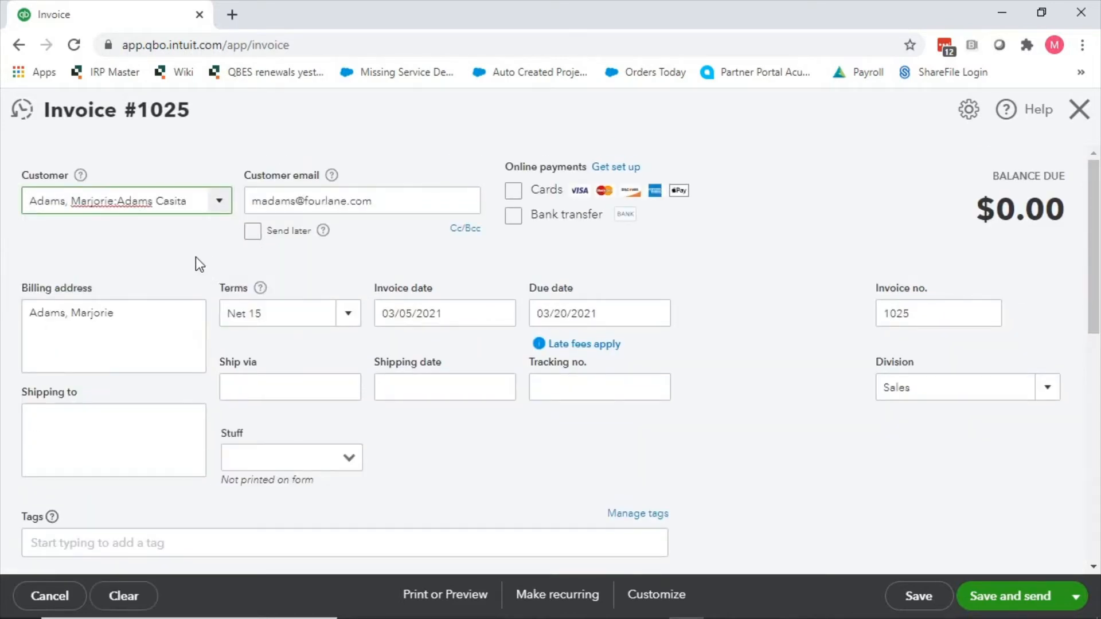
pyautogui.scroll(-3)
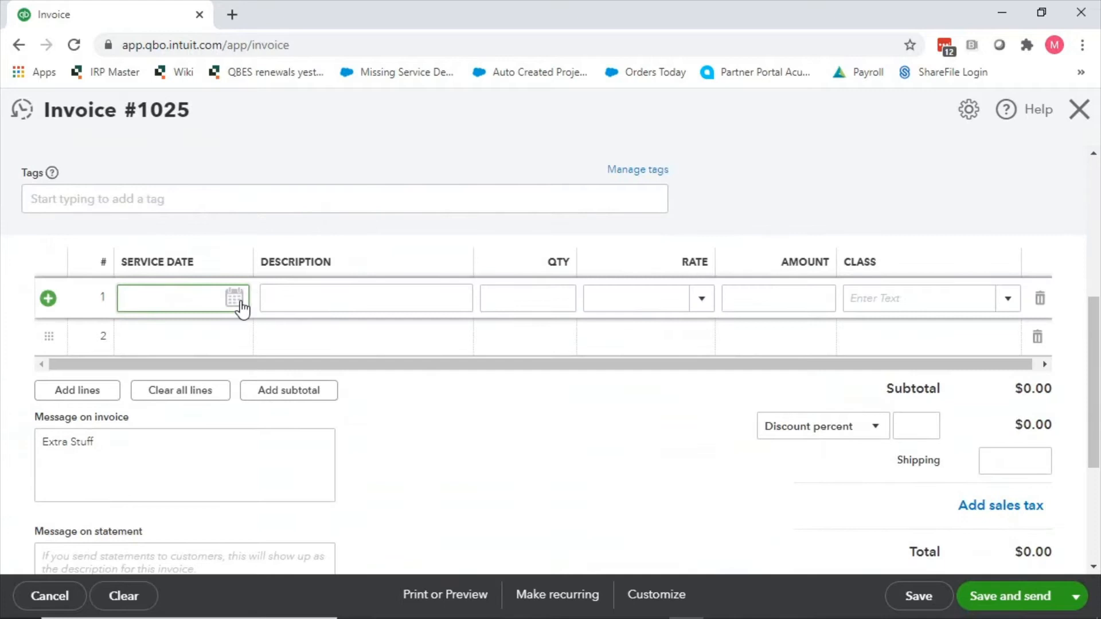
pyautogui.write('03/05/2021')
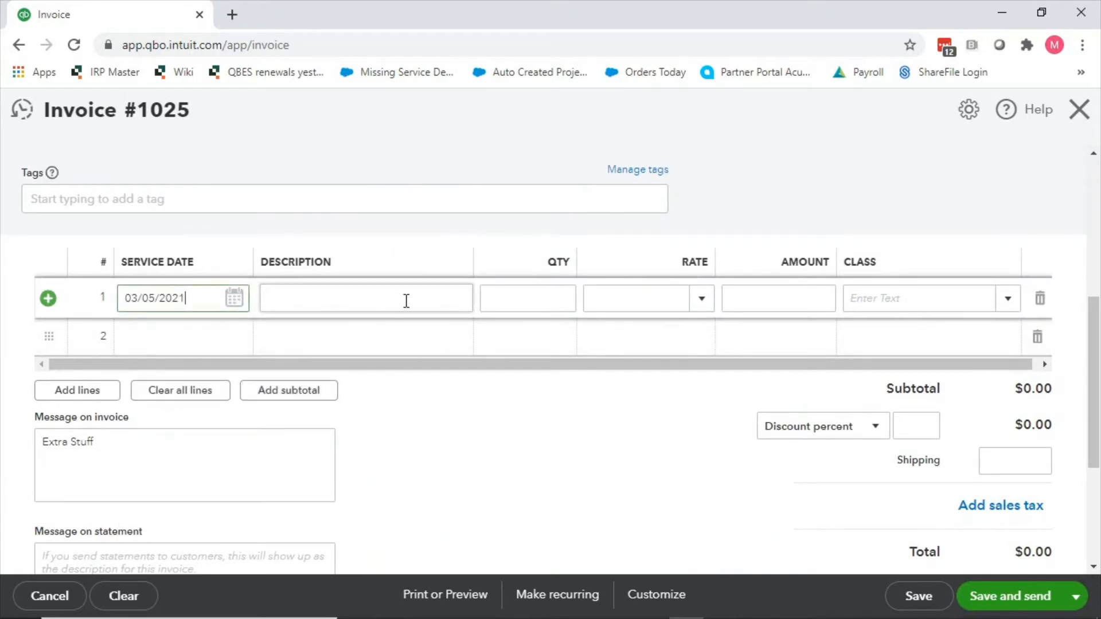
# - Fill line 1 with description 'Did Fun Things', quantity 10 and amount 2000
pyautogui.click(365, 297)
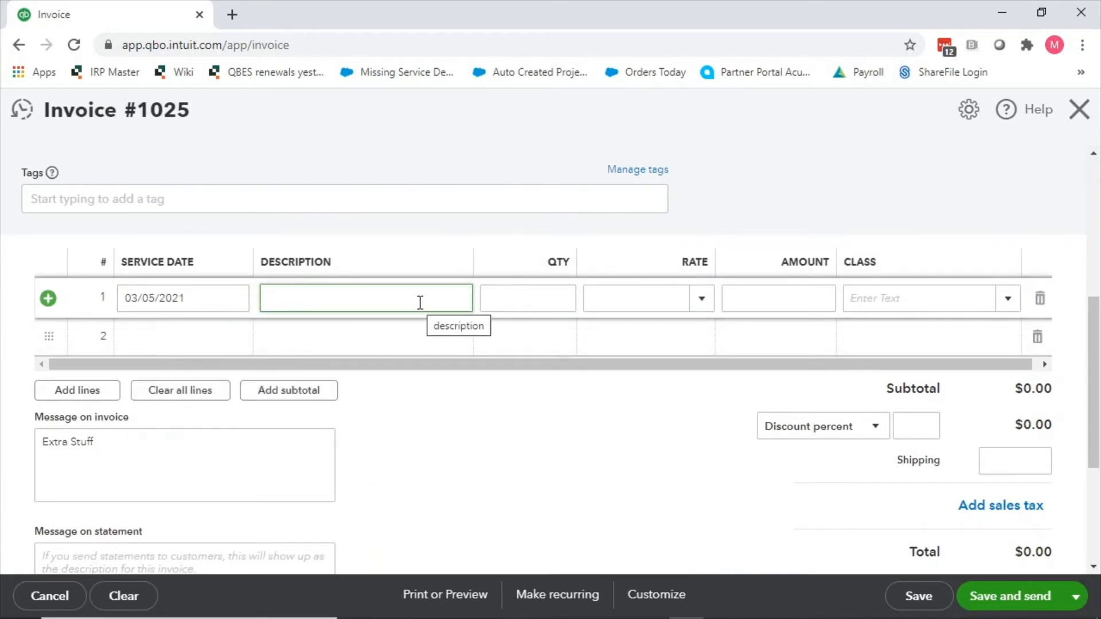
pyautogui.write('Did Fun Th')
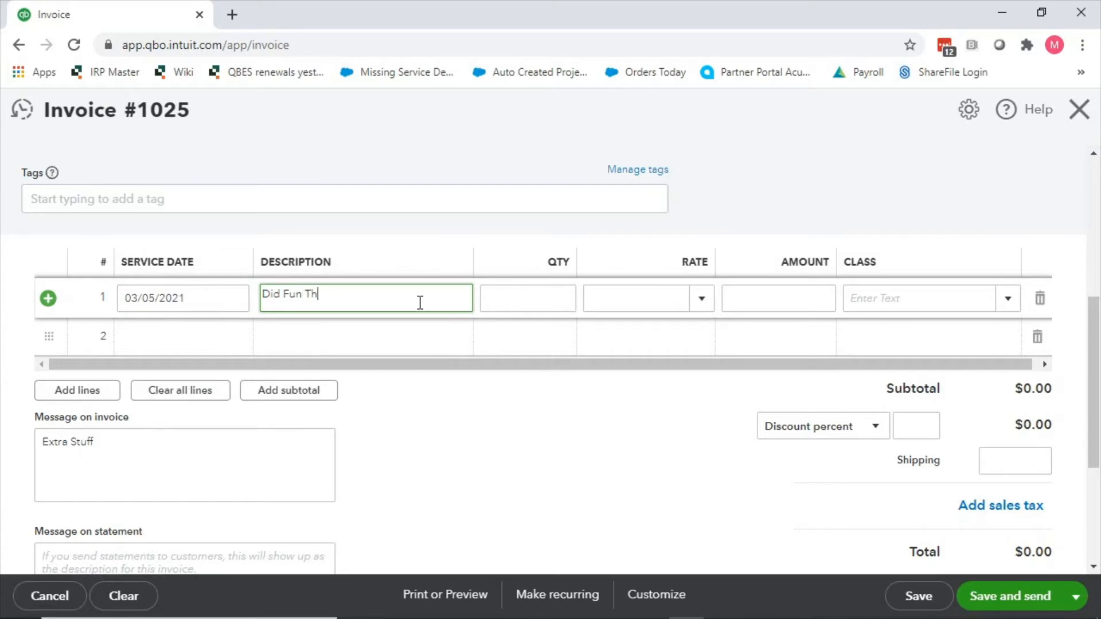
pyautogui.press('Tab')
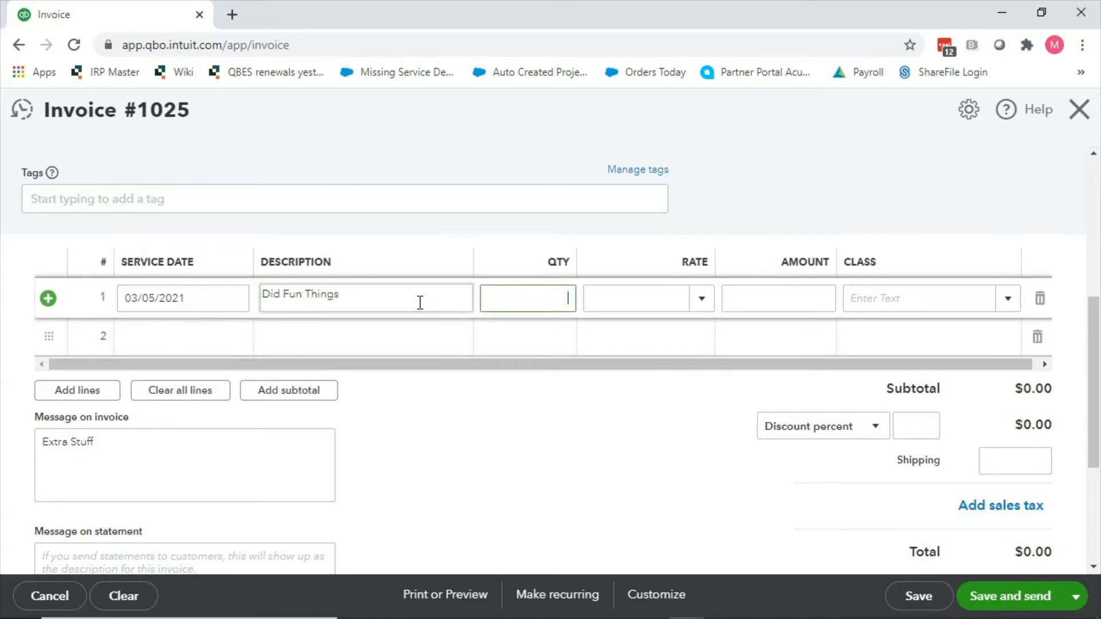
pyautogui.write('10')
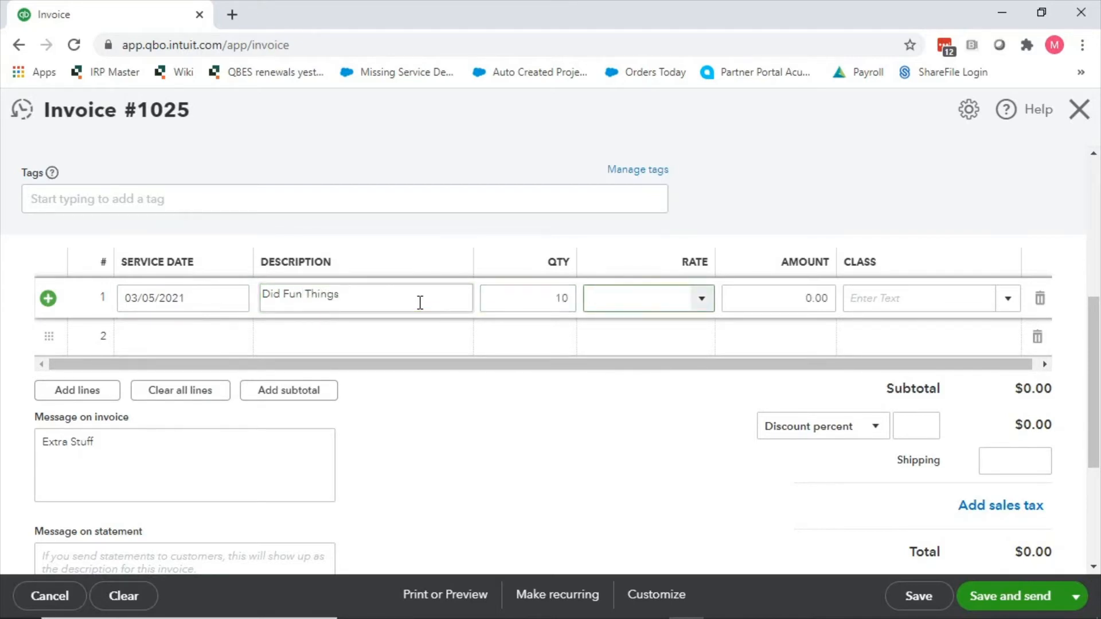
pyautogui.write('200')
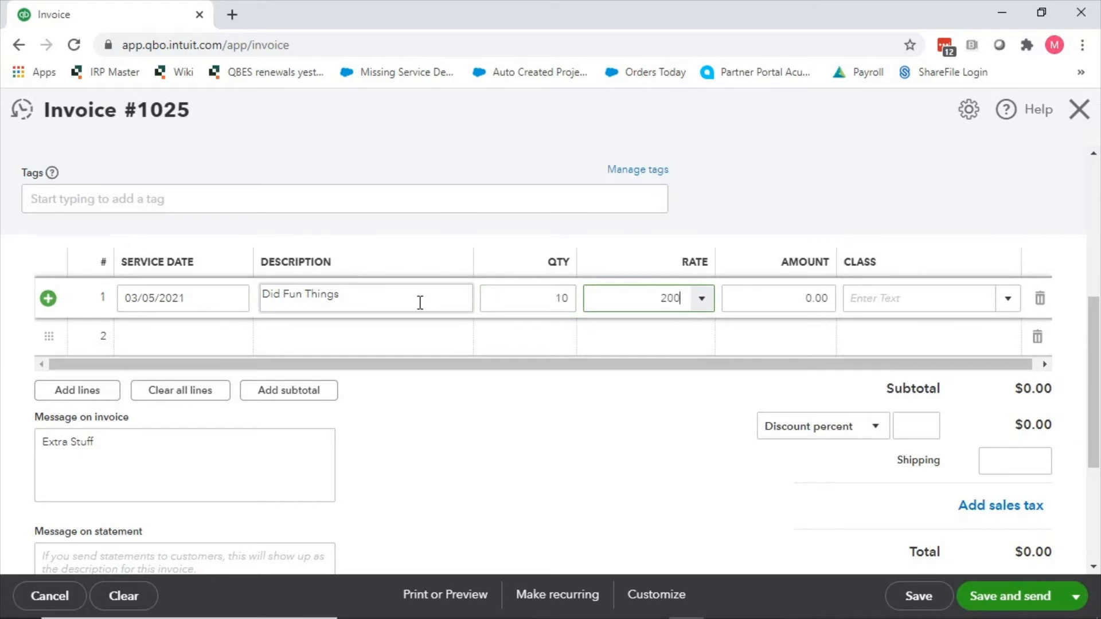
pyautogui.click(778, 297)
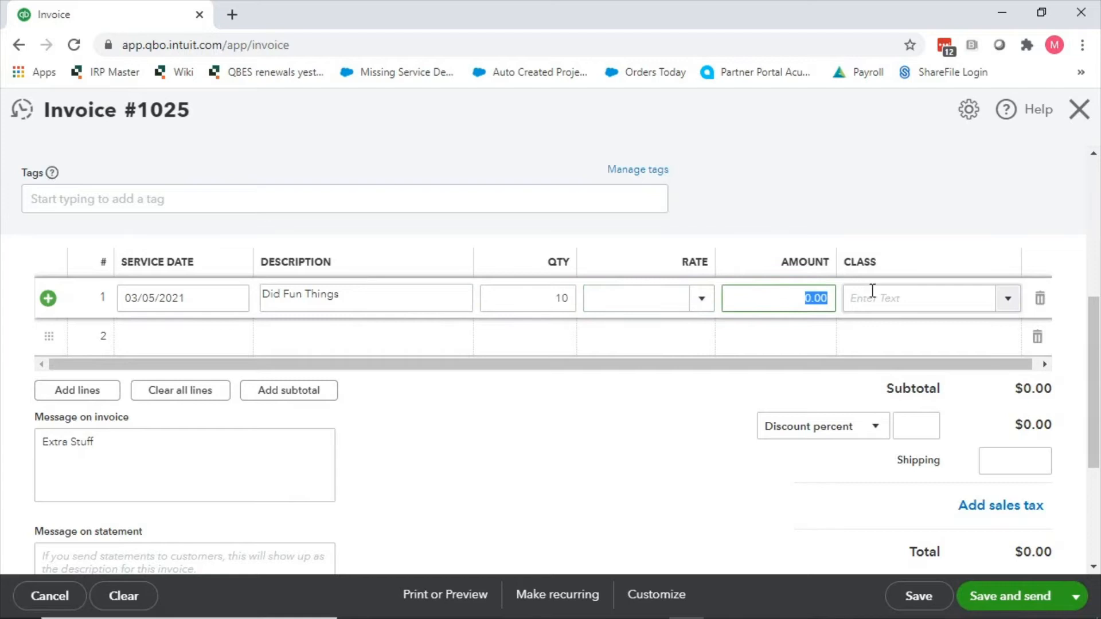
pyautogui.write('2000')
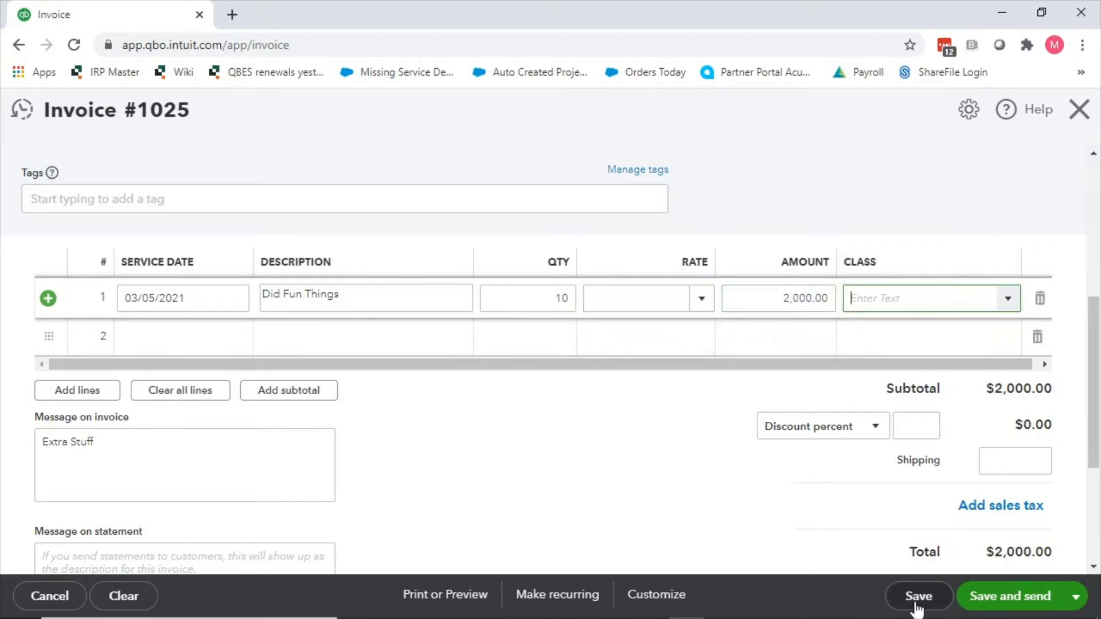
# - Save invoice #1025 despite missing Class fields and review its $2,000.00 balance due
pyautogui.click(917, 596)
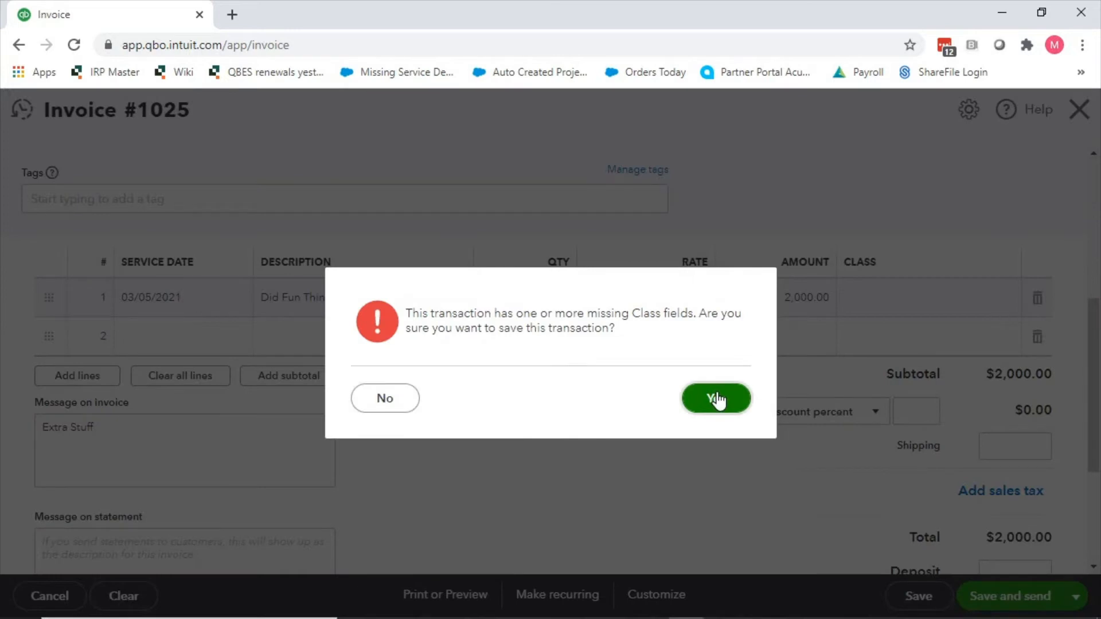
pyautogui.click(715, 398)
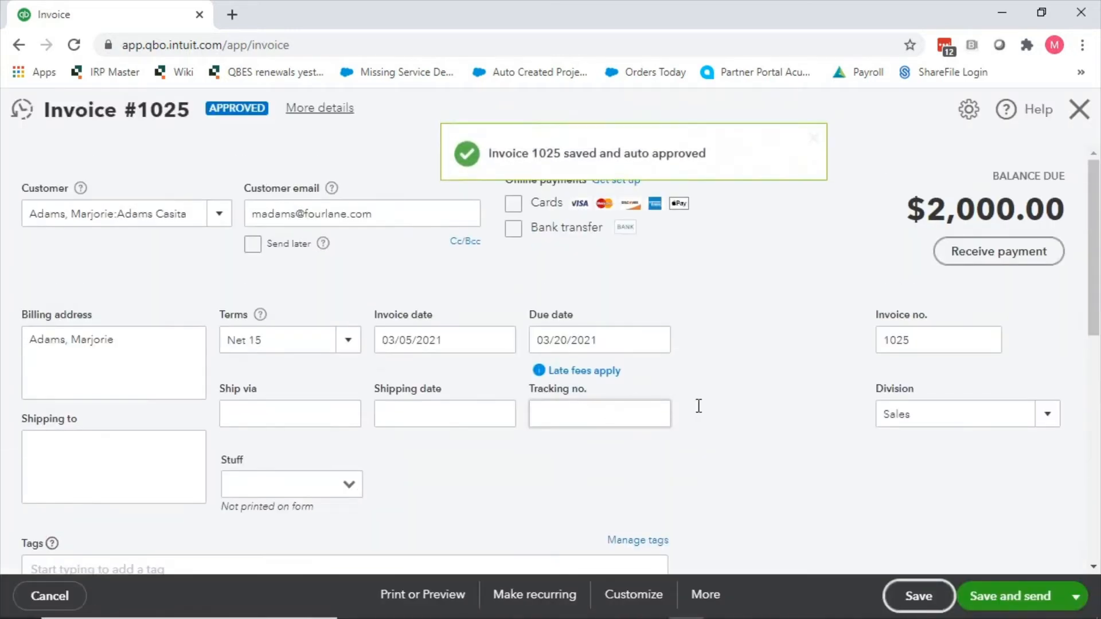
pyautogui.scroll(-3)
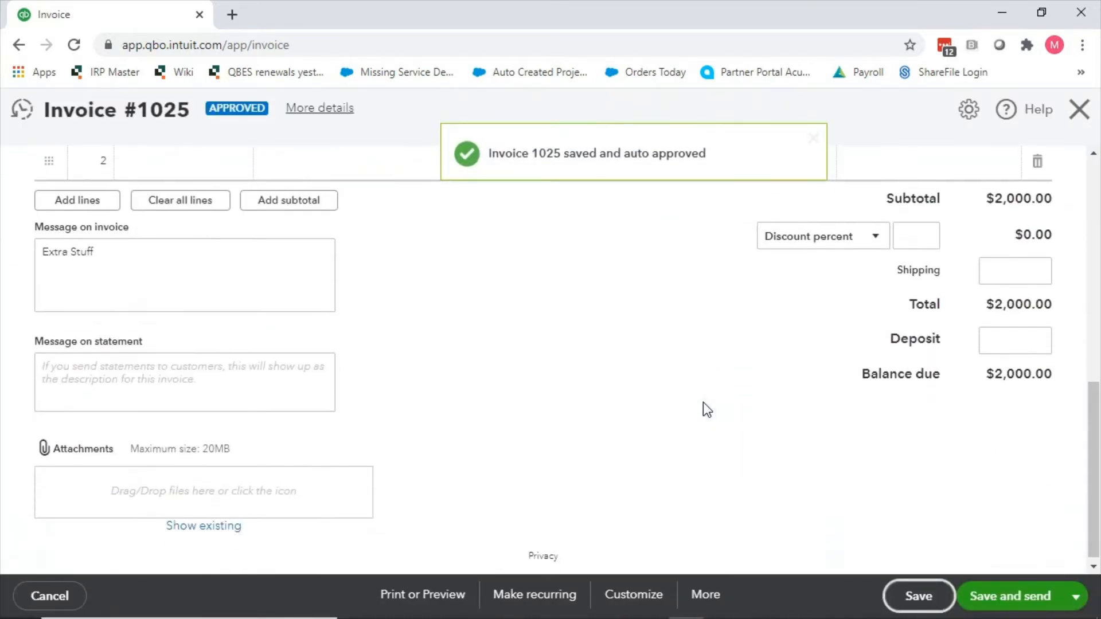
pyautogui.scroll(3)
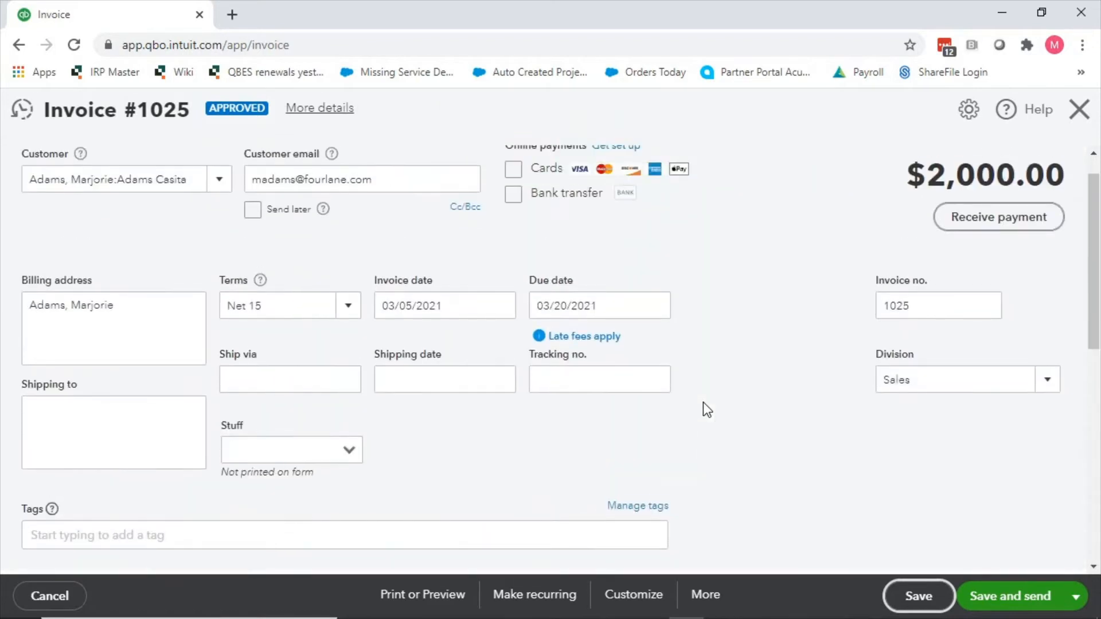
pyautogui.scroll(-3)
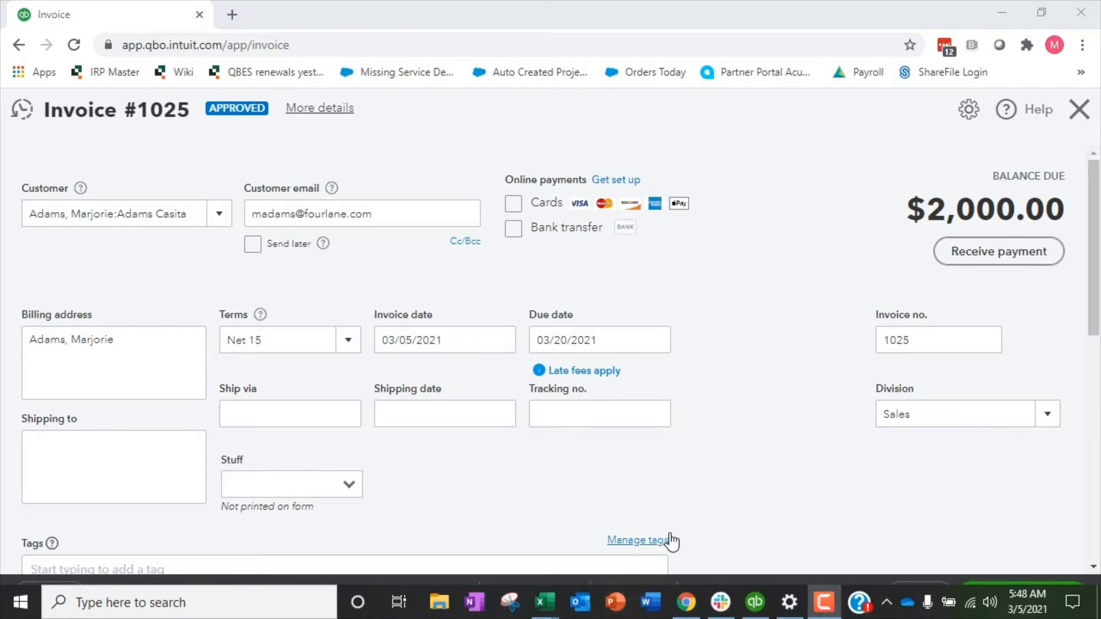
# - View invoice 1025's transaction journal via More, then open the gear menu
pyautogui.click(704, 595)
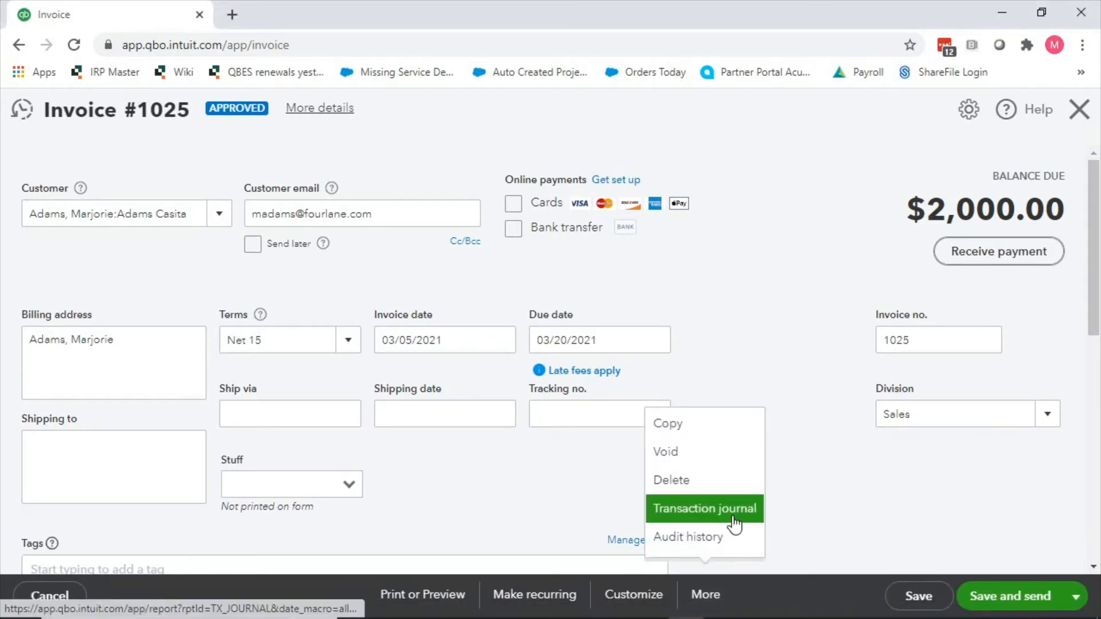
pyautogui.click(704, 509)
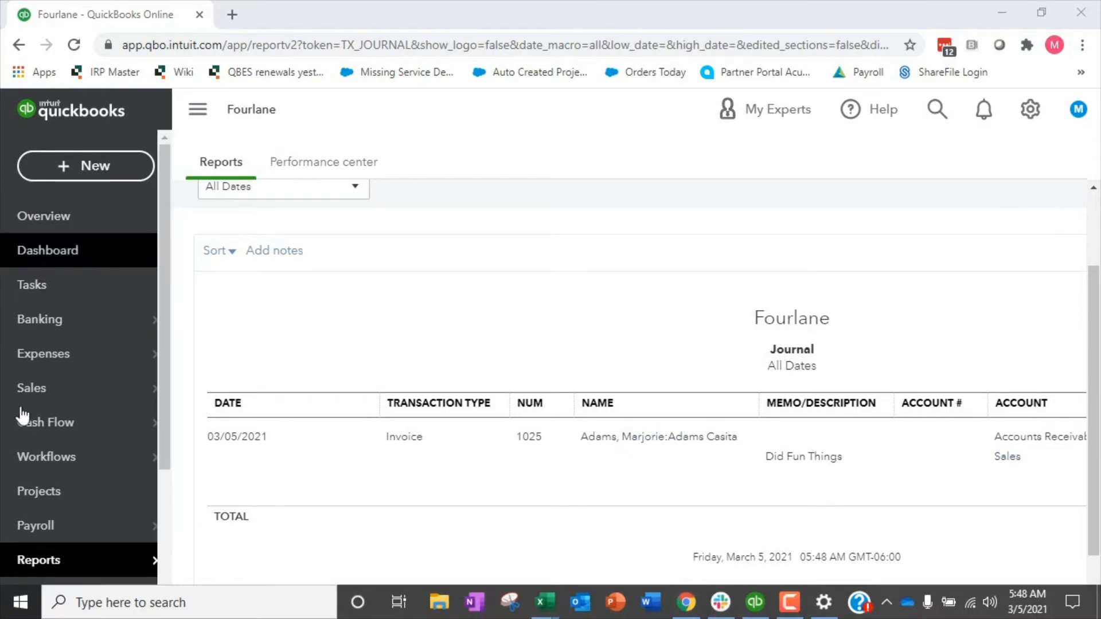
pyautogui.click(1029, 109)
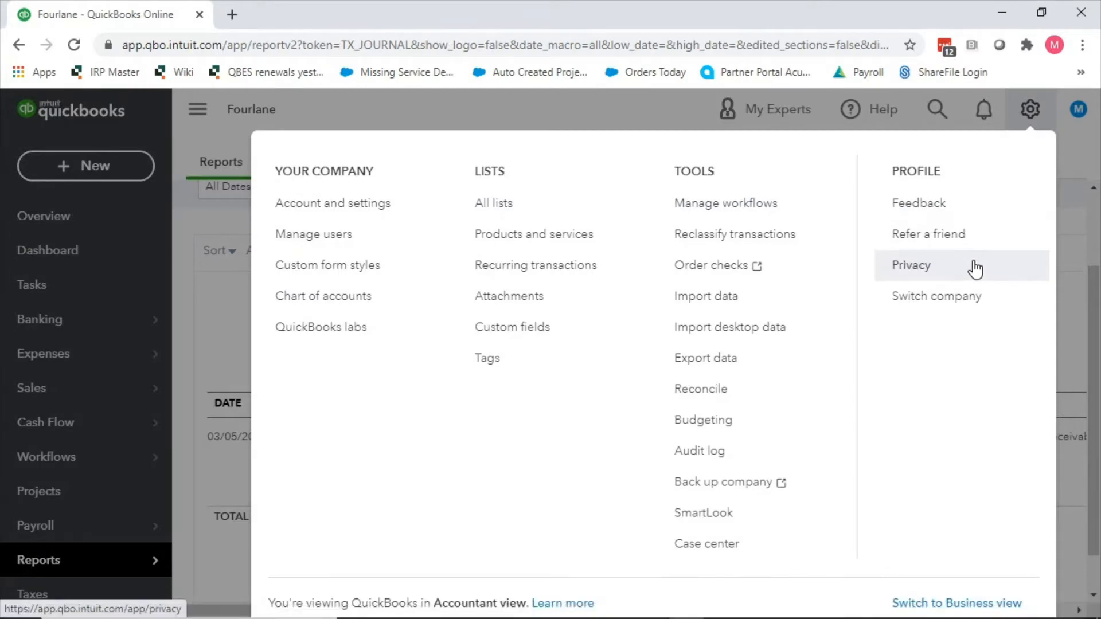
# - In Sales settings, edit Products and services and switch on Show Product/Service column
pyautogui.click(332, 202)
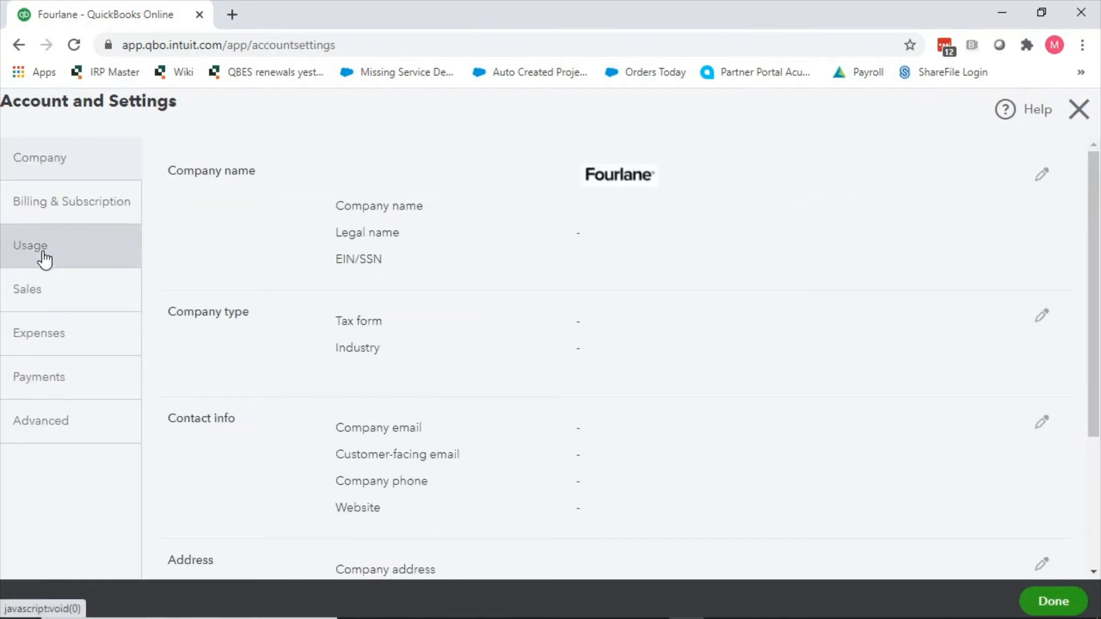
pyautogui.click(27, 288)
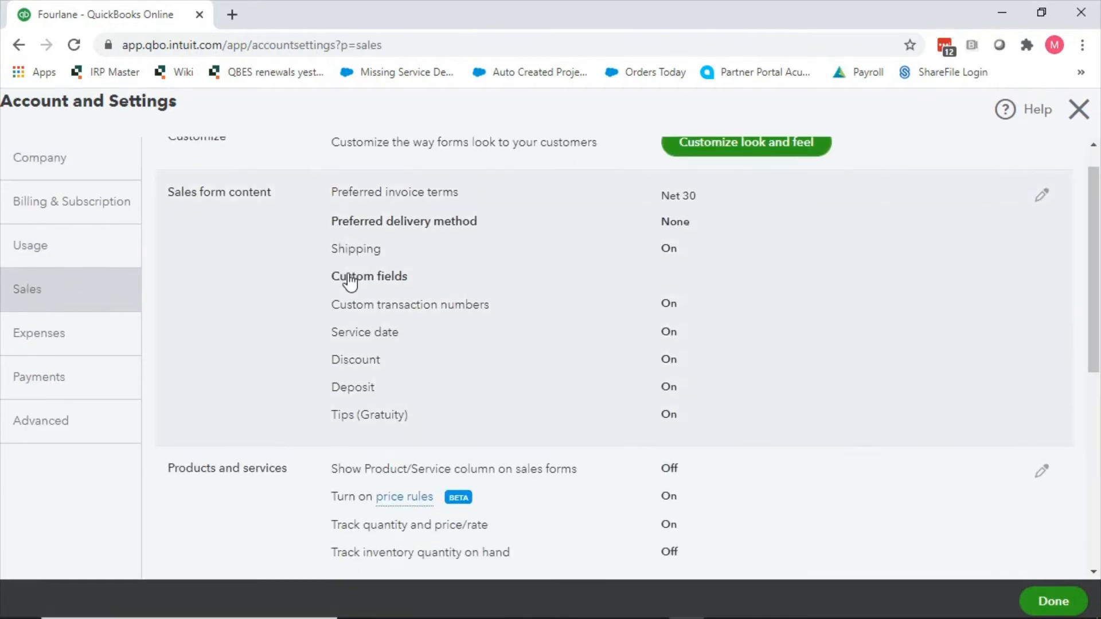
pyautogui.scroll(-3)
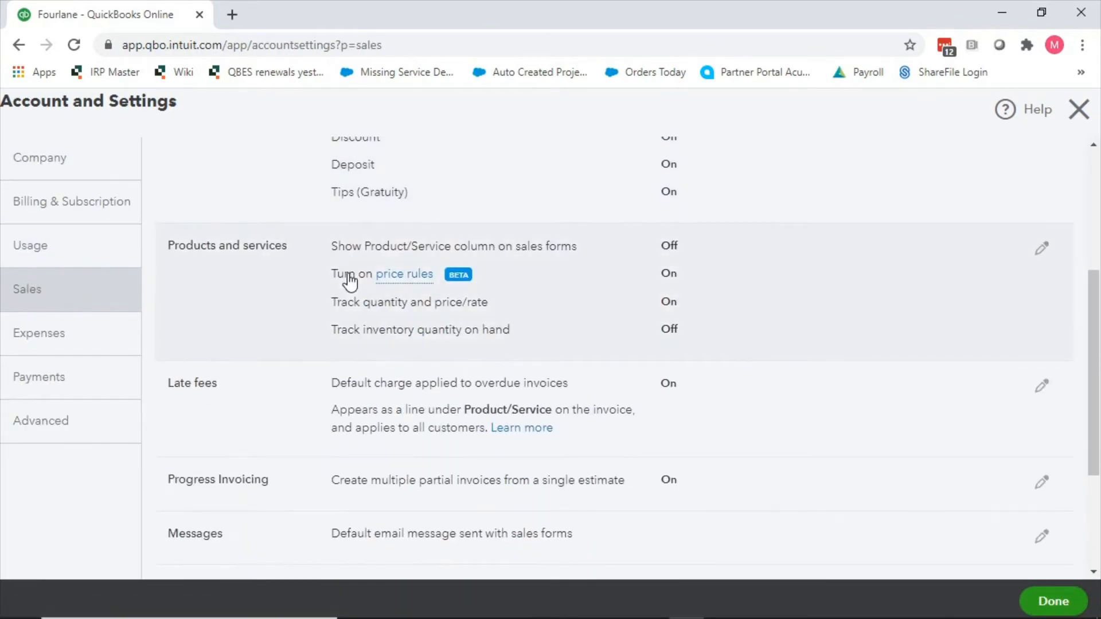
pyautogui.click(1042, 248)
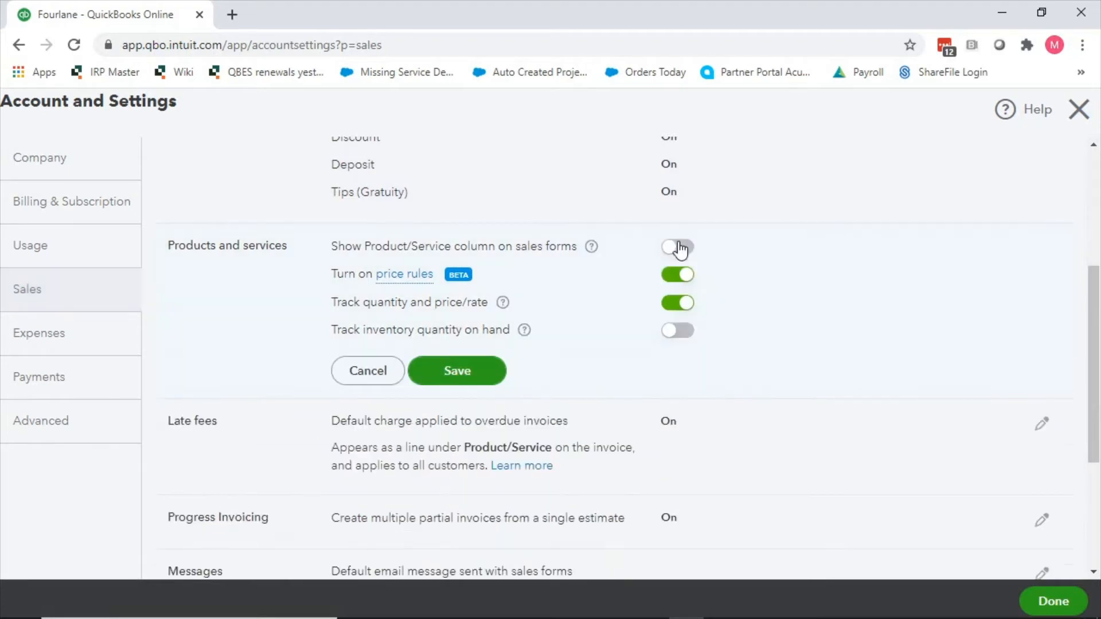
pyautogui.click(676, 246)
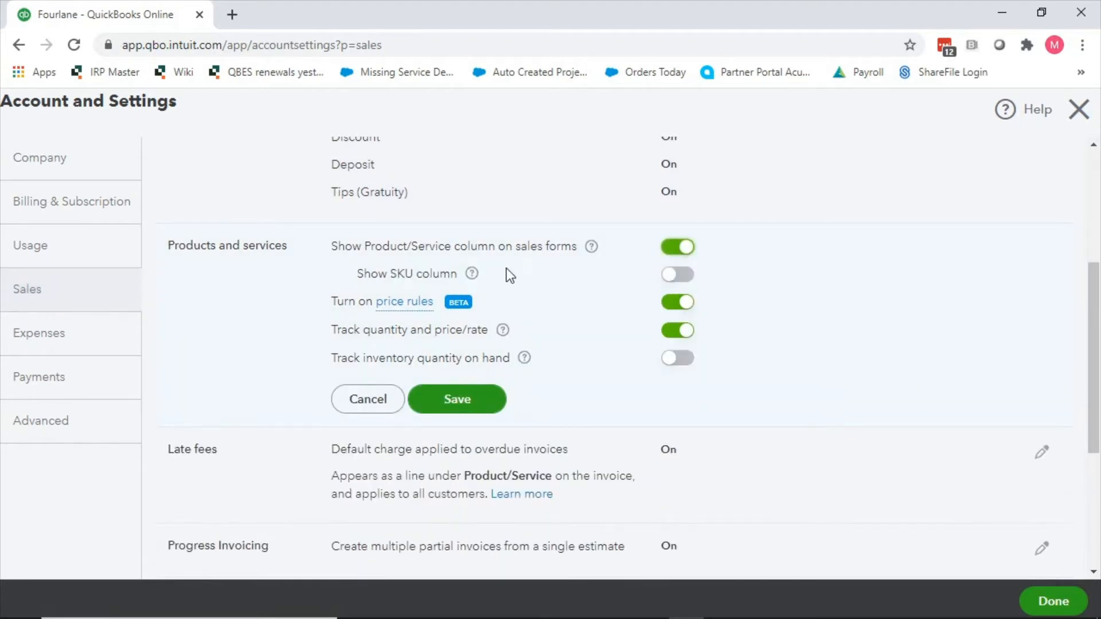
pyautogui.moveTo(321, 254)
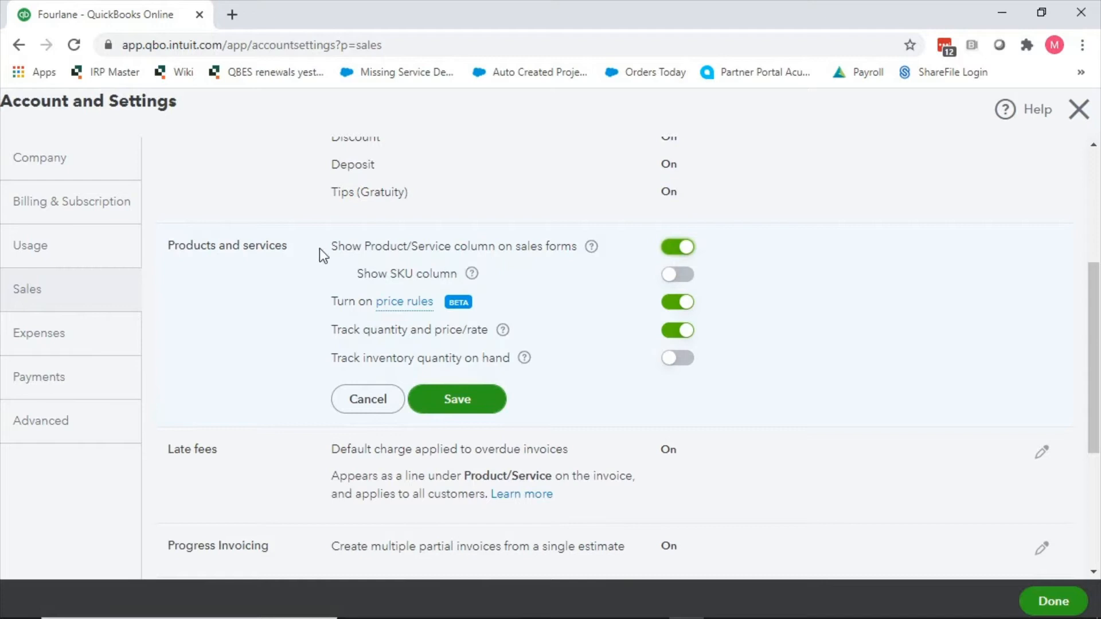
pyautogui.moveTo(615, 254)
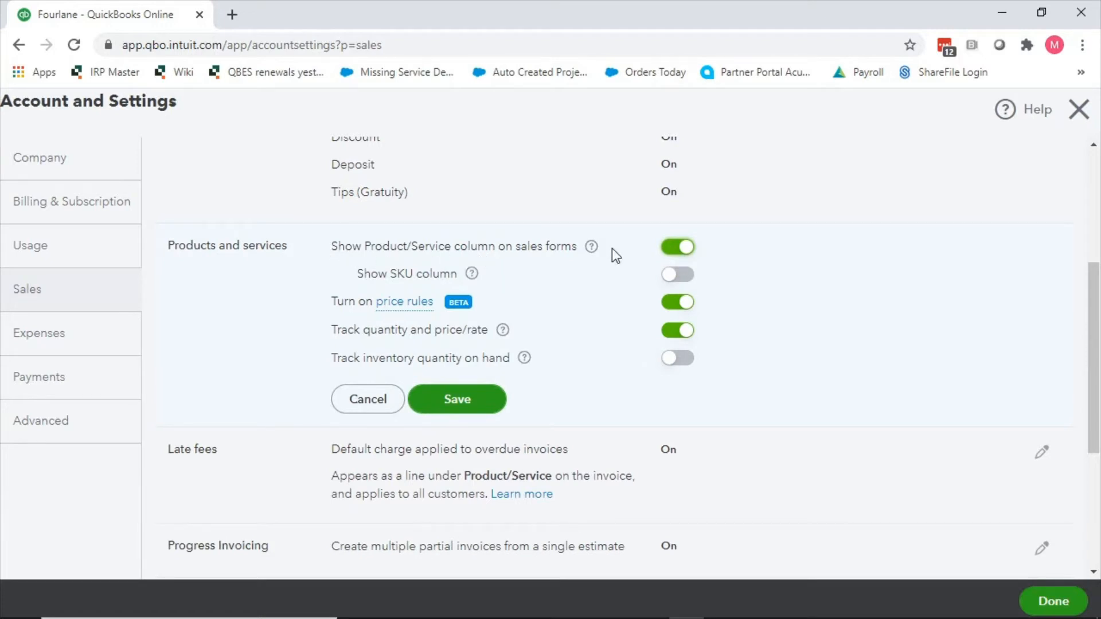
pyautogui.moveTo(447, 266)
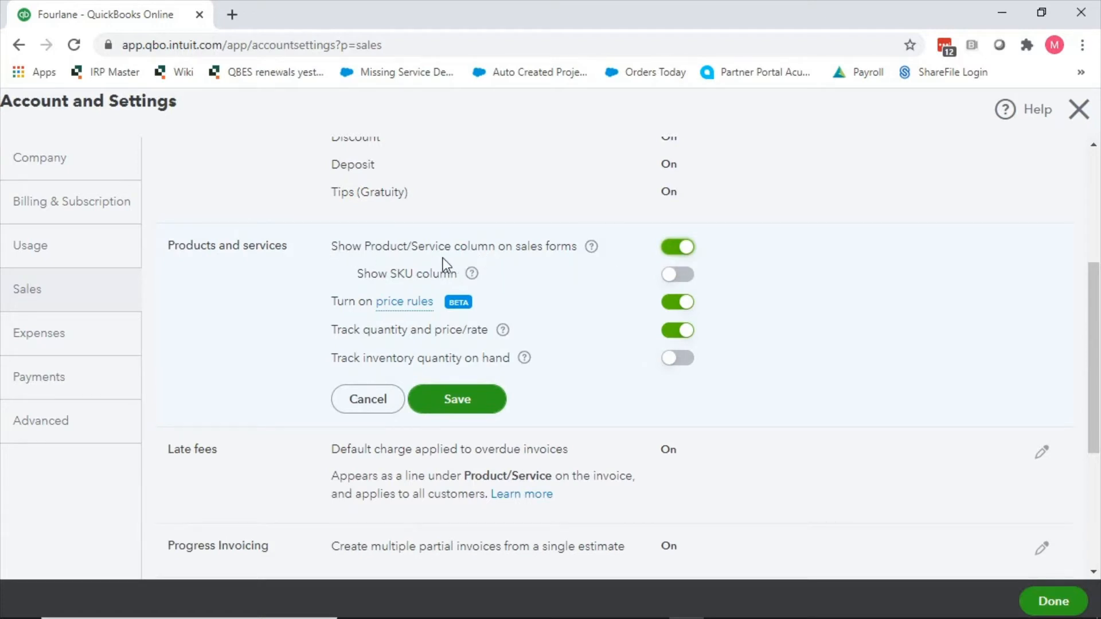
pyautogui.moveTo(646, 254)
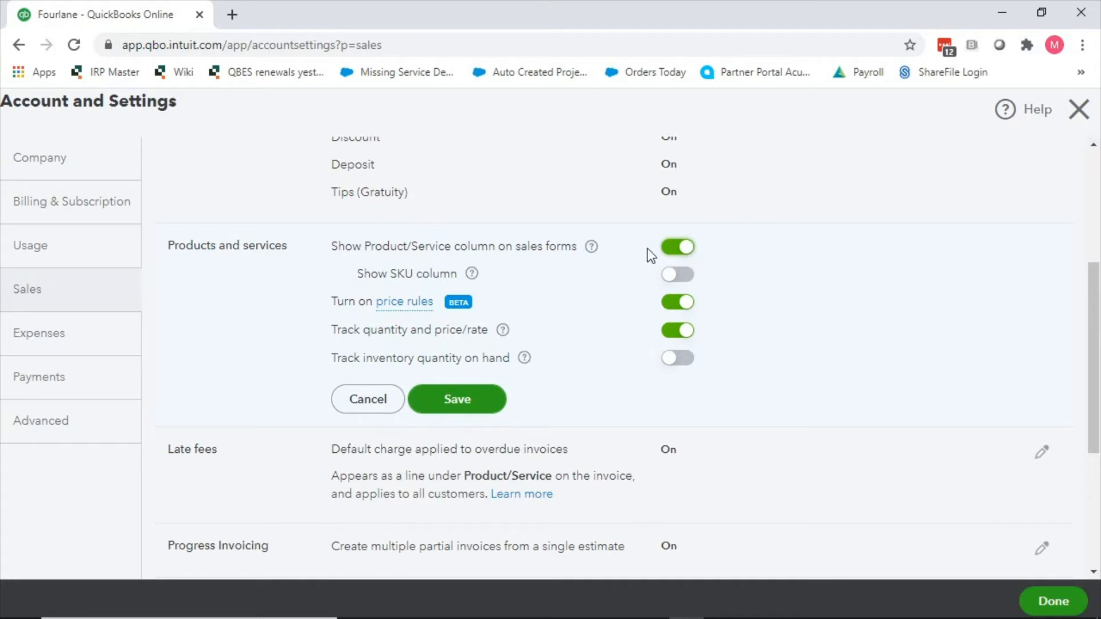
pyautogui.moveTo(522, 257)
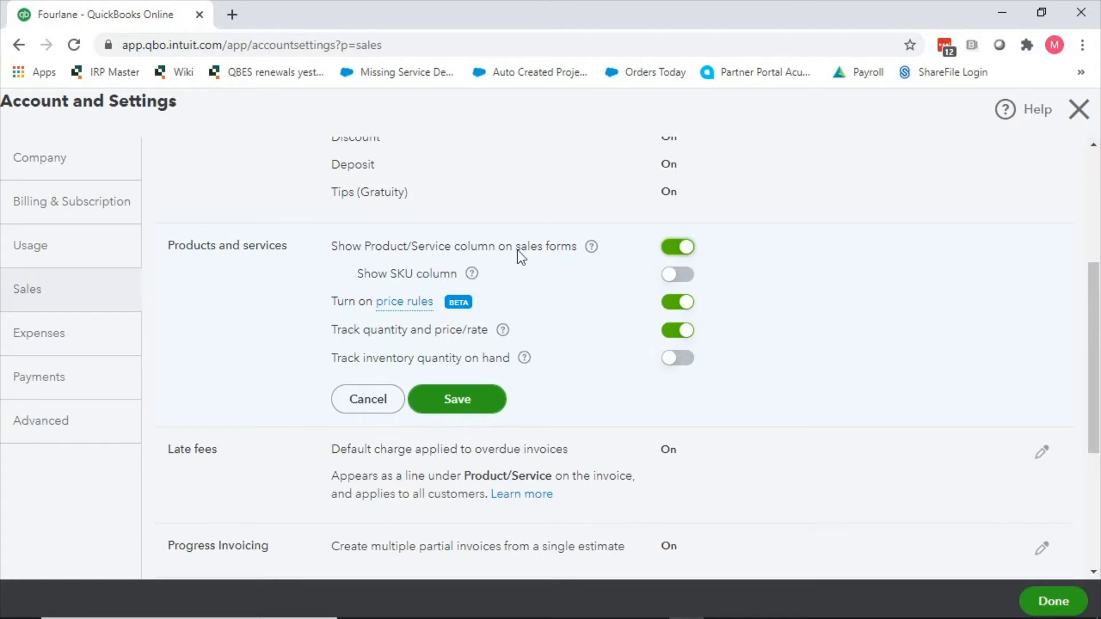
pyautogui.moveTo(551, 303)
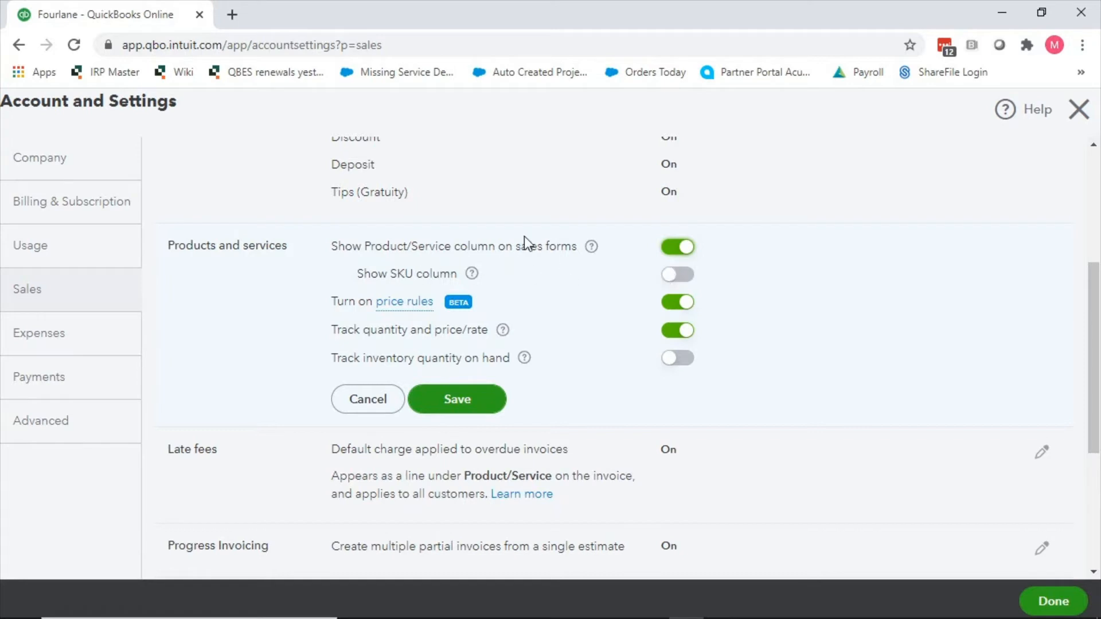
pyautogui.moveTo(572, 296)
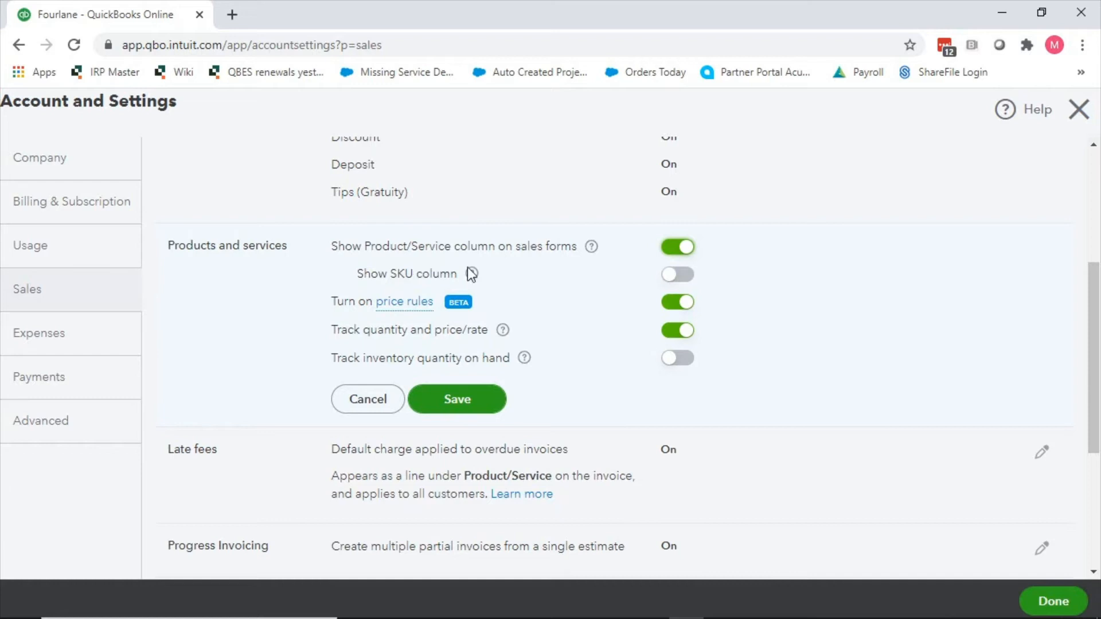
pyautogui.moveTo(410, 285)
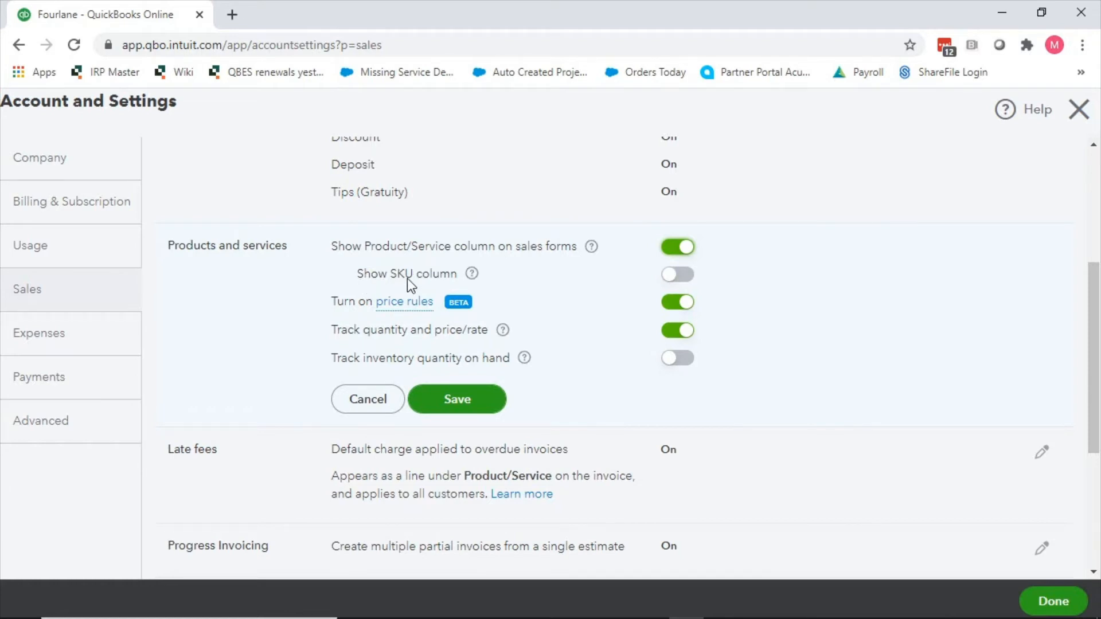
pyautogui.moveTo(698, 284)
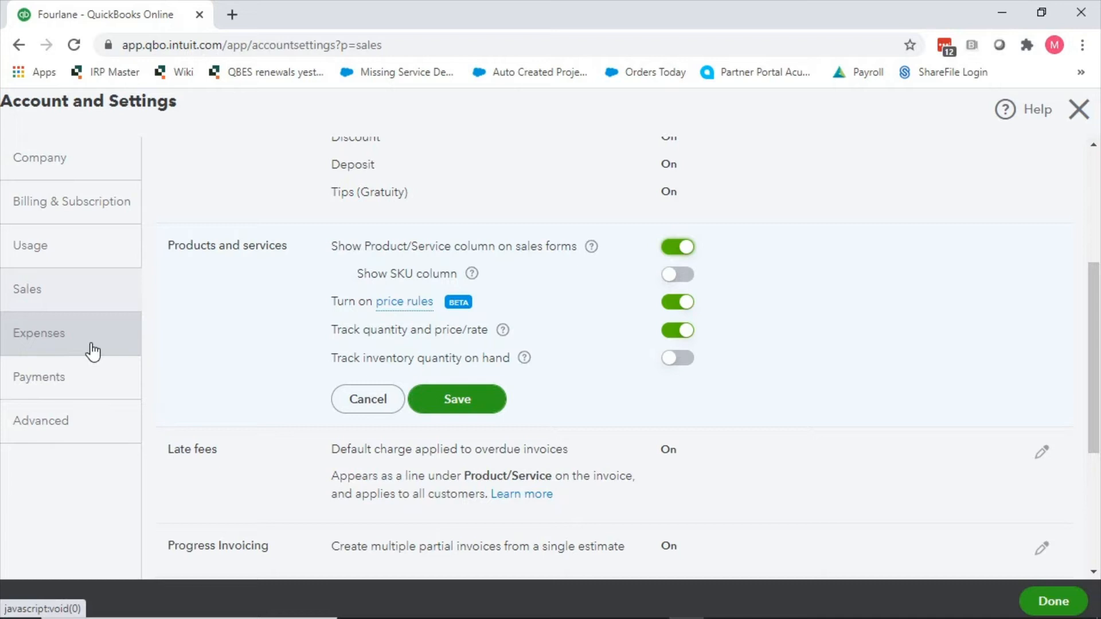
pyautogui.moveTo(651, 261)
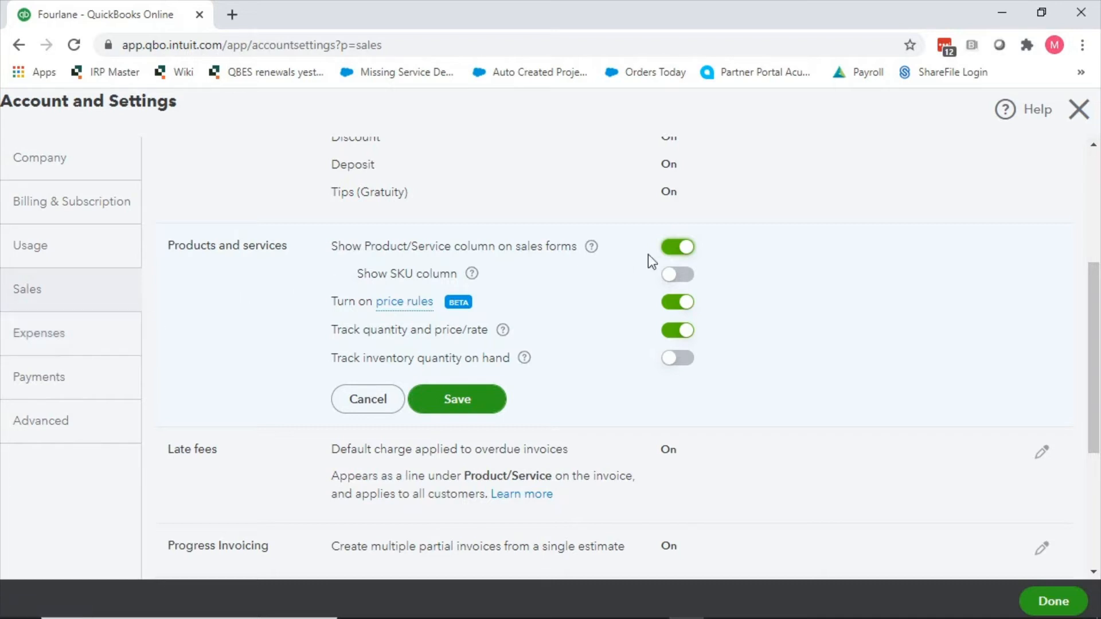
pyautogui.moveTo(316, 266)
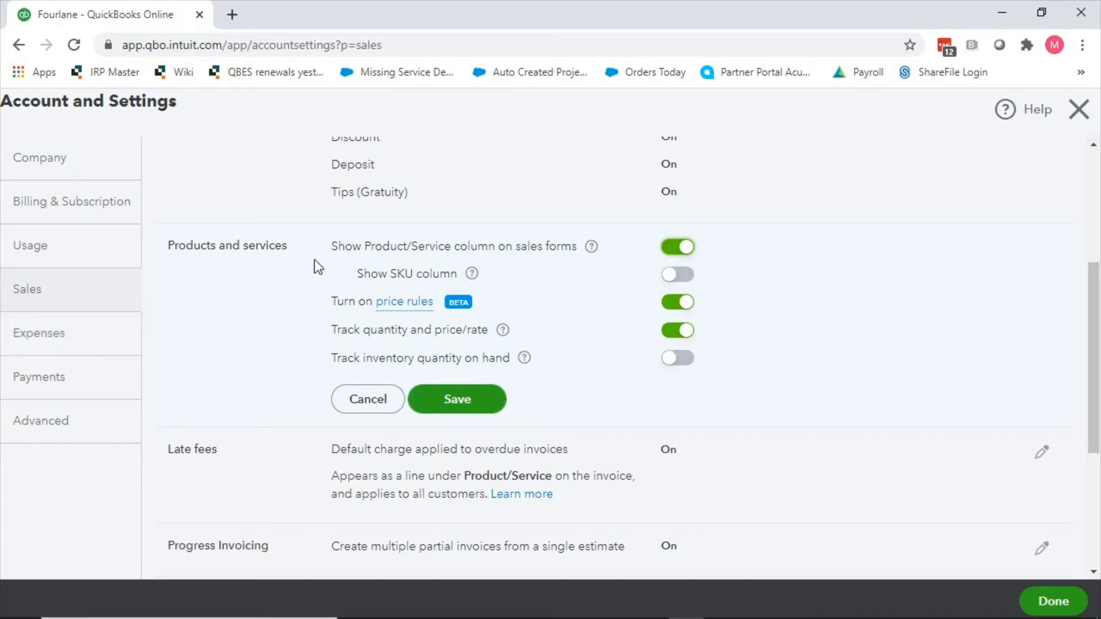
pyautogui.moveTo(40, 332)
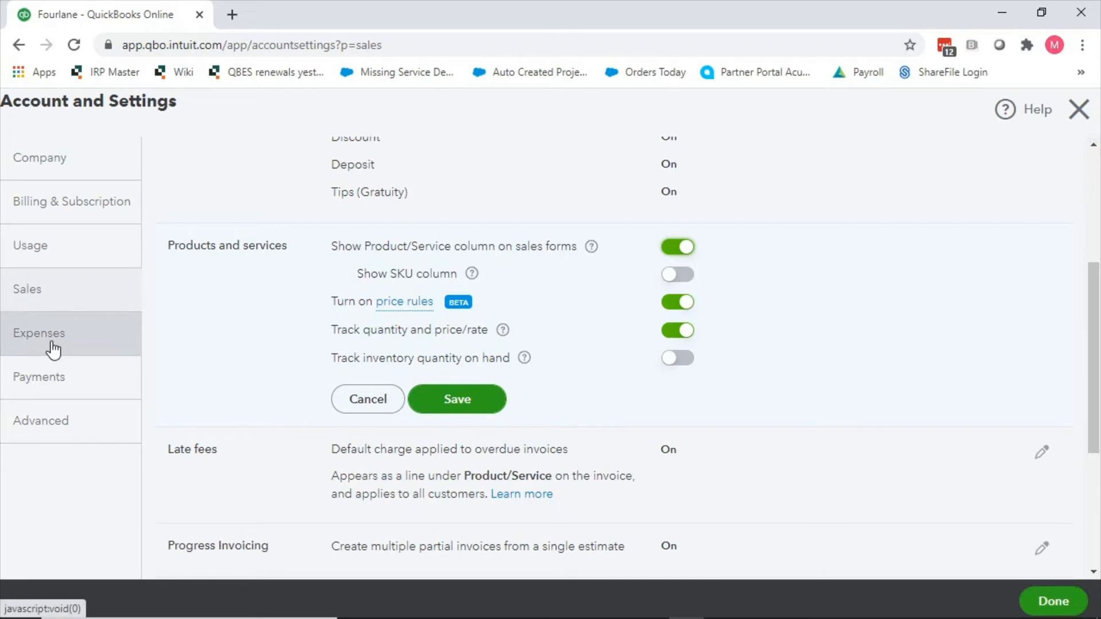
pyautogui.moveTo(345, 310)
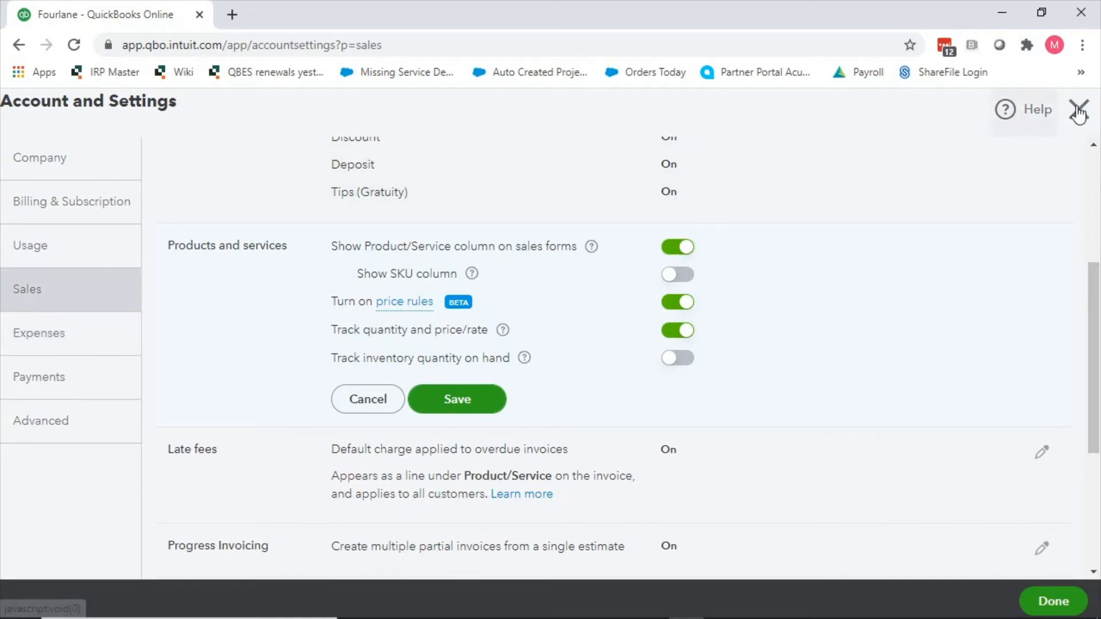
# - Leave settings unsaved, go to Products and Services price rules, and create a rule
pyautogui.click(1080, 109)
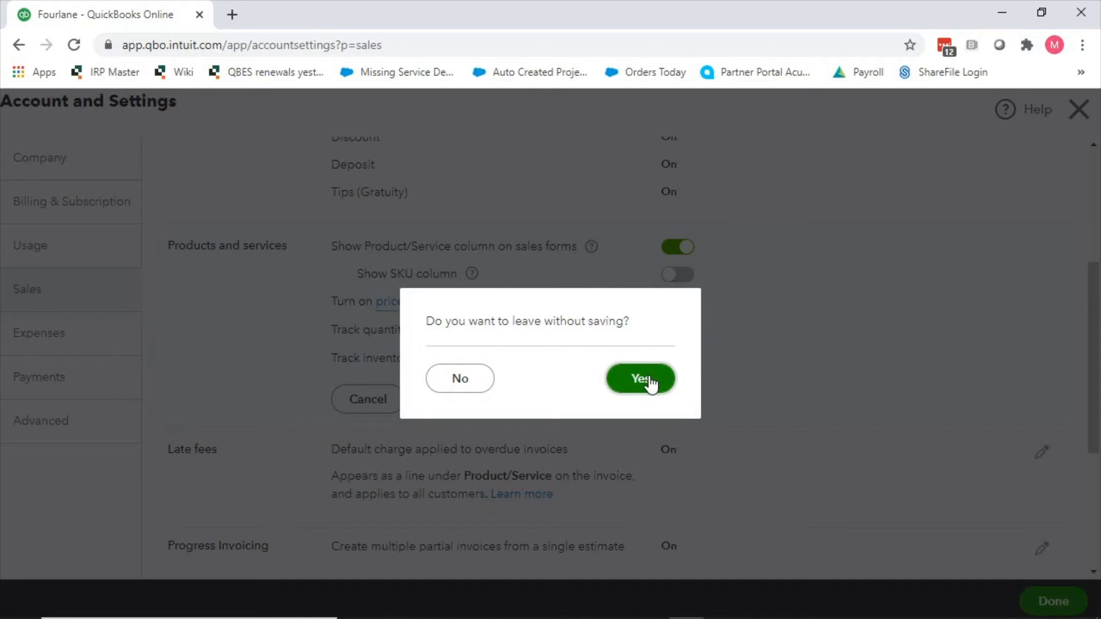
pyautogui.click(638, 379)
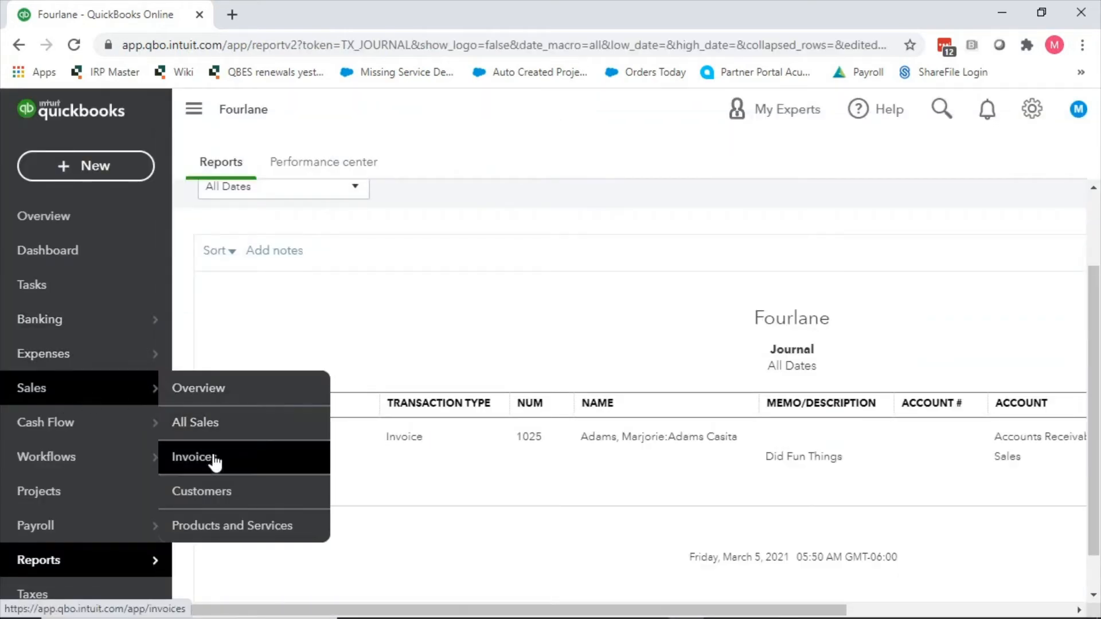
pyautogui.click(194, 457)
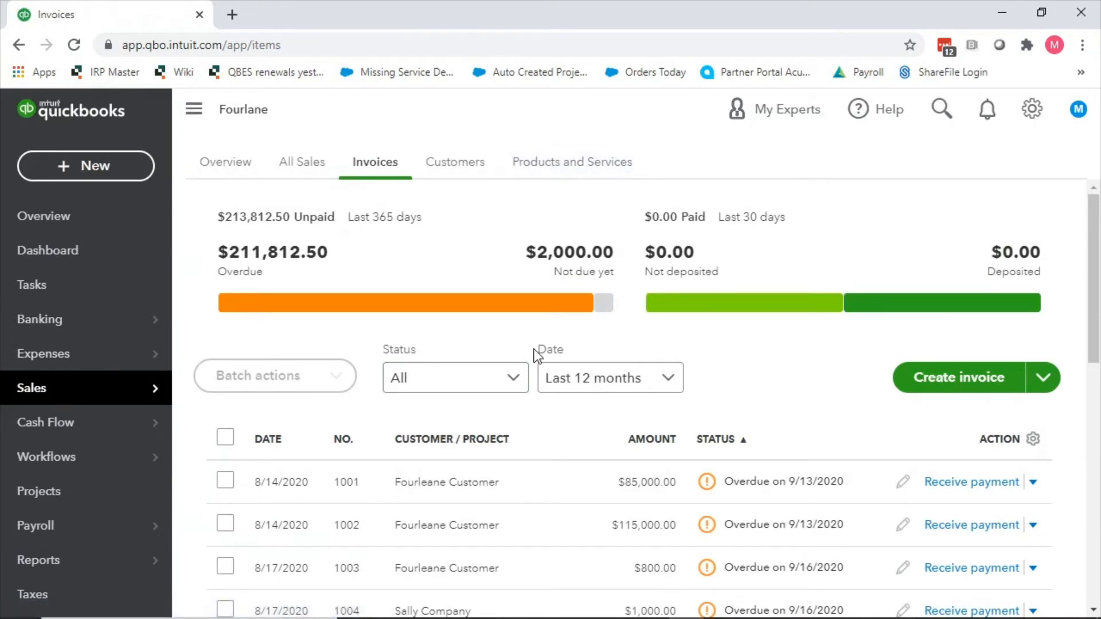
pyautogui.click(572, 162)
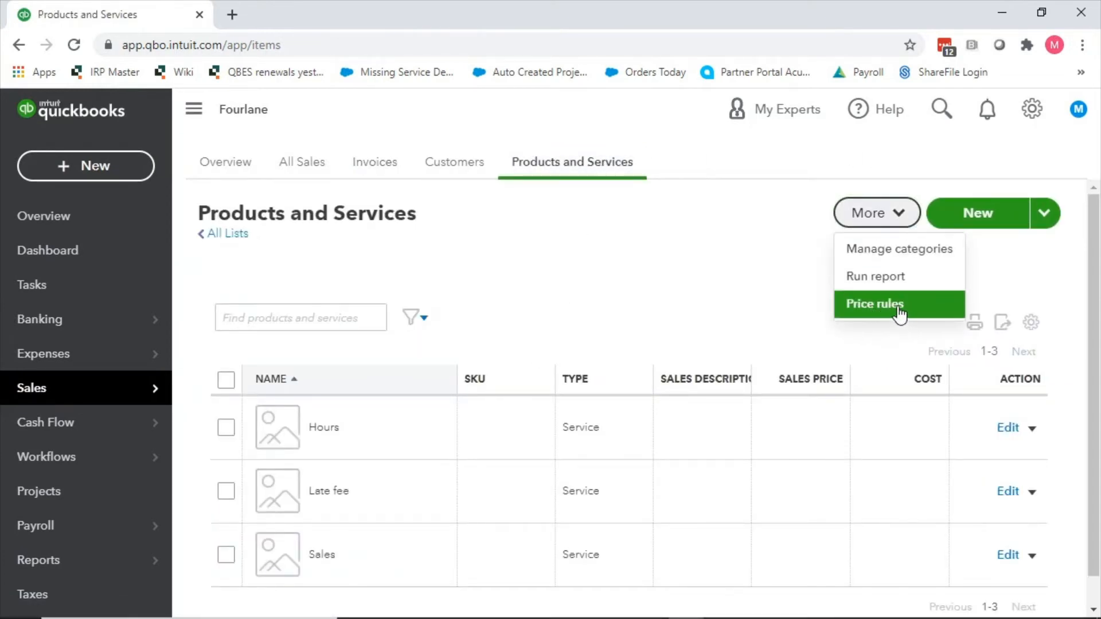
pyautogui.click(872, 304)
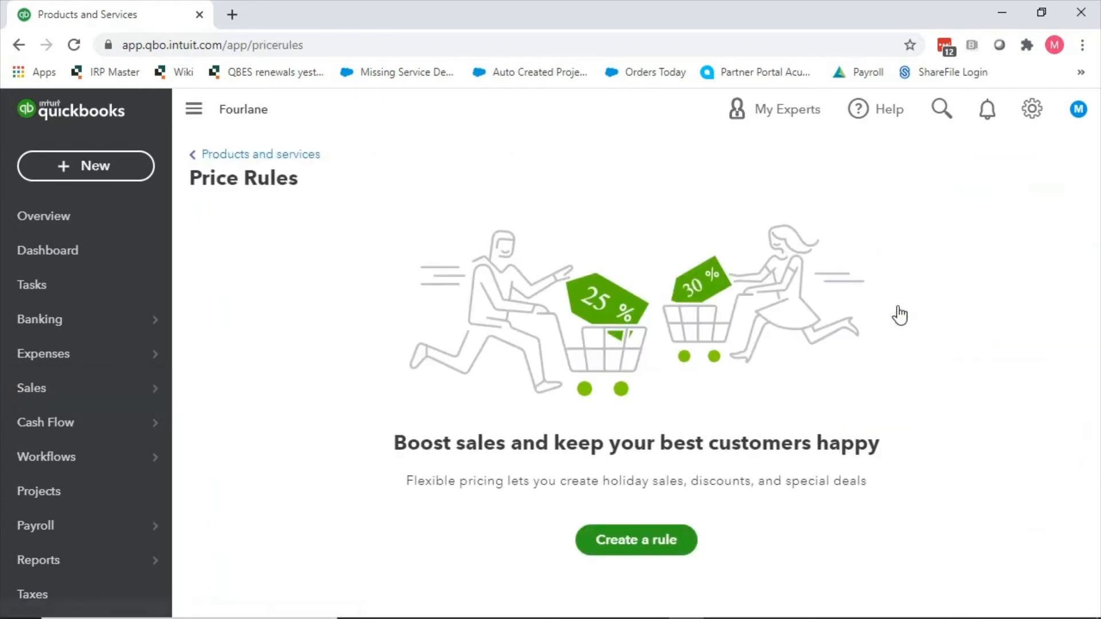
pyautogui.click(635, 539)
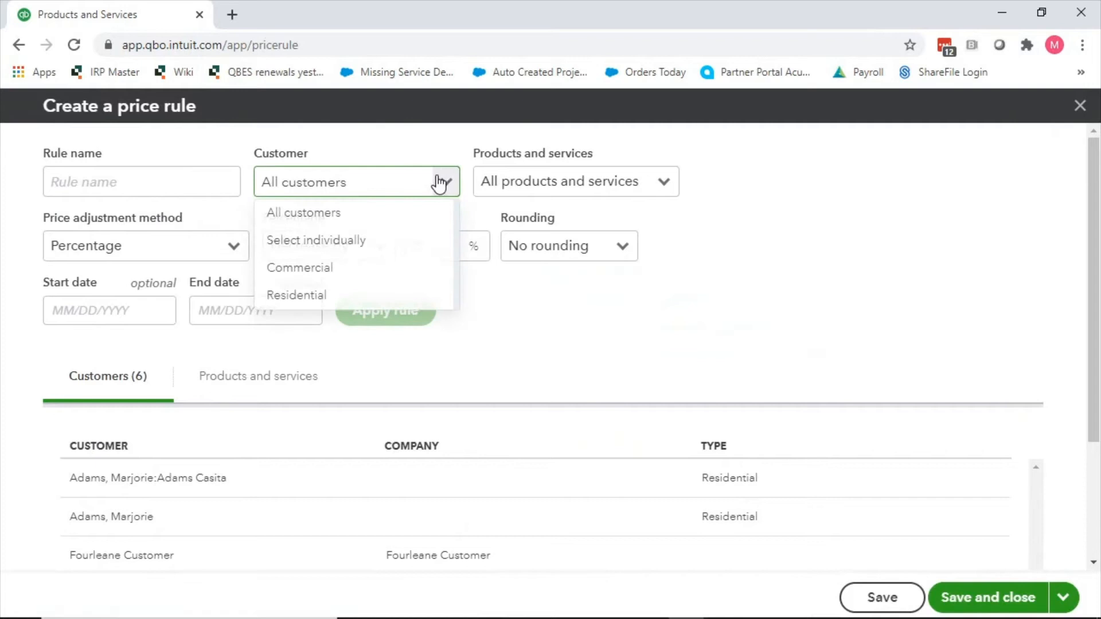
pyautogui.moveTo(299, 268)
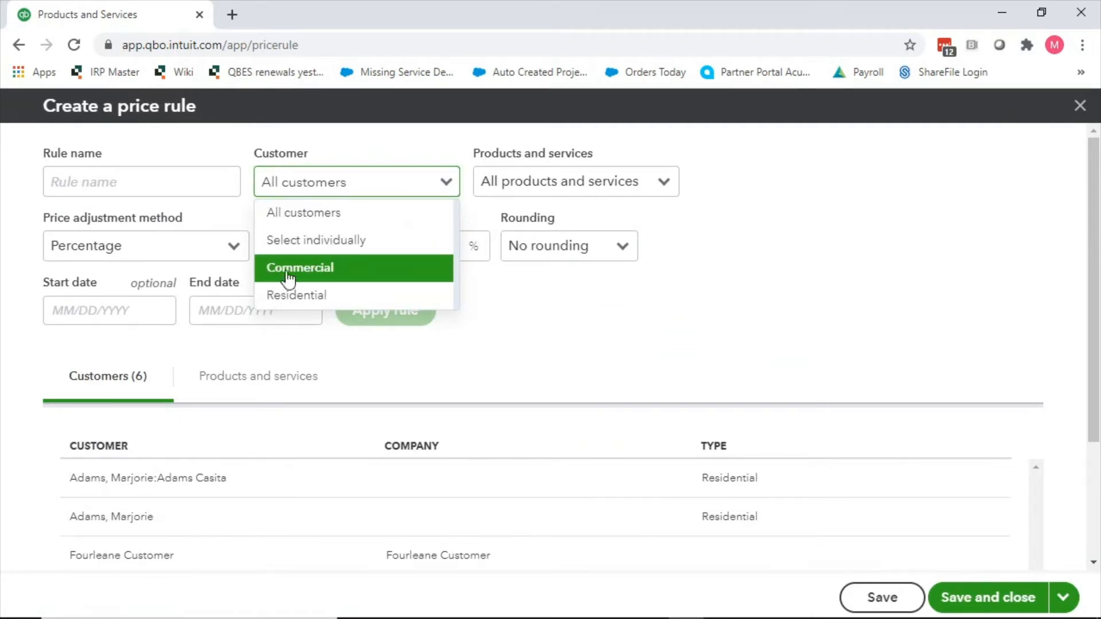
pyautogui.moveTo(316, 241)
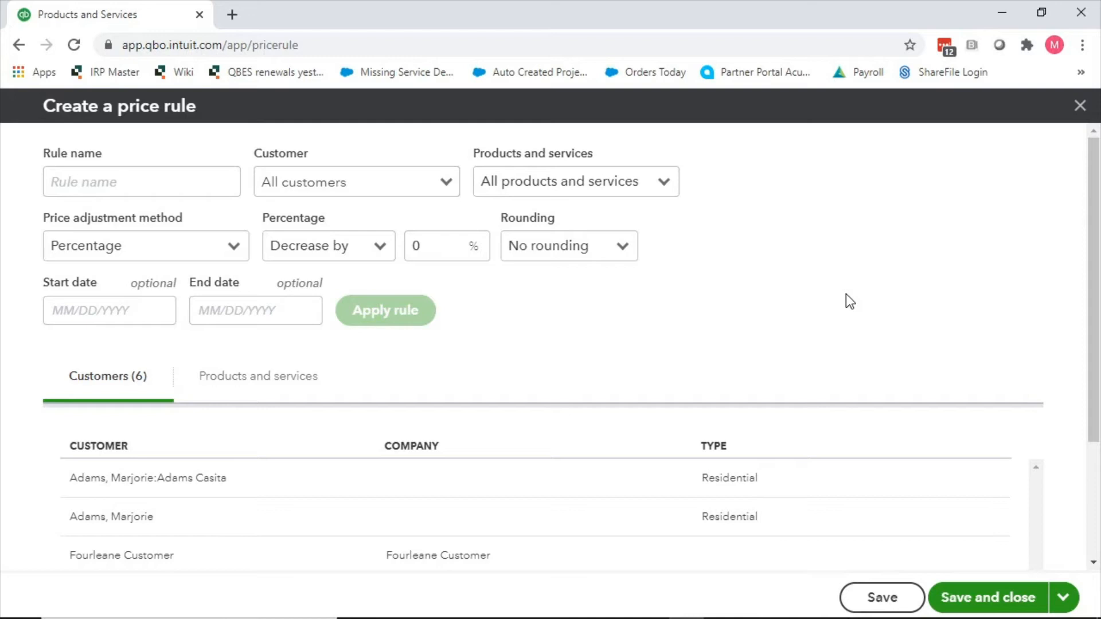
pyautogui.moveTo(412, 216)
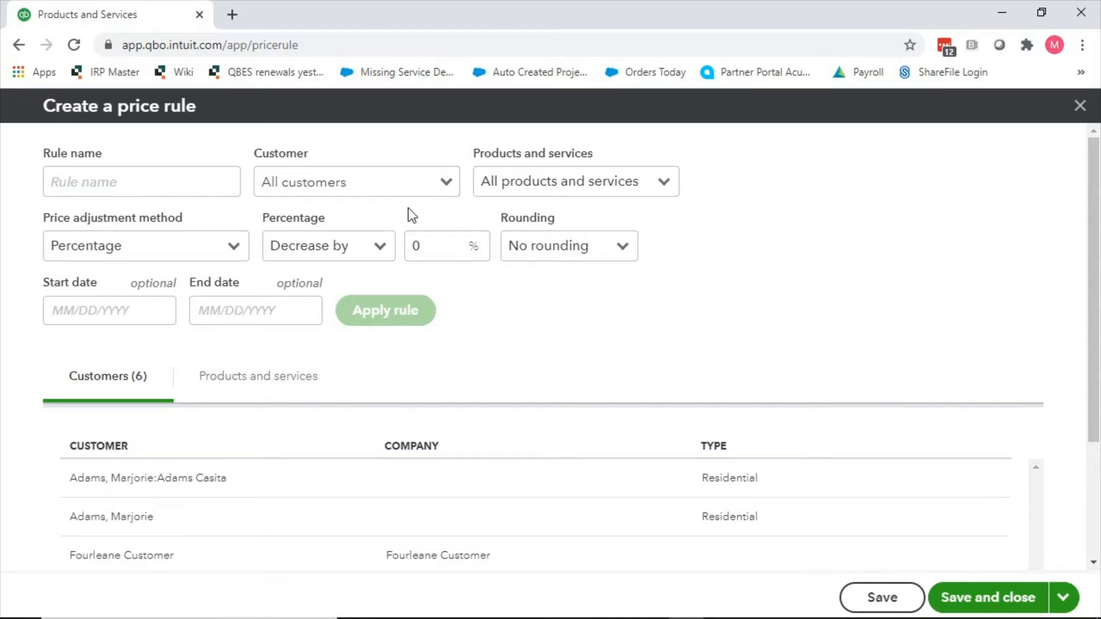
pyautogui.click(141, 181)
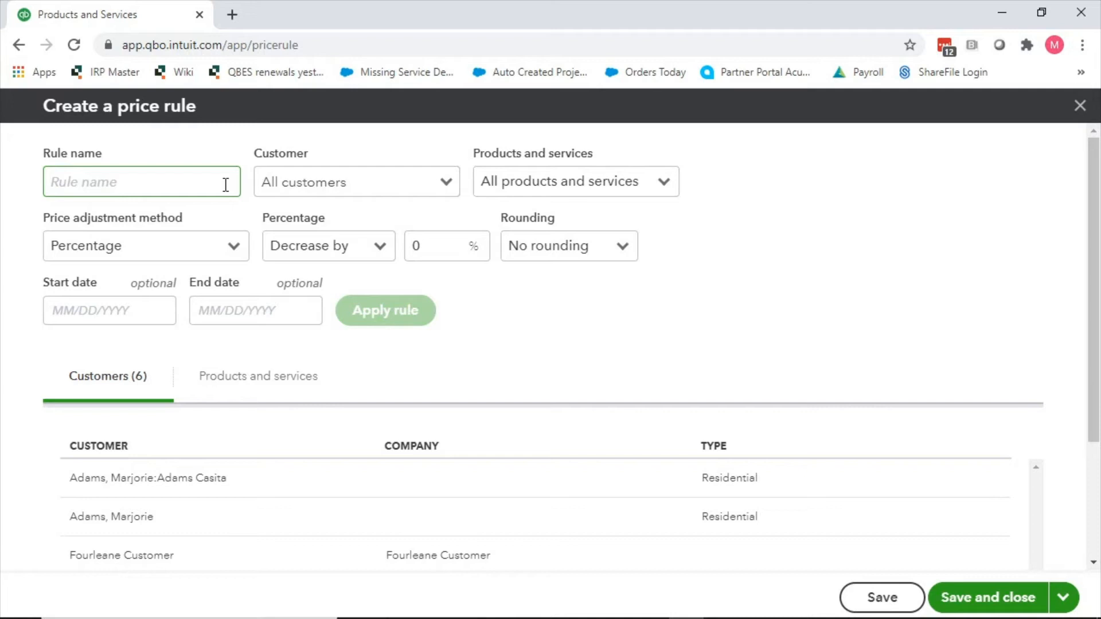
pyautogui.moveTo(206, 174)
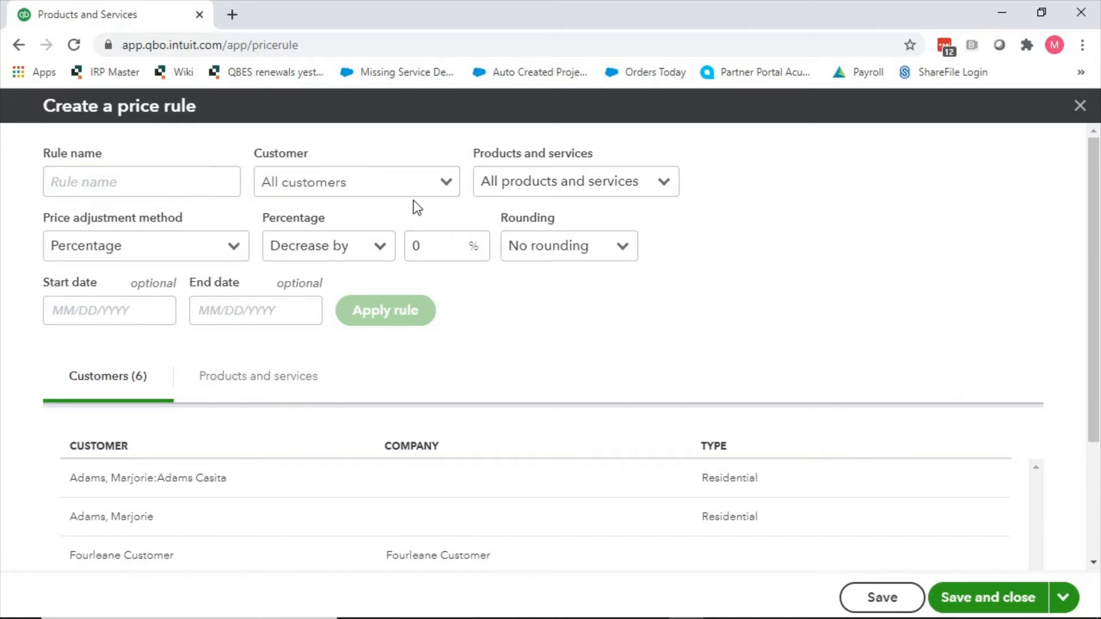
# - Review the rule's Products and services, price adjustment method and Increase/Decrease options
pyautogui.click(575, 181)
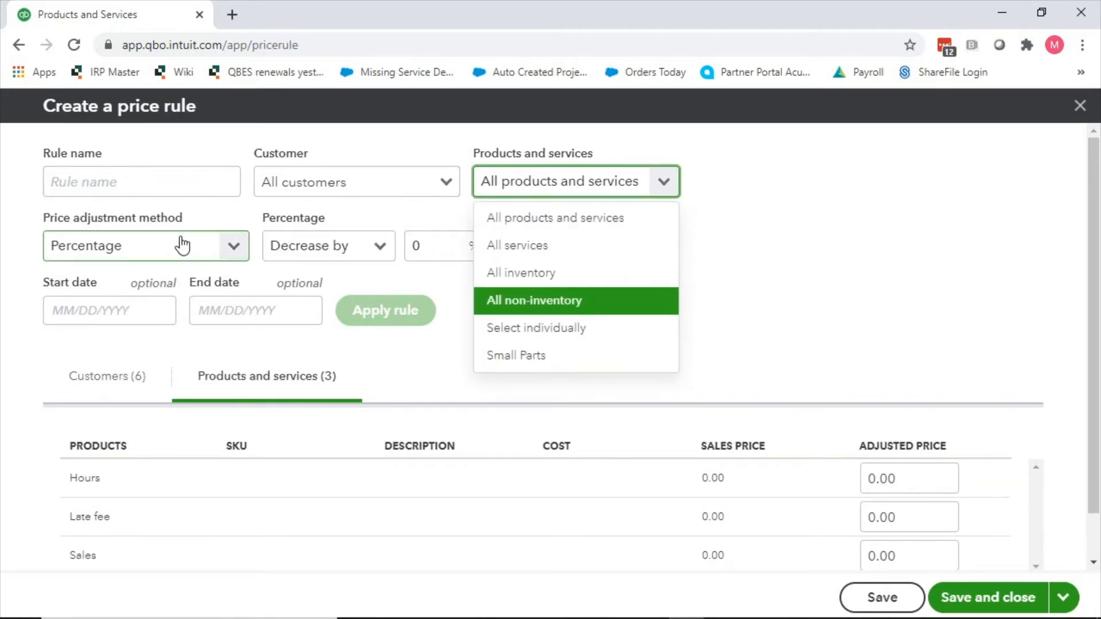
pyautogui.click(146, 246)
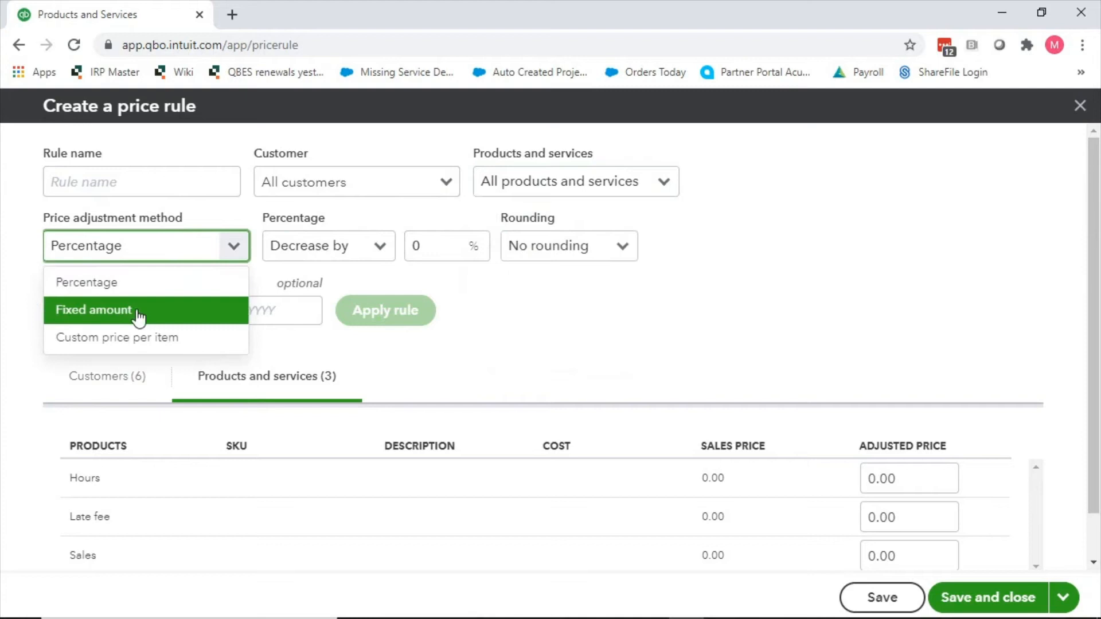
pyautogui.click(328, 246)
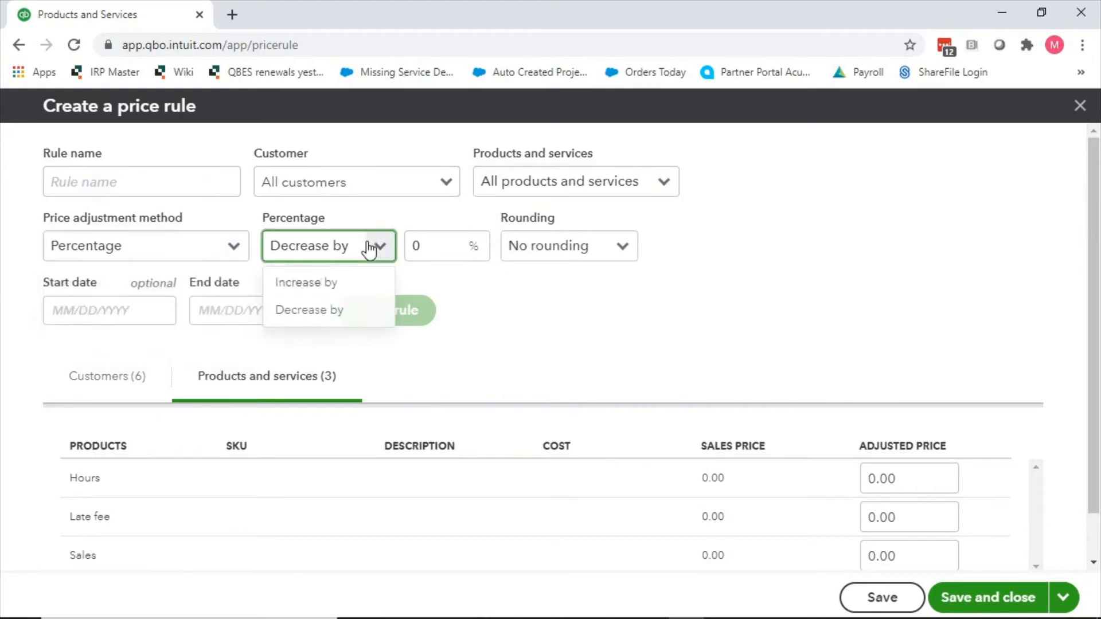
pyautogui.moveTo(306, 283)
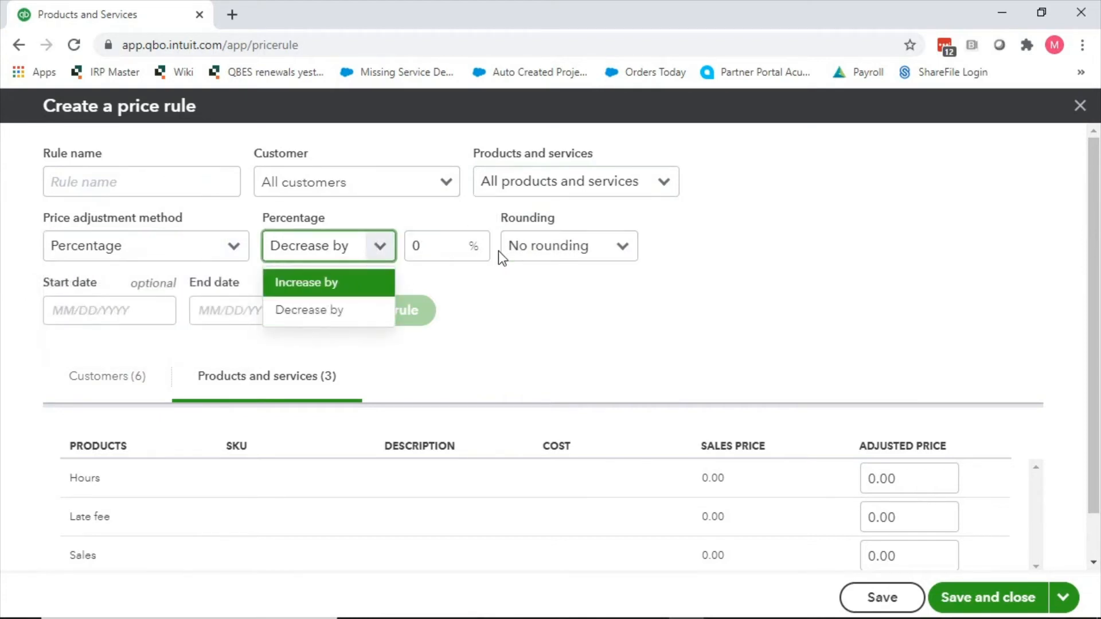
pyautogui.moveTo(247, 247)
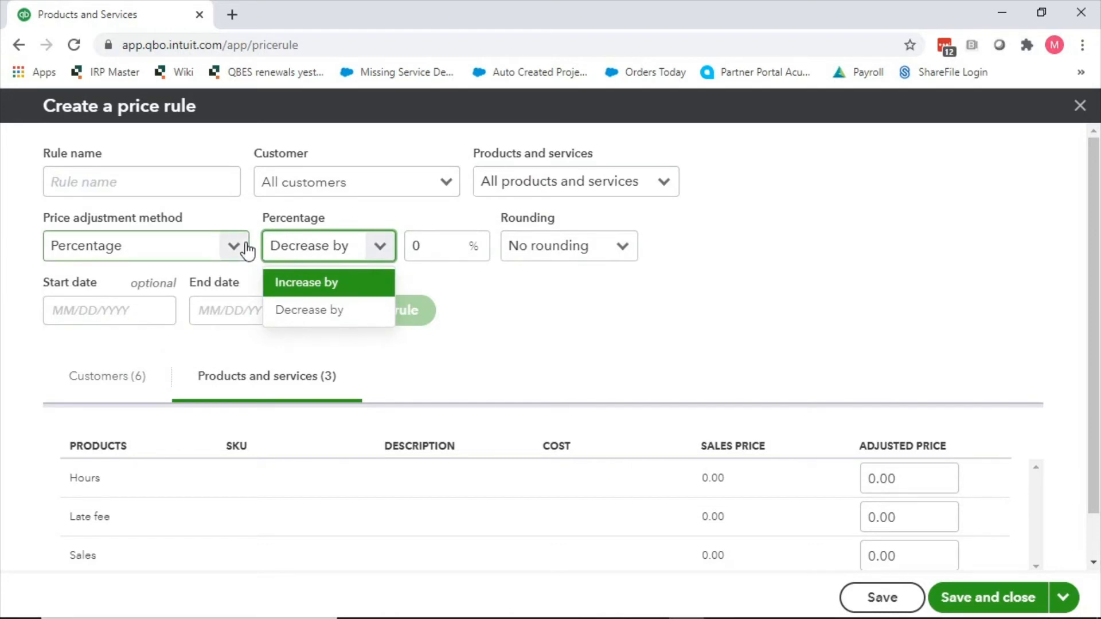
pyautogui.moveTo(567, 253)
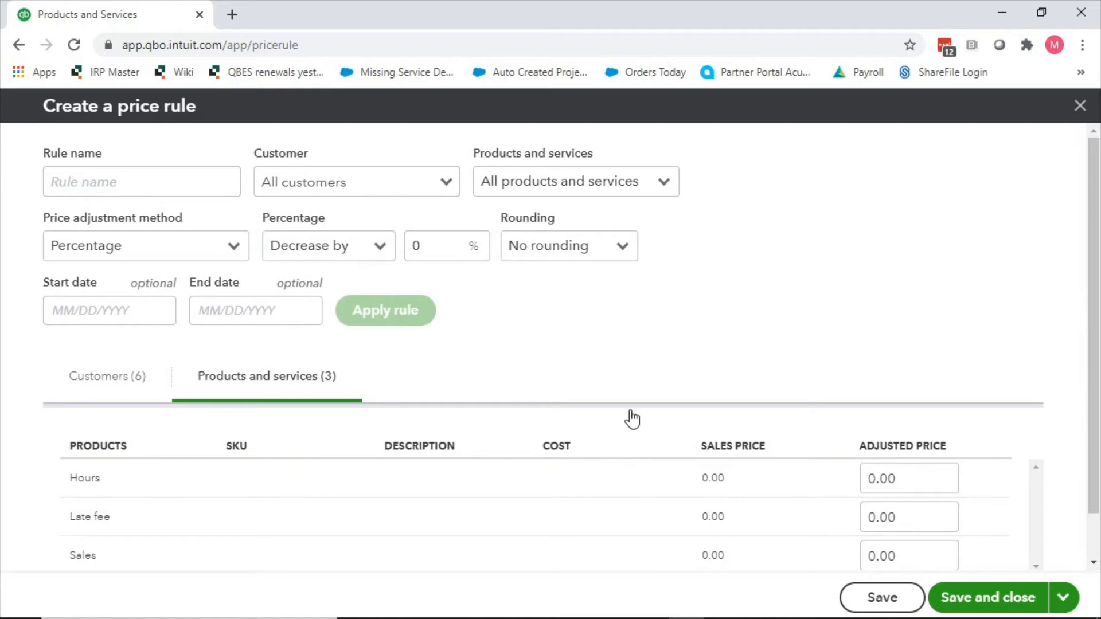
pyautogui.moveTo(966, 549)
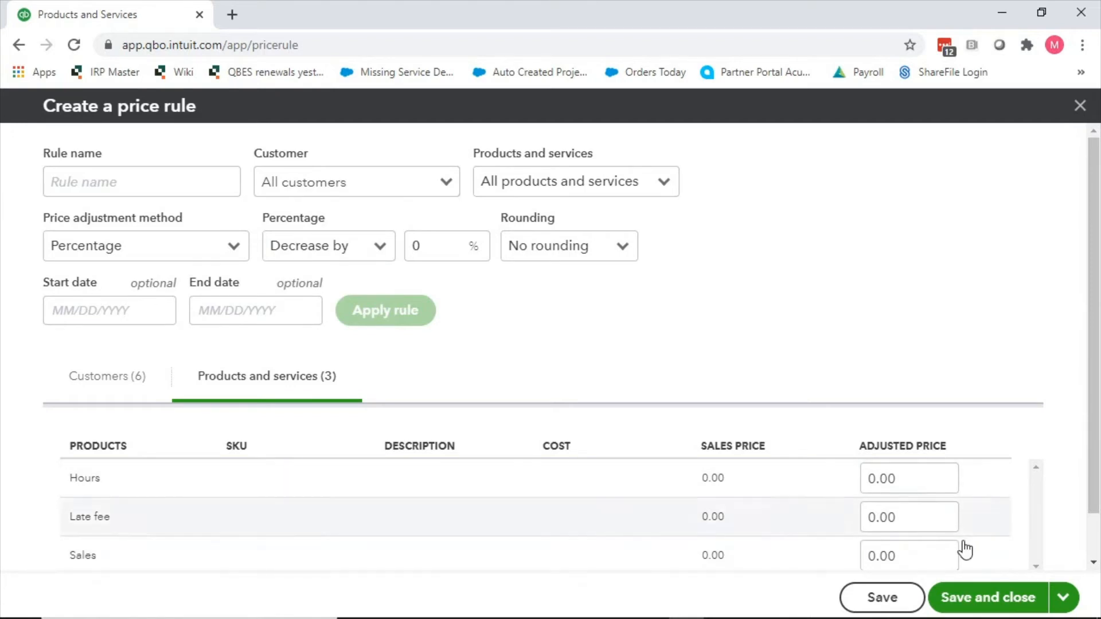
# - Discard the unsaved price rule and reopen Account and settings at Sales
pyautogui.click(1063, 598)
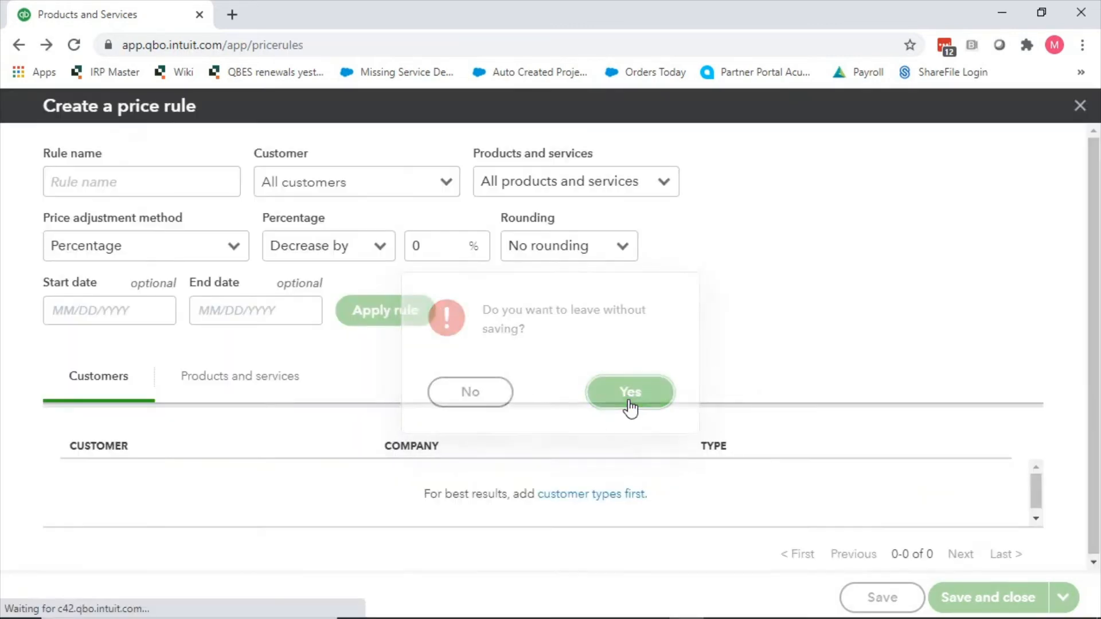
pyautogui.click(629, 391)
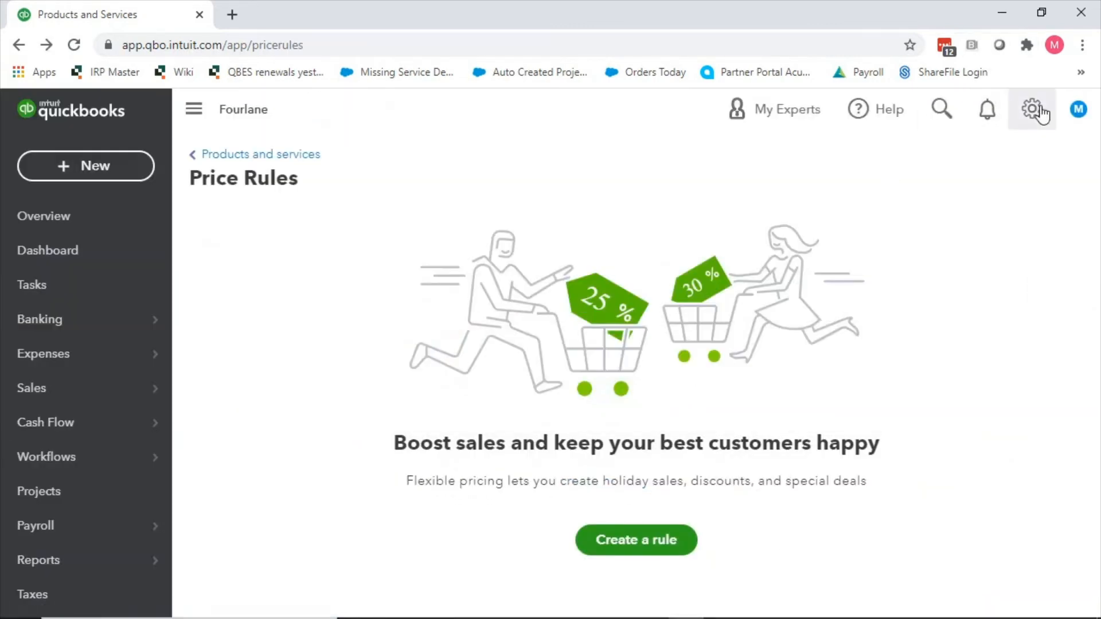
pyautogui.click(1031, 109)
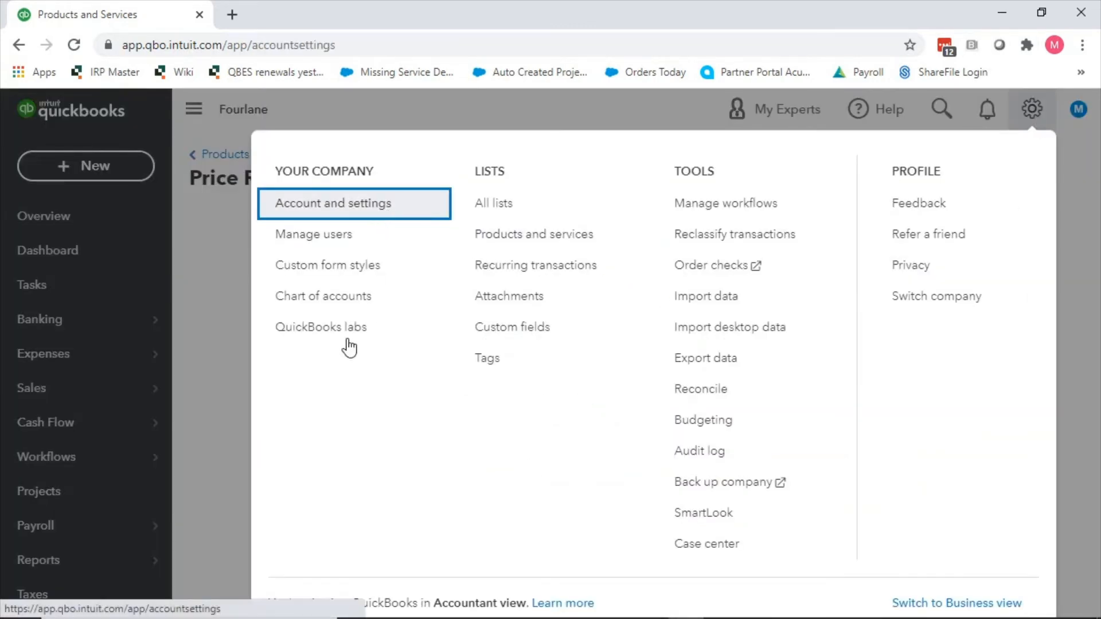
pyautogui.click(332, 203)
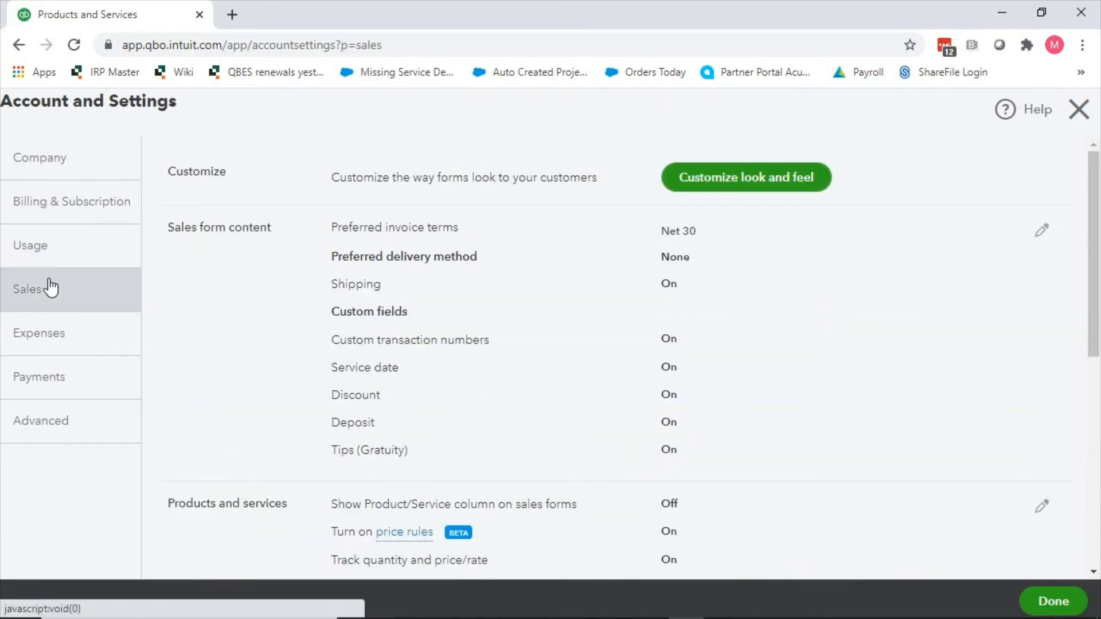
pyautogui.scroll(-3)
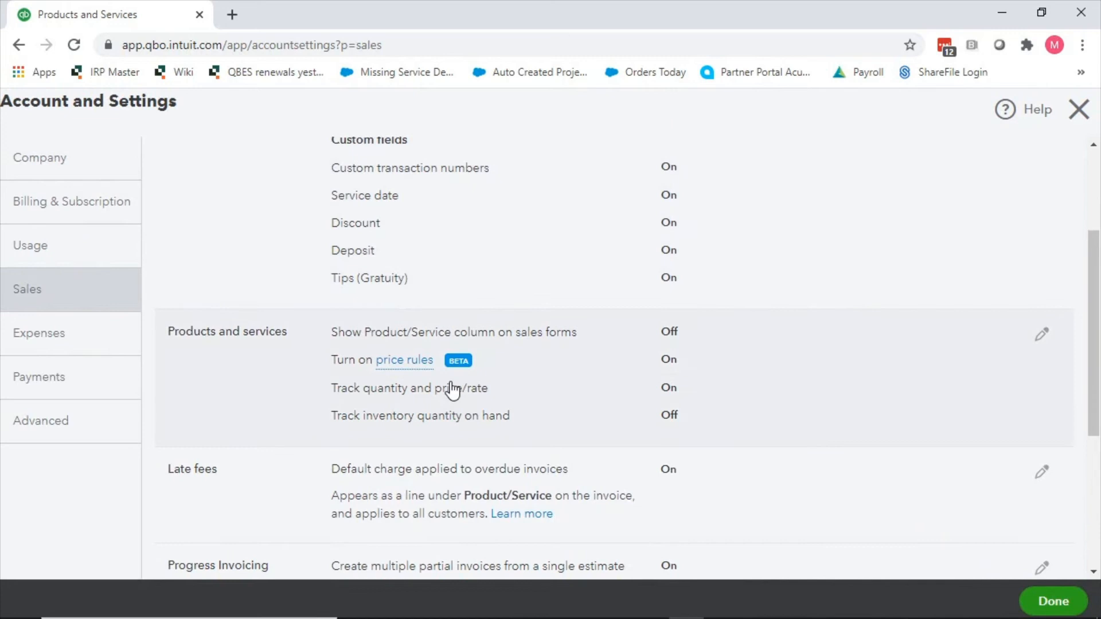
pyautogui.moveTo(398, 391)
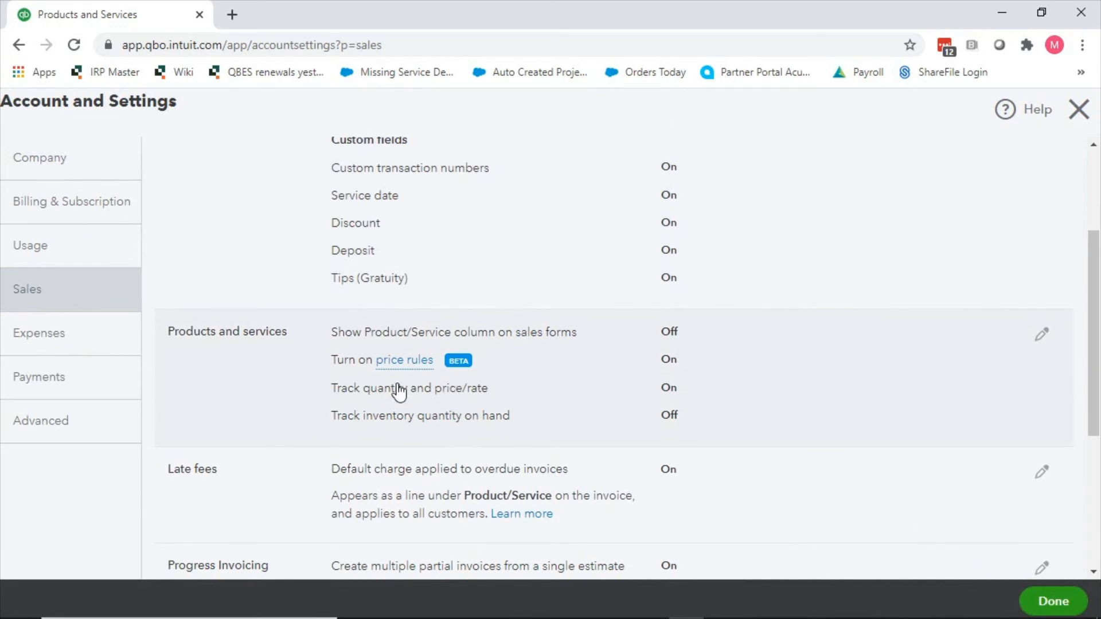
pyautogui.moveTo(444, 404)
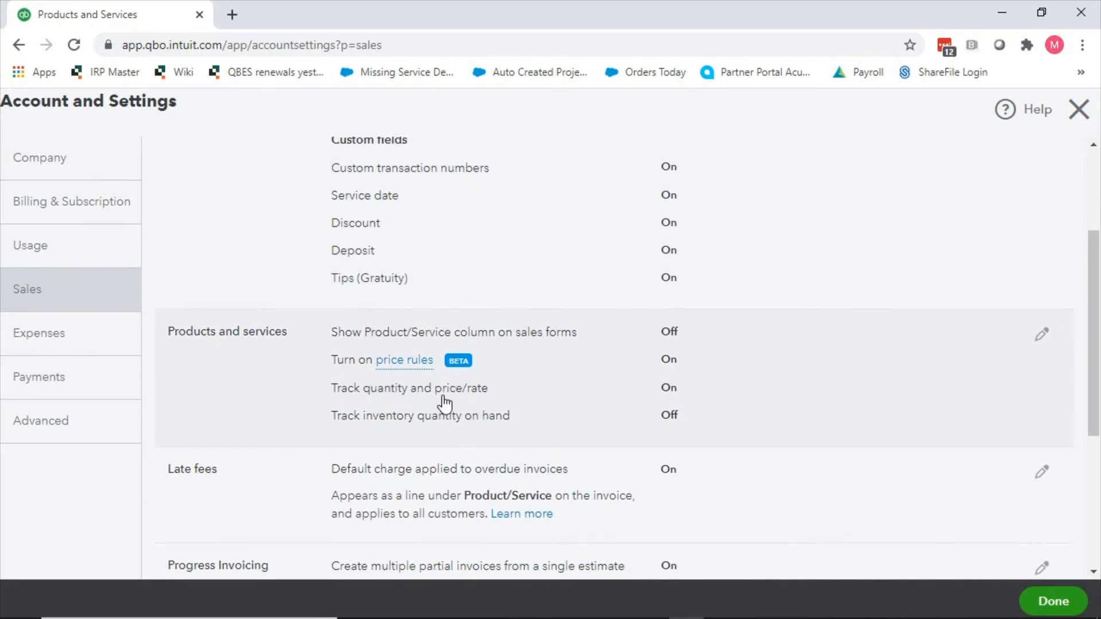
pyautogui.moveTo(469, 397)
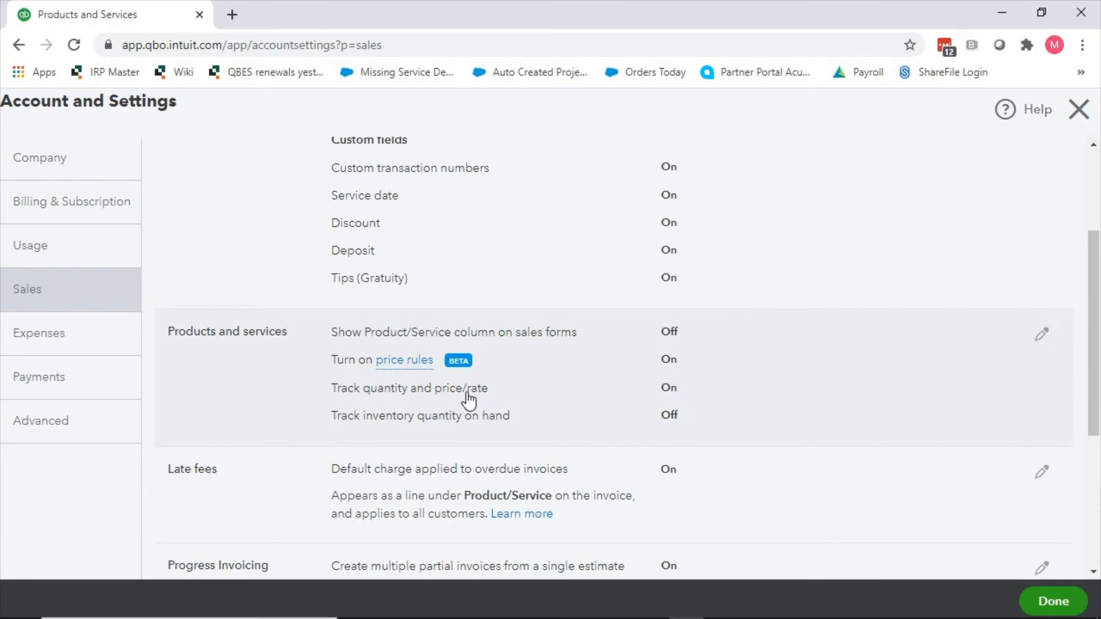
pyautogui.moveTo(489, 400)
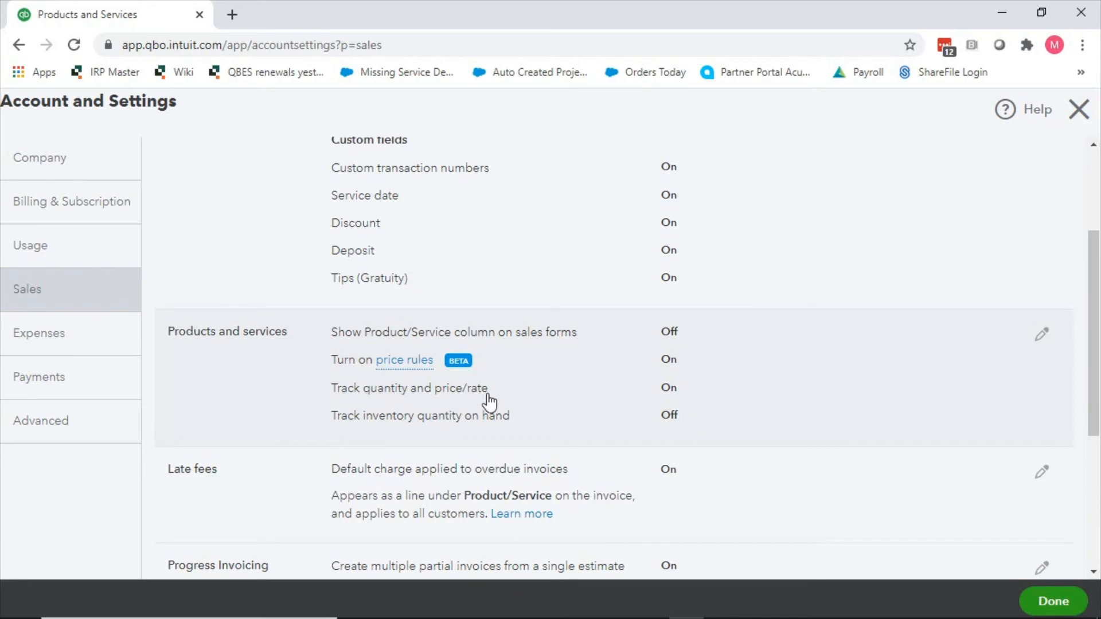
pyautogui.moveTo(554, 371)
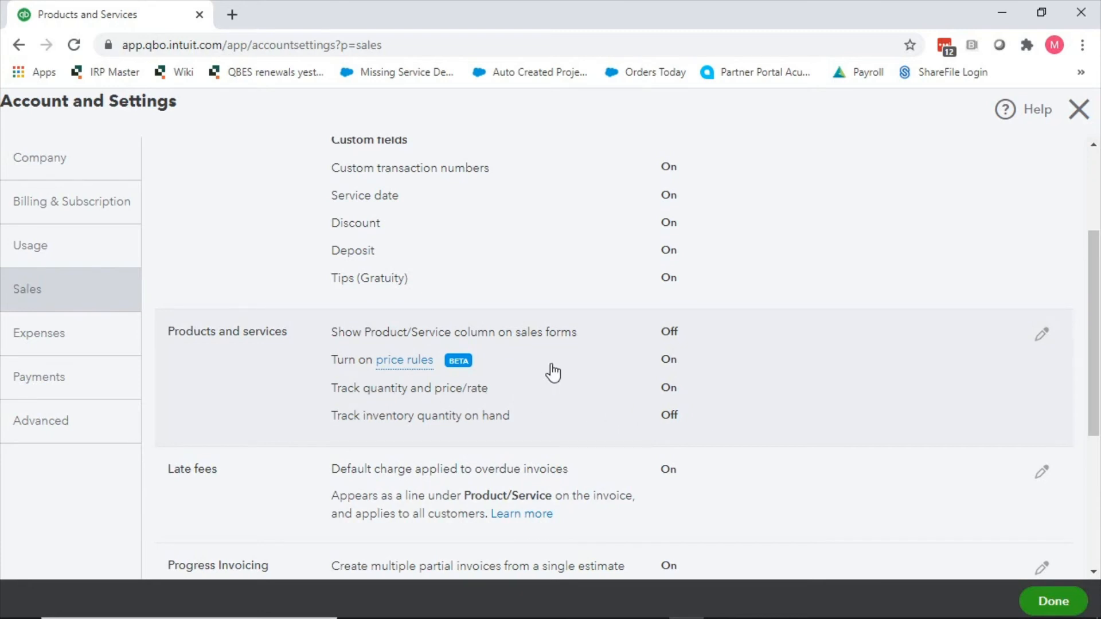
pyautogui.moveTo(594, 420)
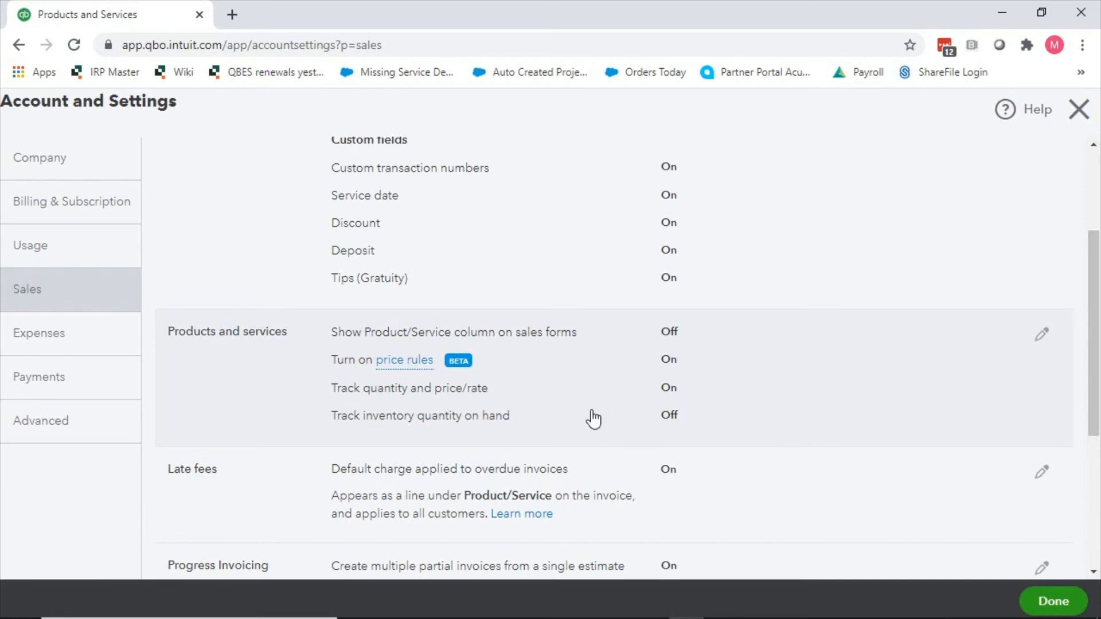
pyautogui.moveTo(635, 410)
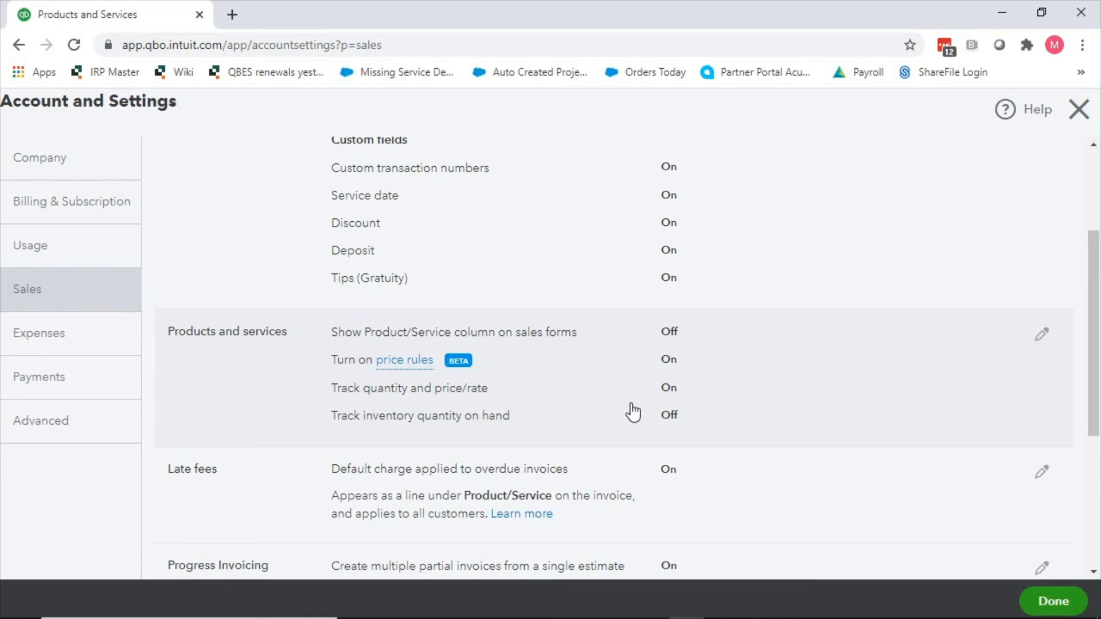
pyautogui.moveTo(614, 406)
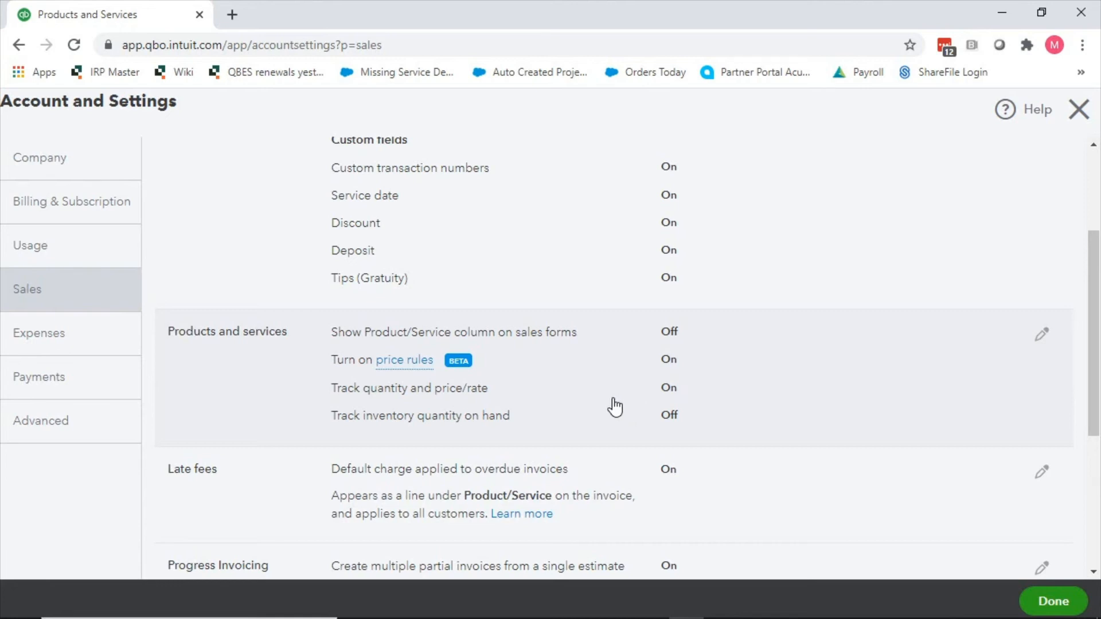
pyautogui.moveTo(893, 434)
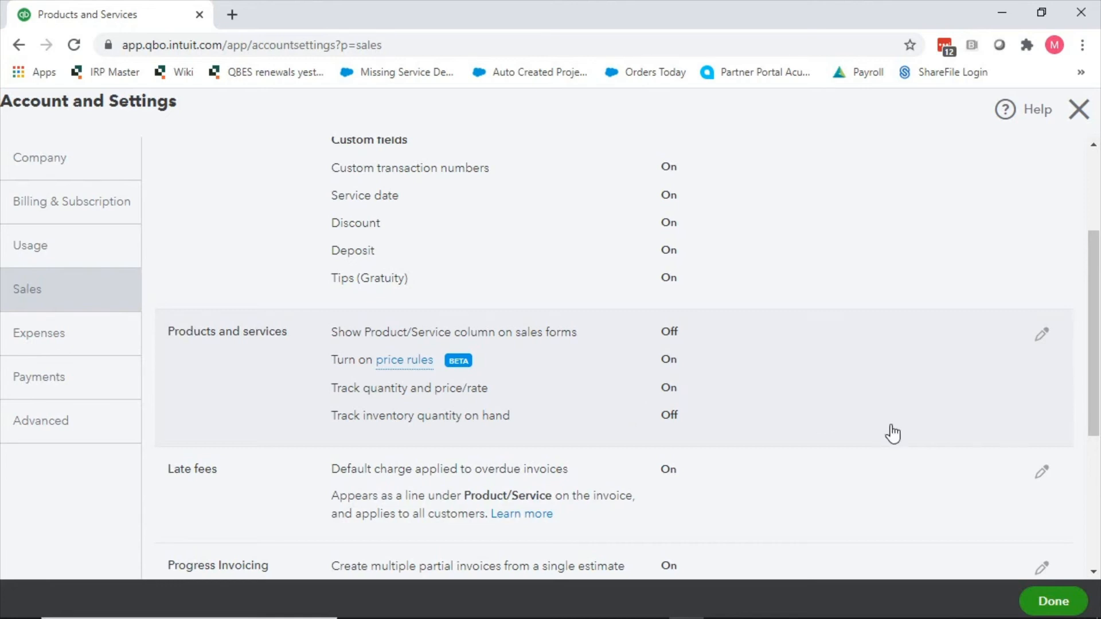
pyautogui.moveTo(729, 385)
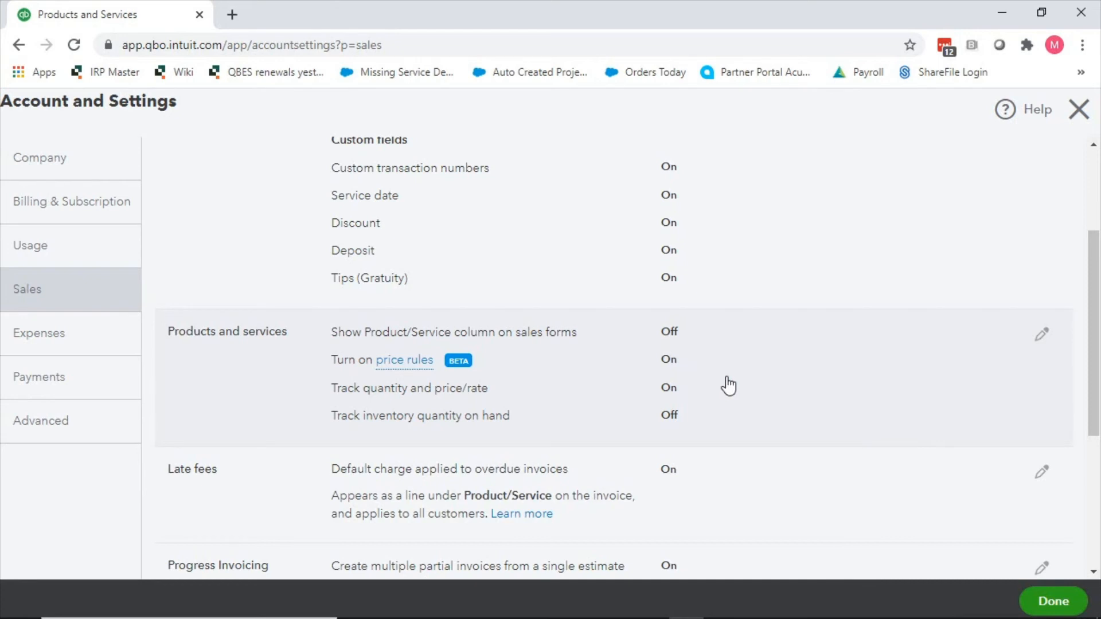
pyautogui.moveTo(496, 397)
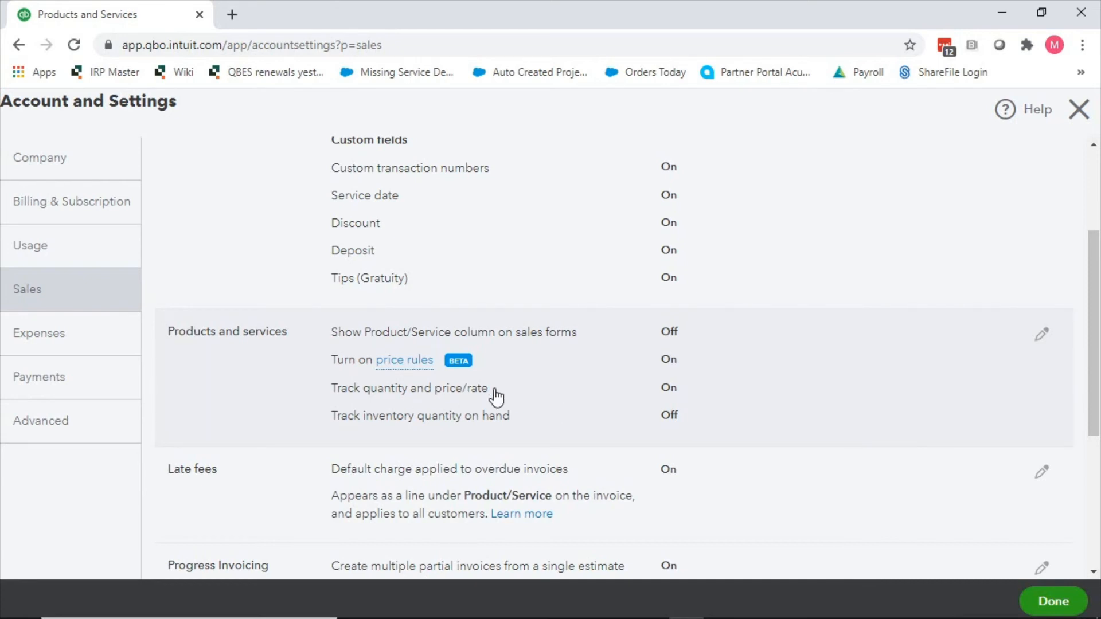
pyautogui.moveTo(518, 398)
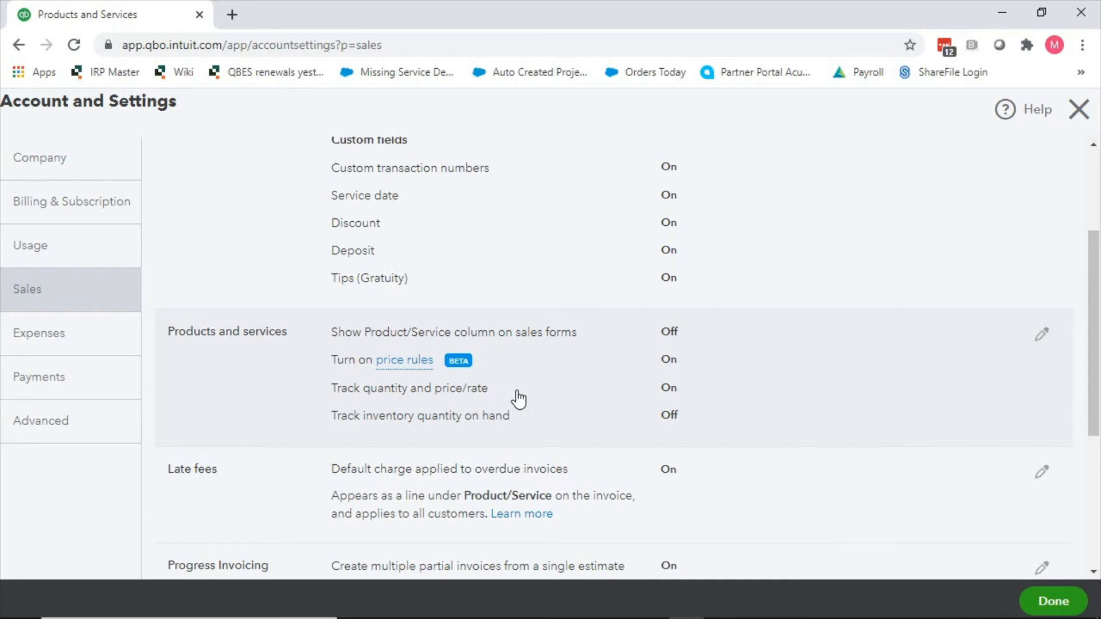
pyautogui.moveTo(362, 408)
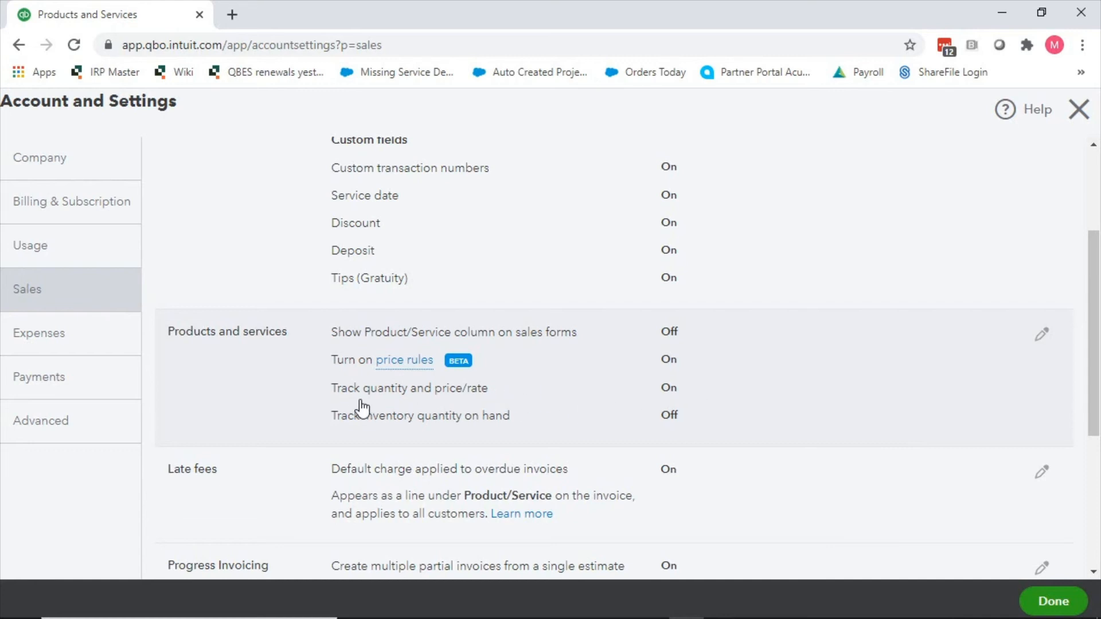
pyautogui.moveTo(520, 401)
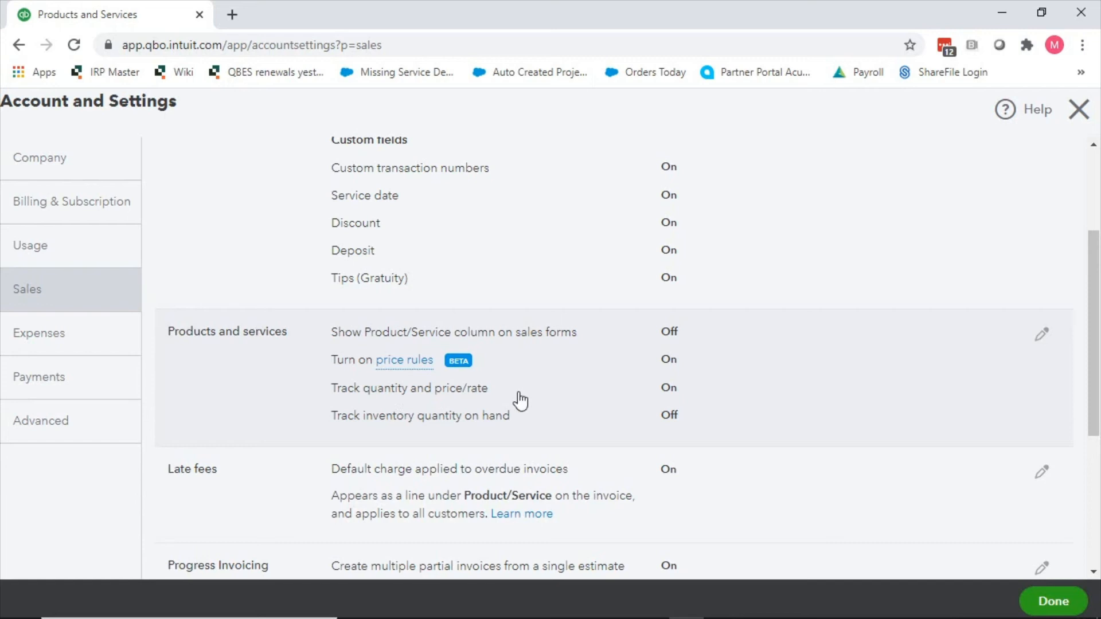
pyautogui.moveTo(649, 396)
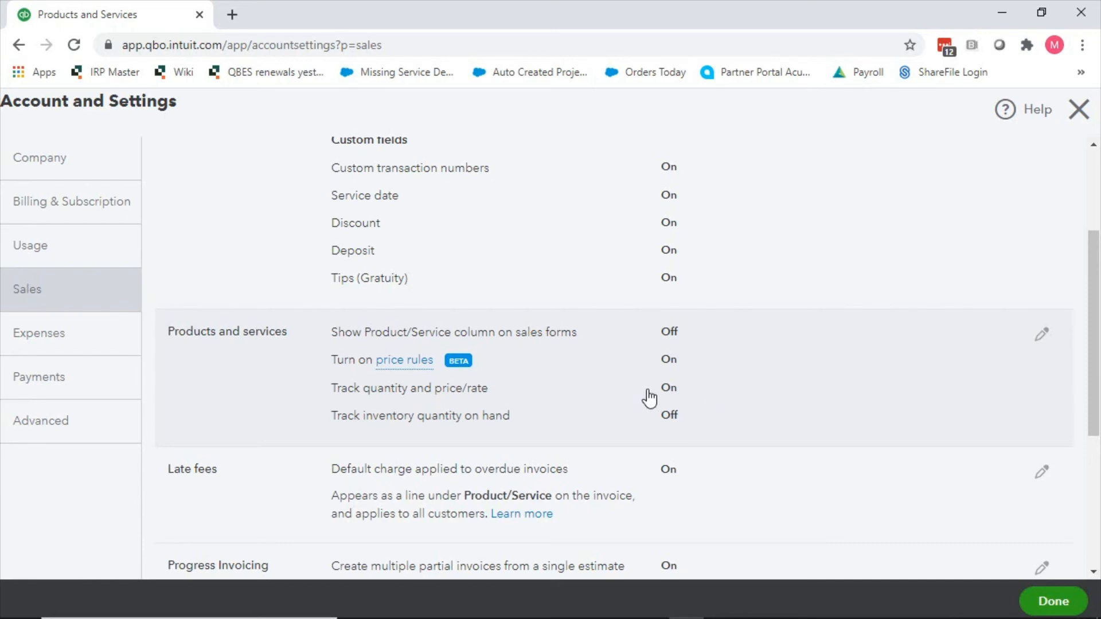
pyautogui.moveTo(651, 407)
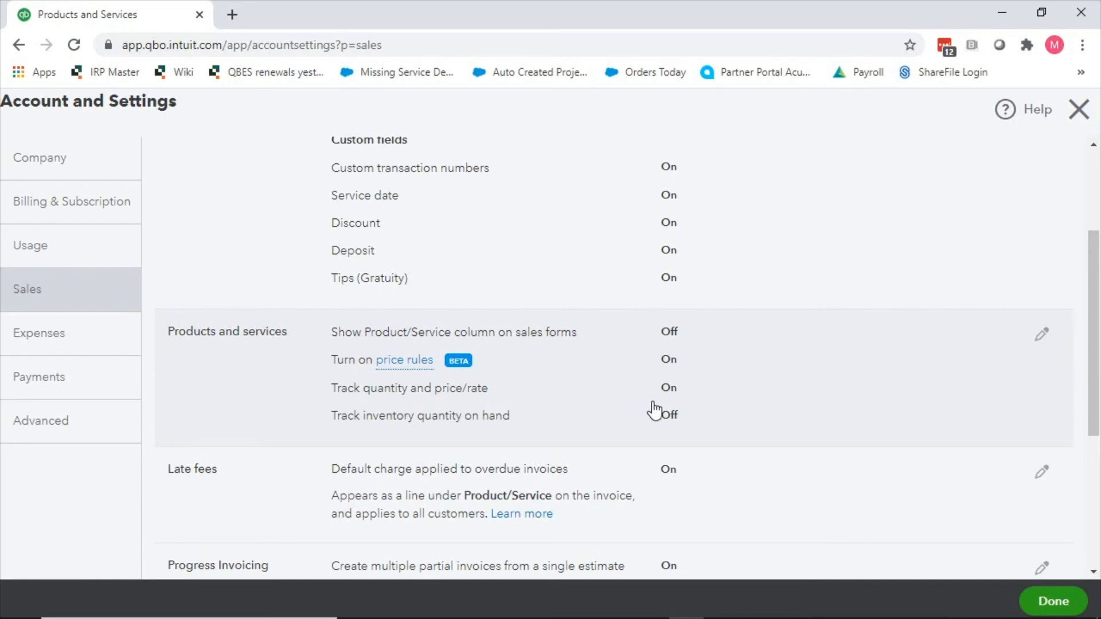
pyautogui.moveTo(557, 439)
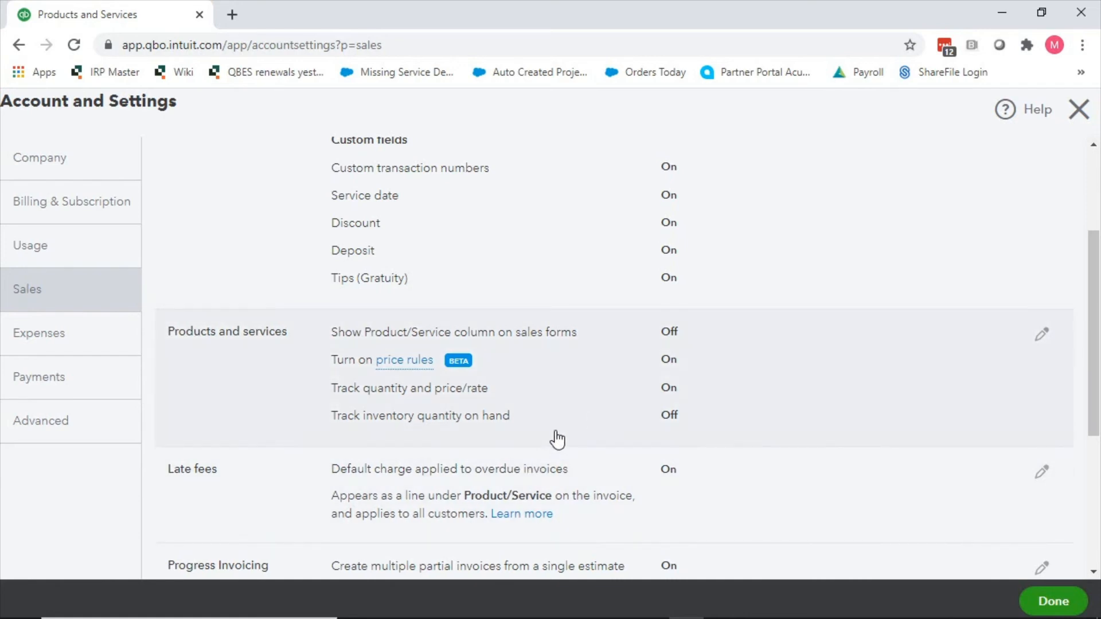
pyautogui.moveTo(572, 428)
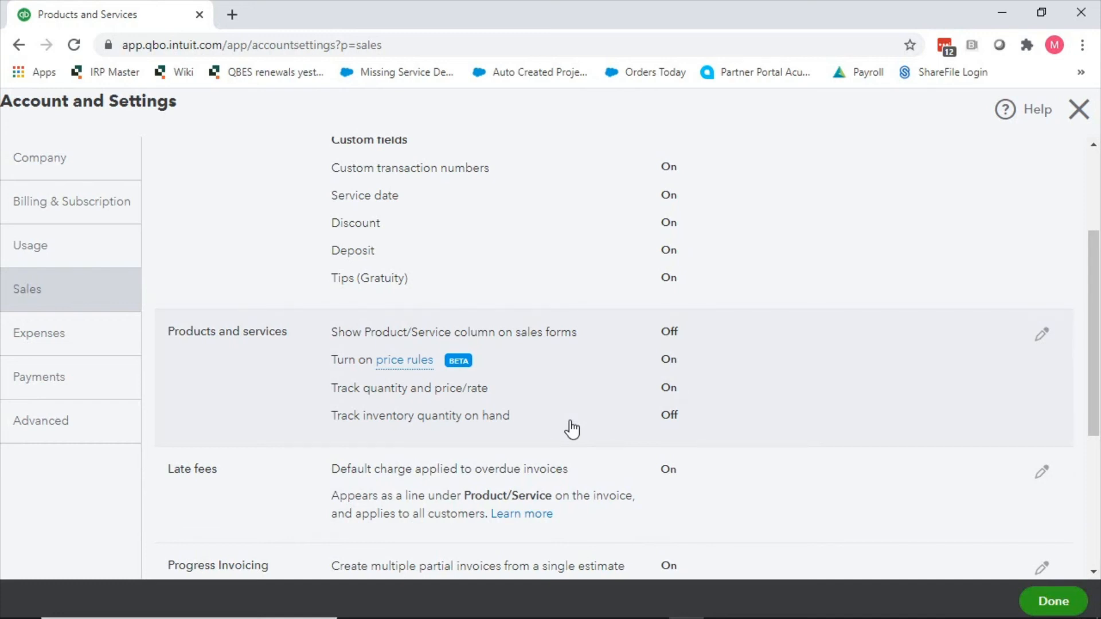
pyautogui.moveTo(515, 428)
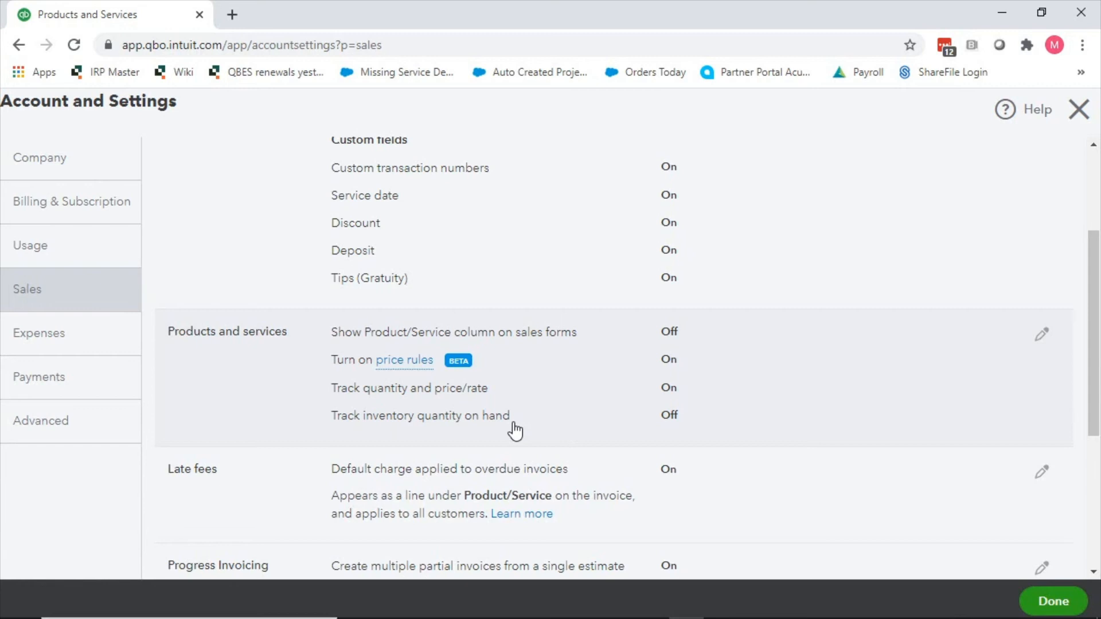
pyautogui.moveTo(439, 379)
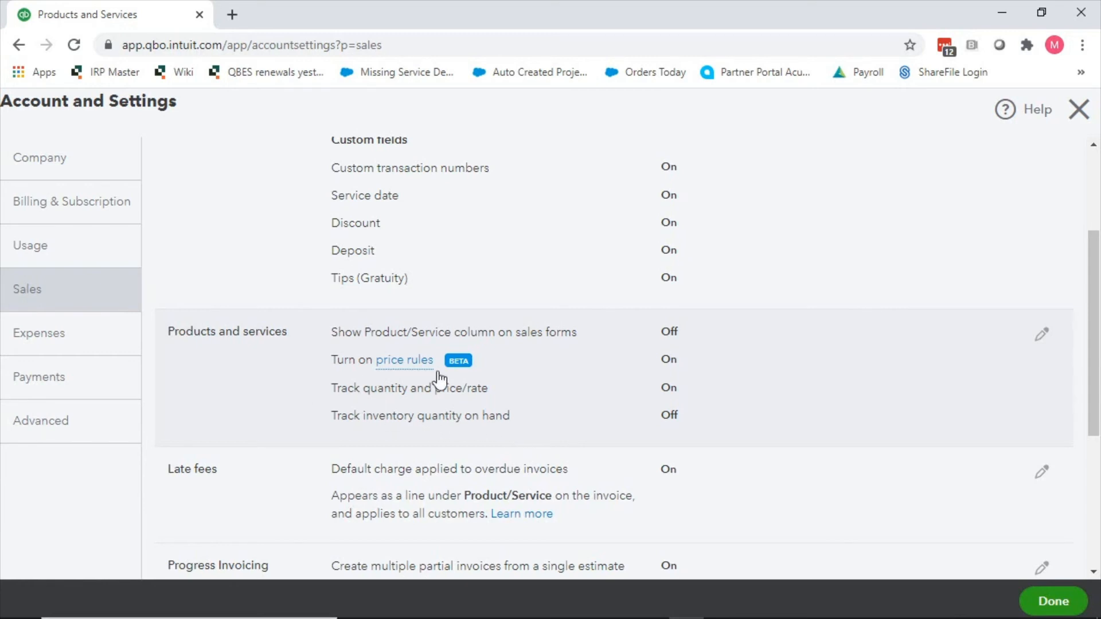
pyautogui.moveTo(730, 391)
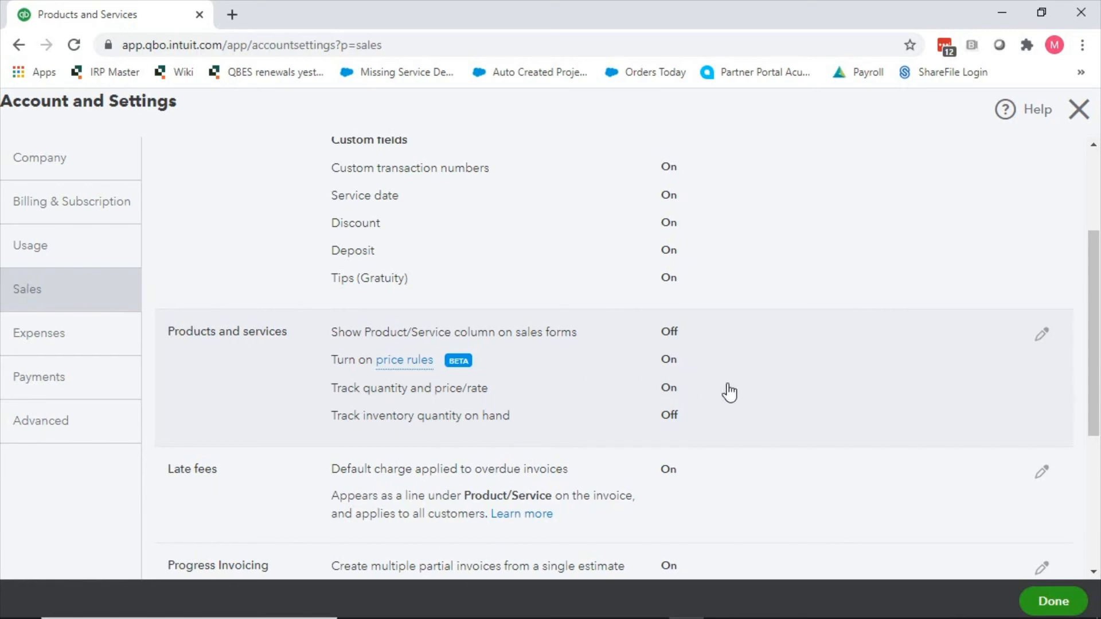
pyautogui.moveTo(421, 413)
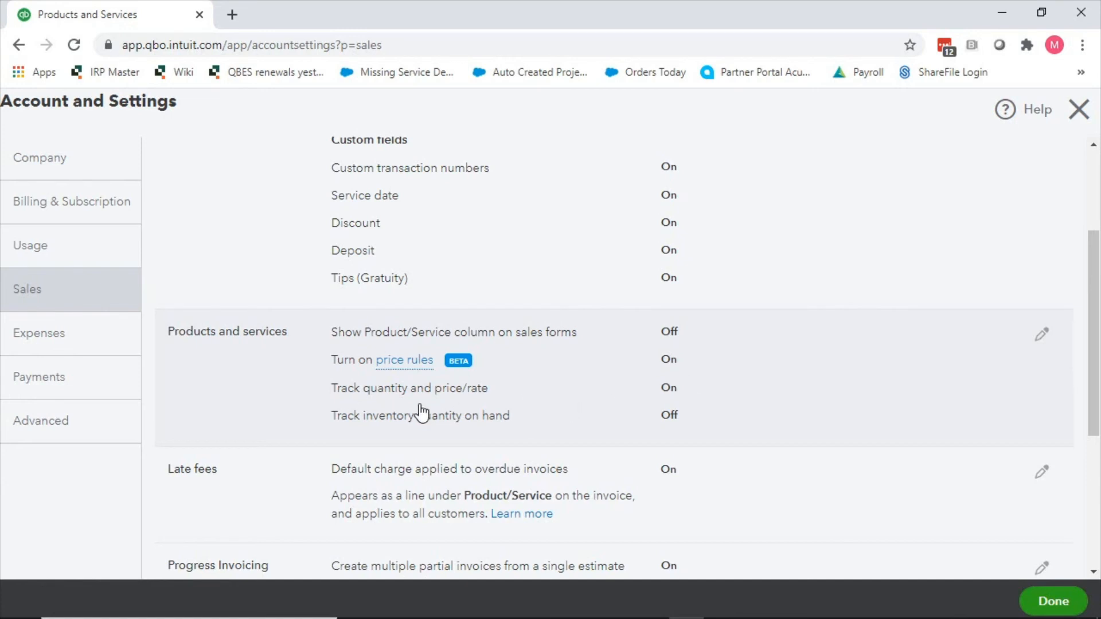
pyautogui.moveTo(506, 411)
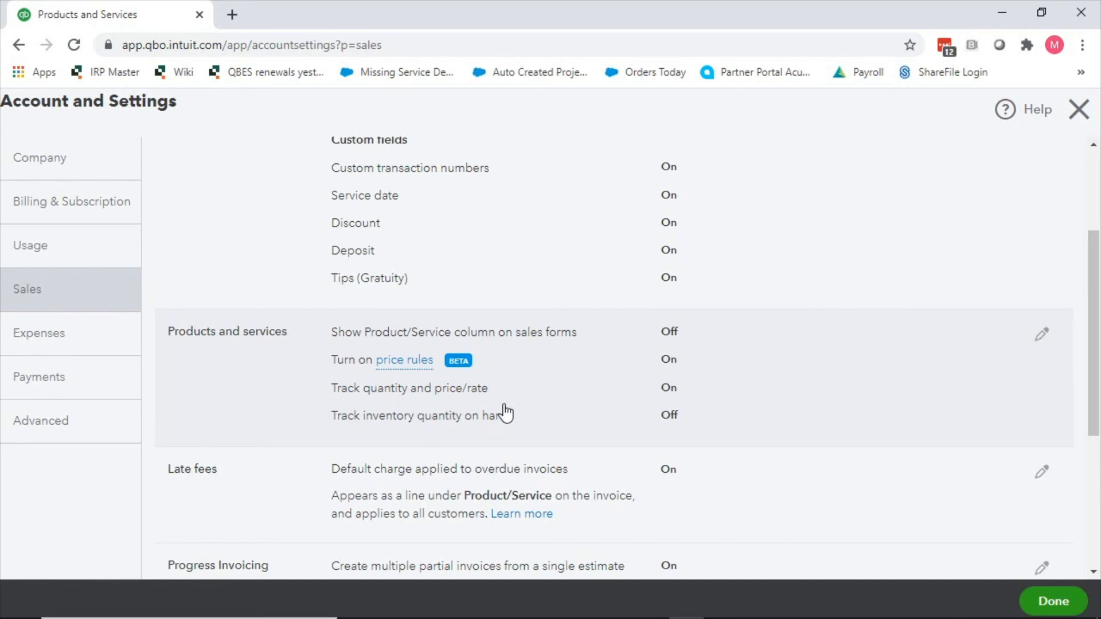
pyautogui.moveTo(585, 403)
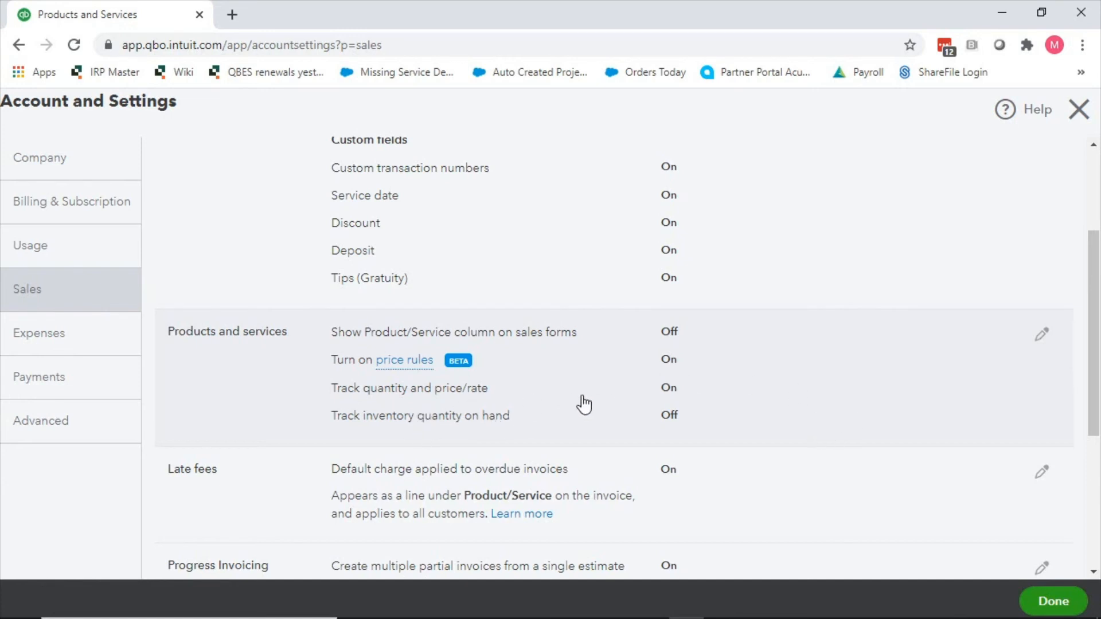
pyautogui.moveTo(474, 384)
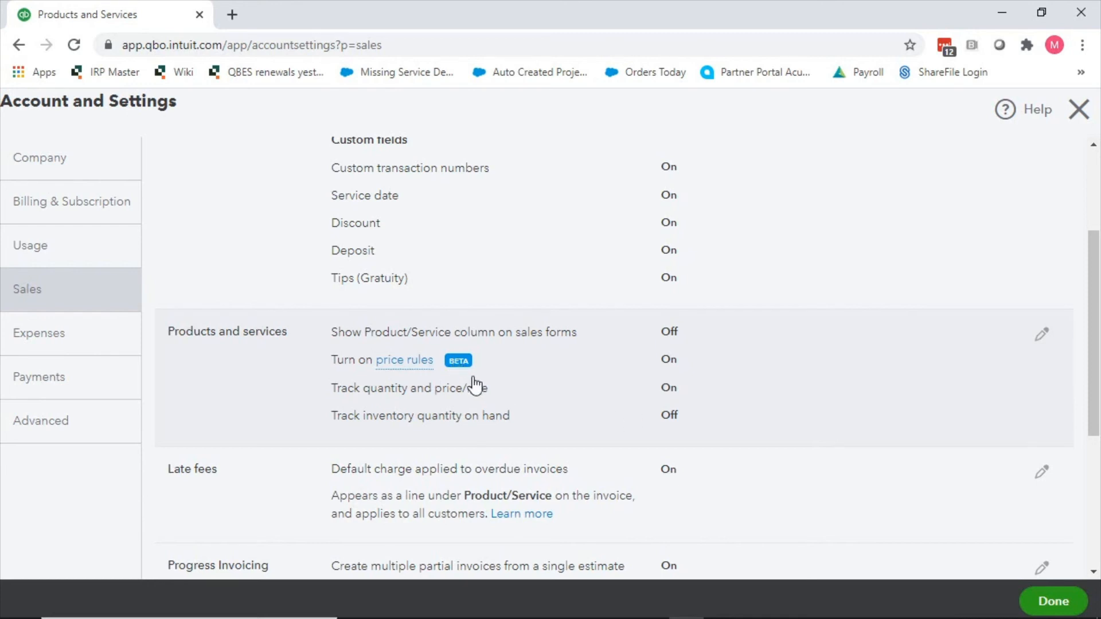
pyautogui.moveTo(659, 433)
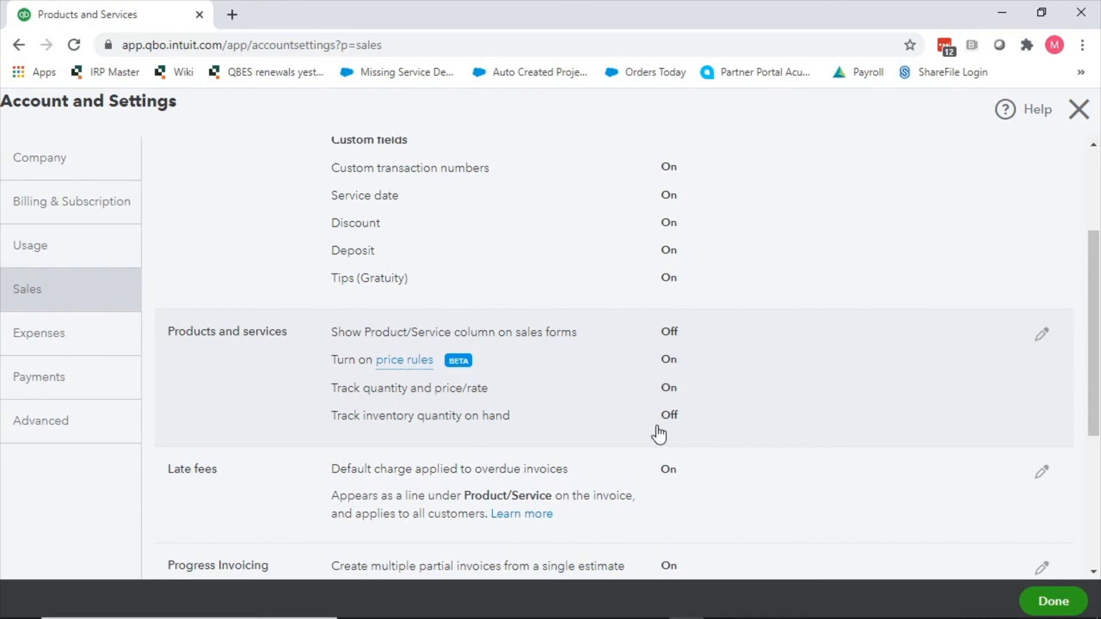
pyautogui.moveTo(629, 412)
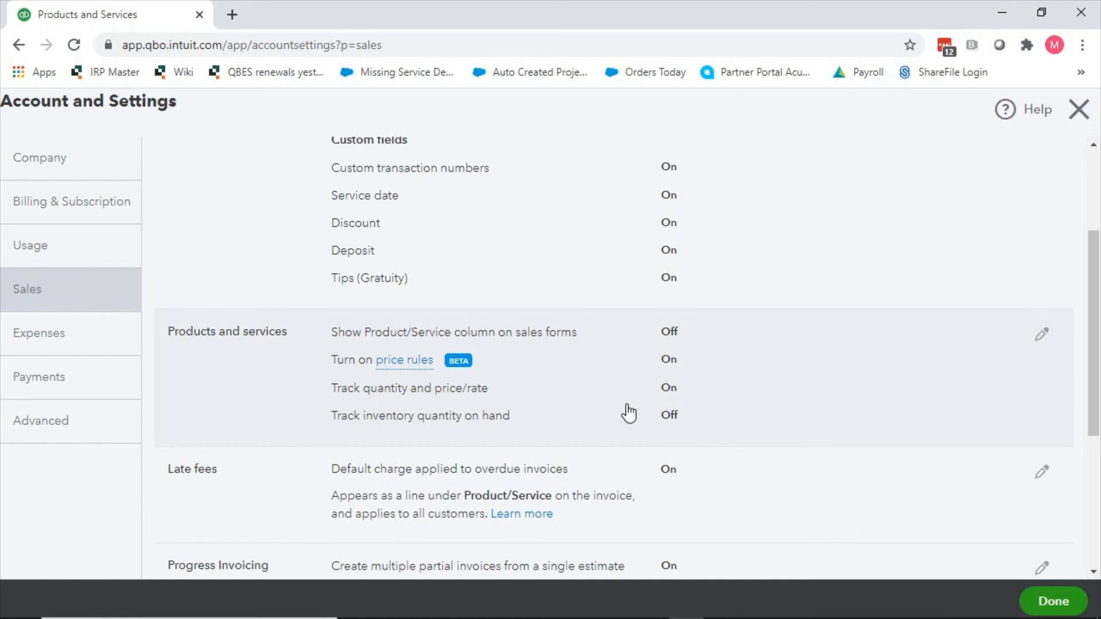
pyautogui.moveTo(420, 420)
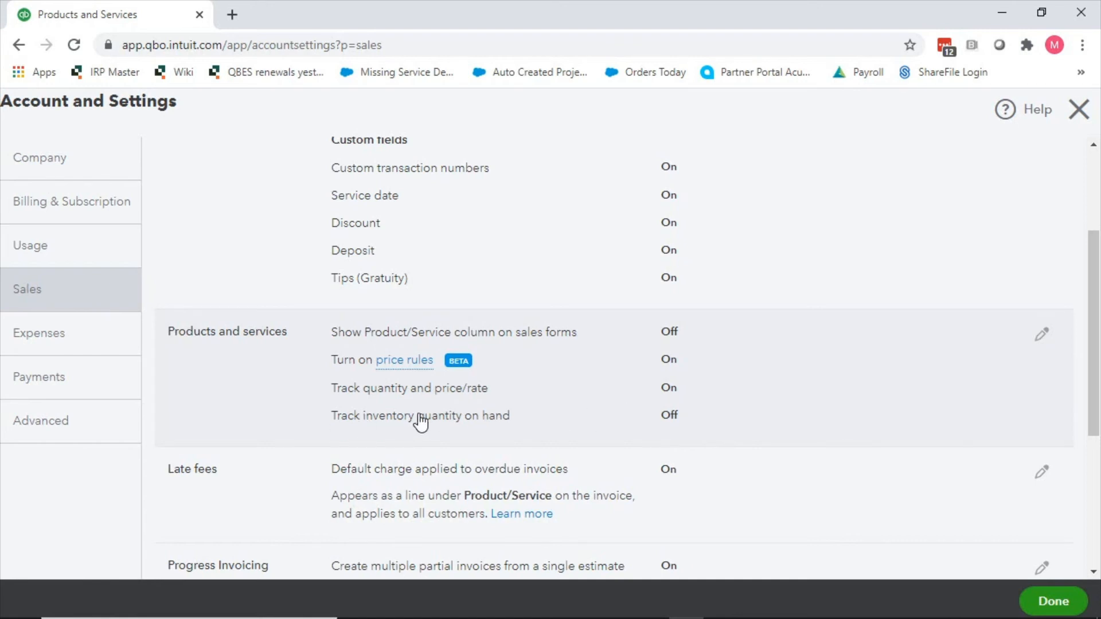
pyautogui.moveTo(399, 432)
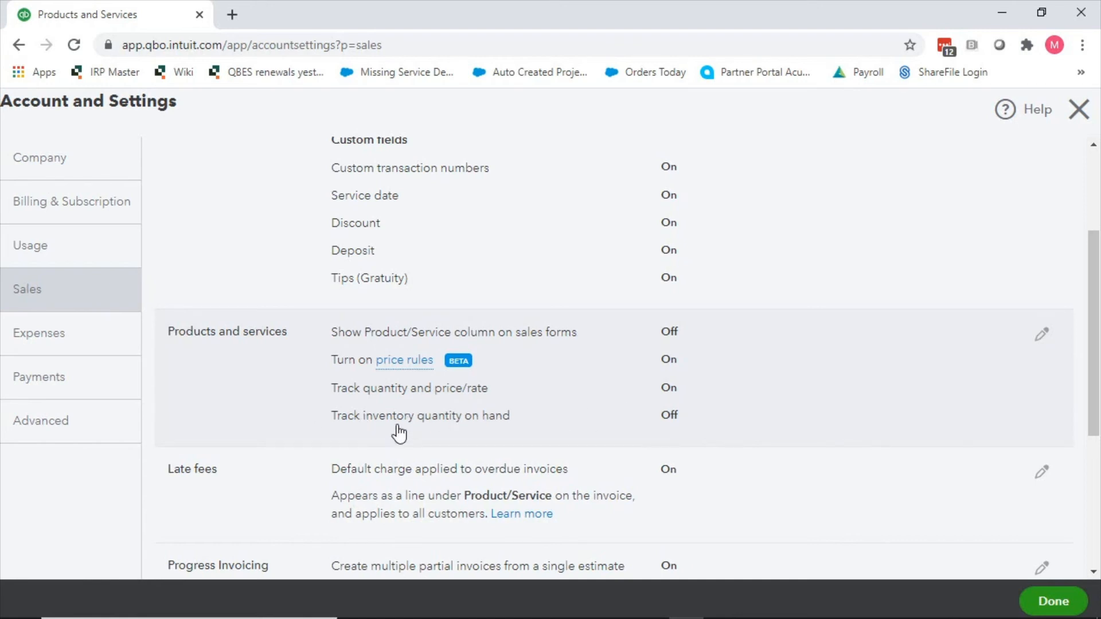
pyautogui.moveTo(387, 400)
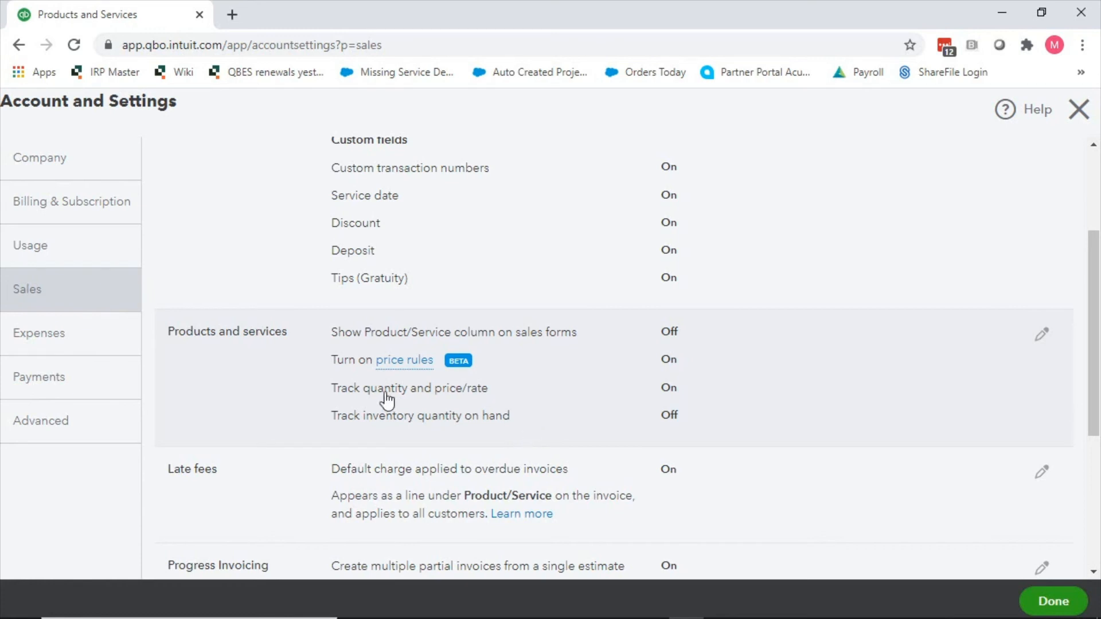
pyautogui.moveTo(621, 422)
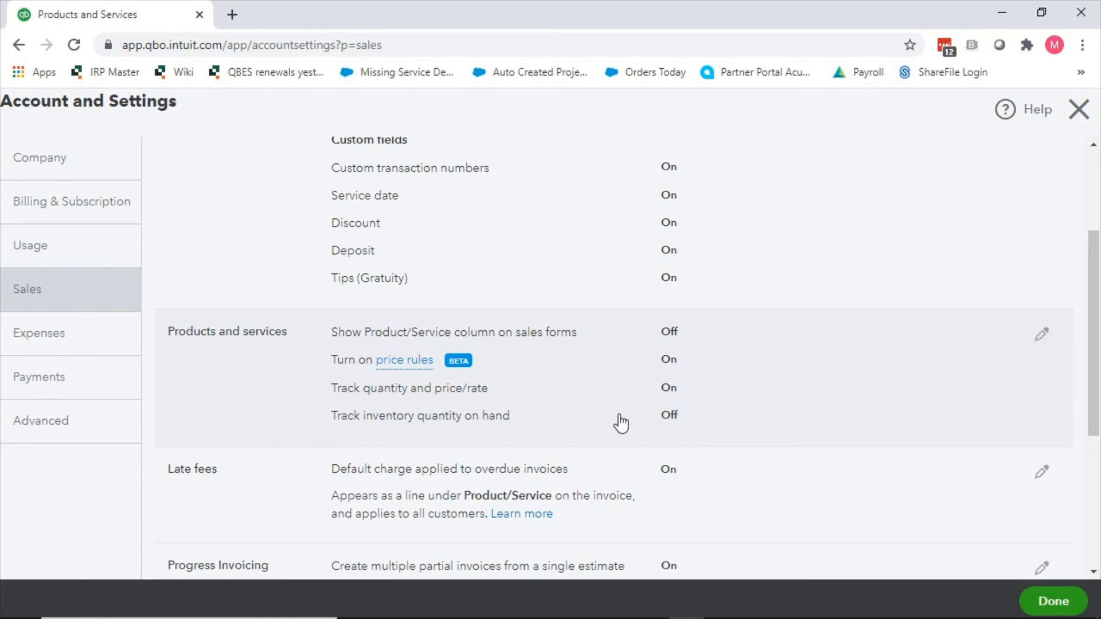
pyautogui.moveTo(643, 444)
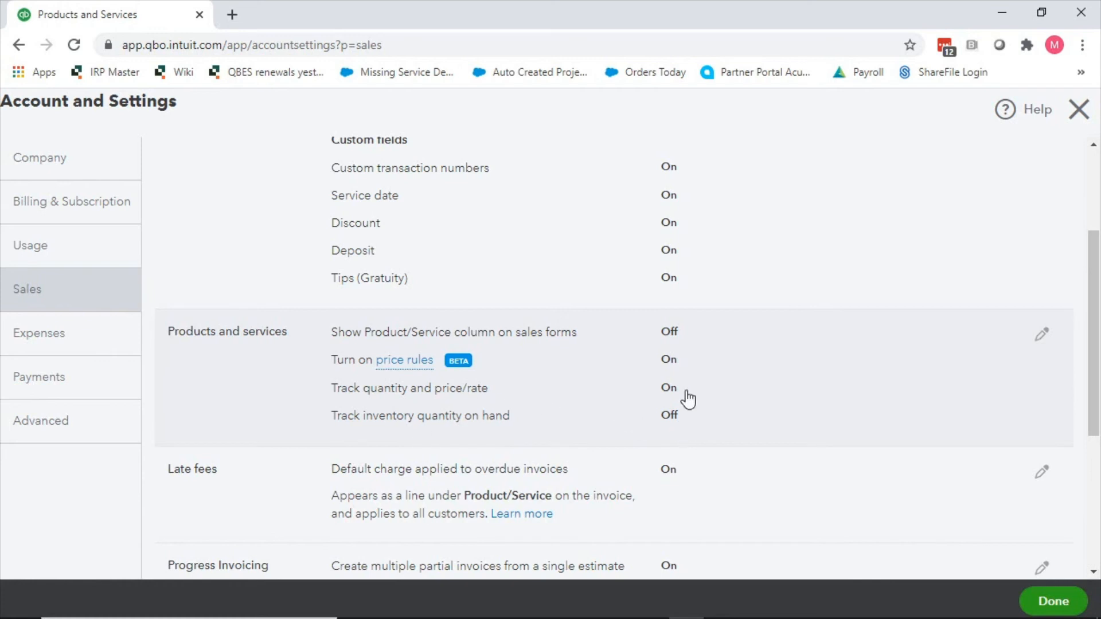
pyautogui.moveTo(706, 407)
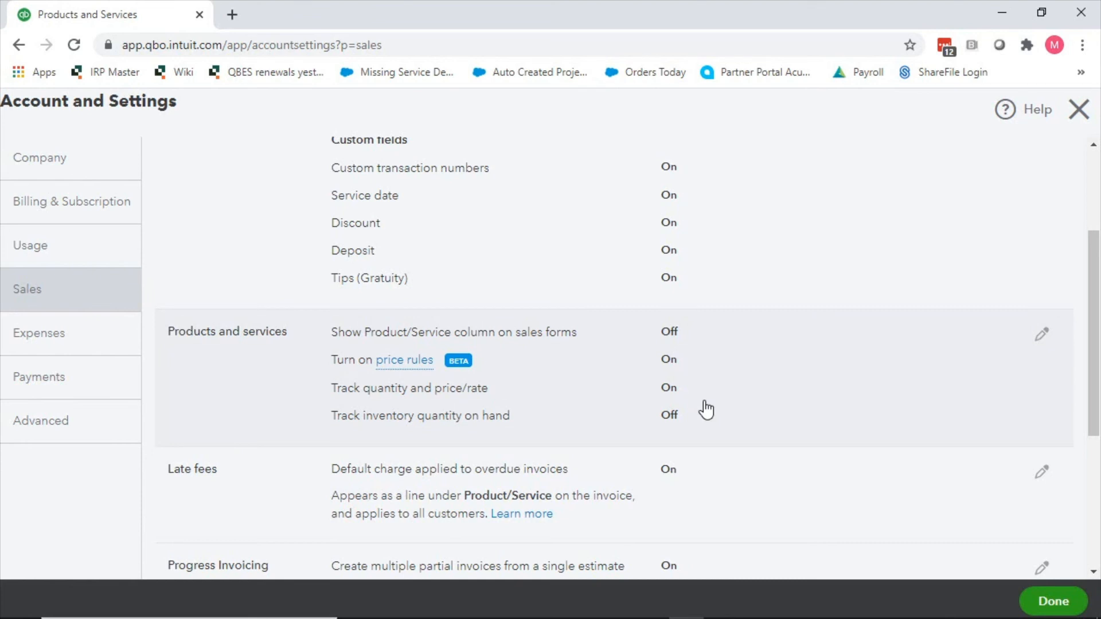
pyautogui.moveTo(515, 421)
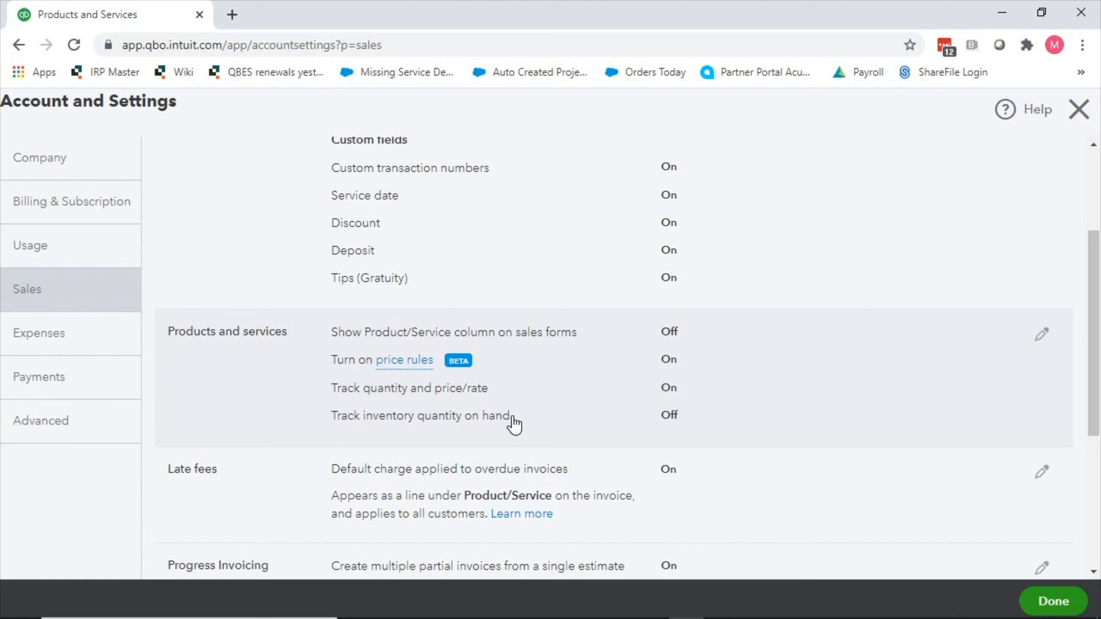
pyautogui.moveTo(605, 450)
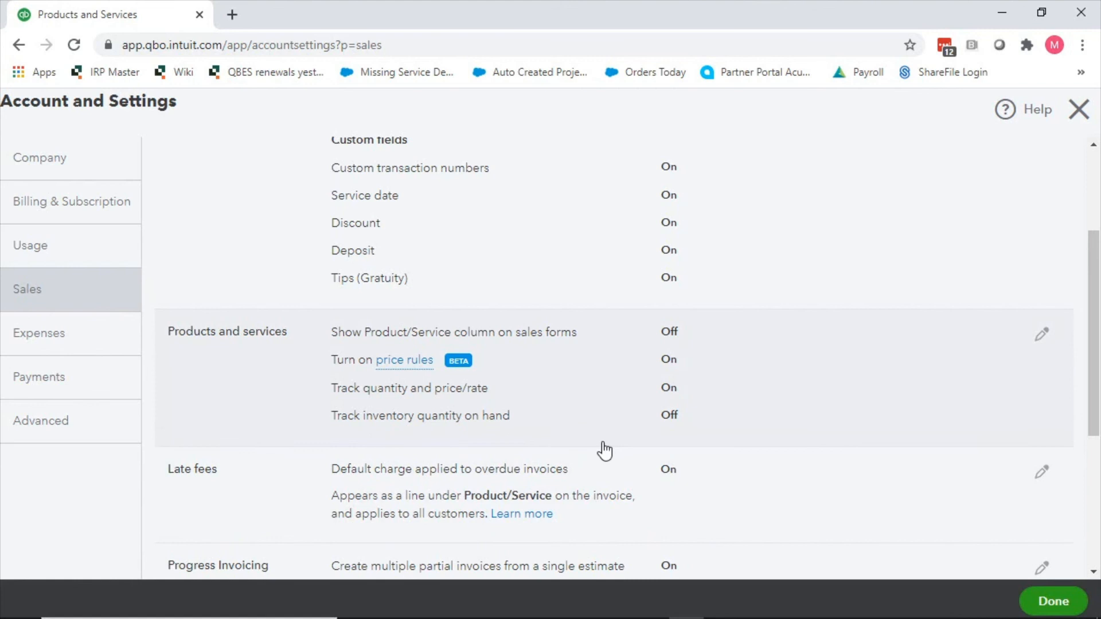
pyautogui.moveTo(605, 441)
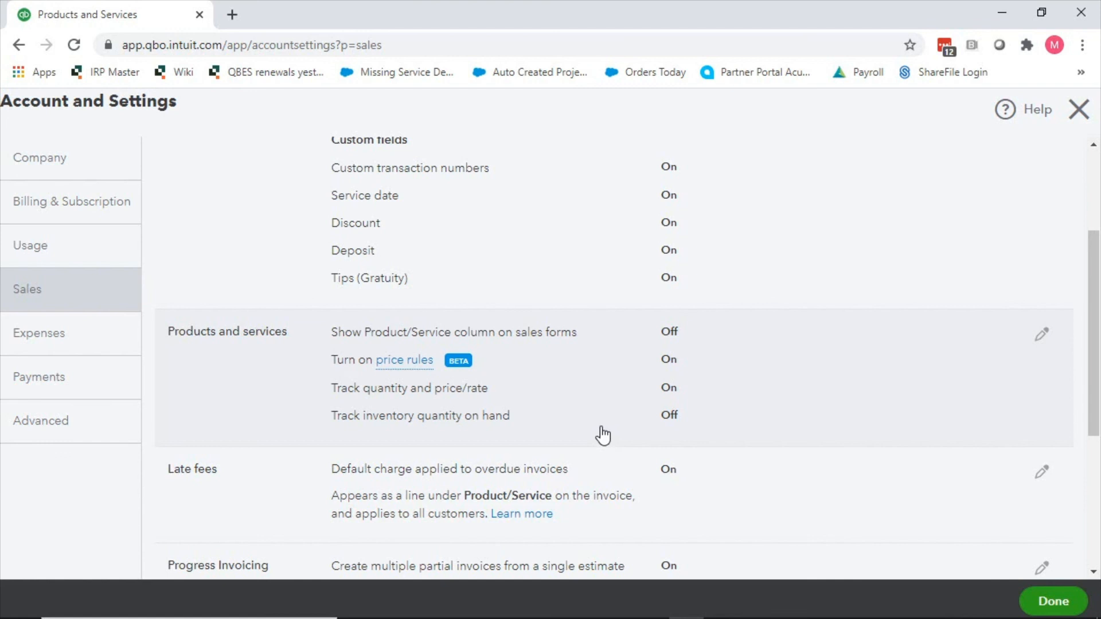
pyautogui.moveTo(304, 439)
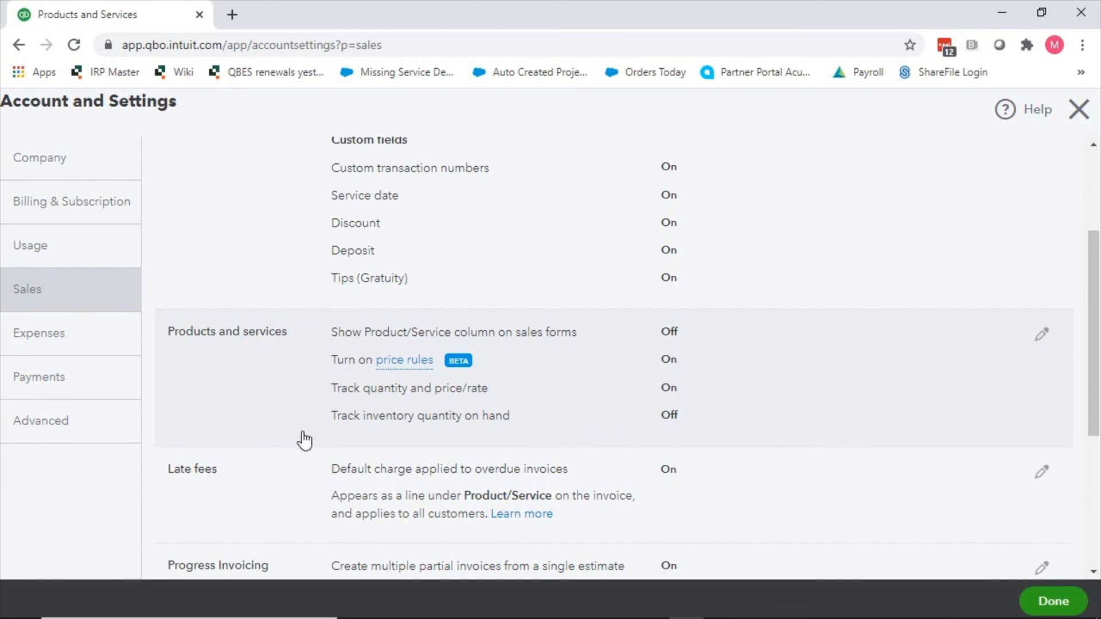